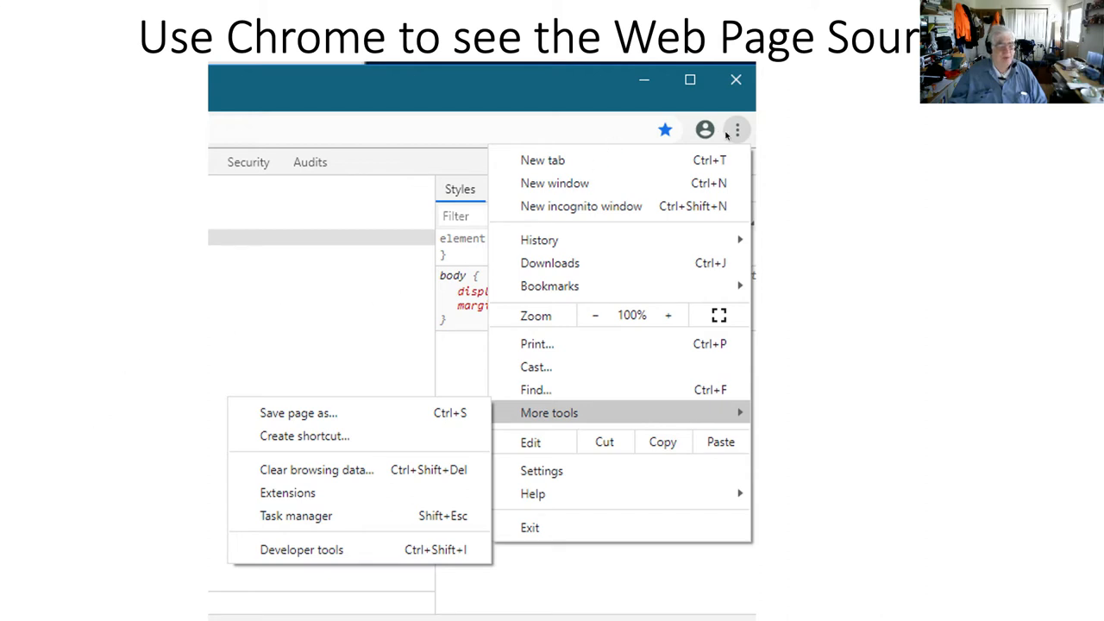
pyautogui.moveTo(673, 205)
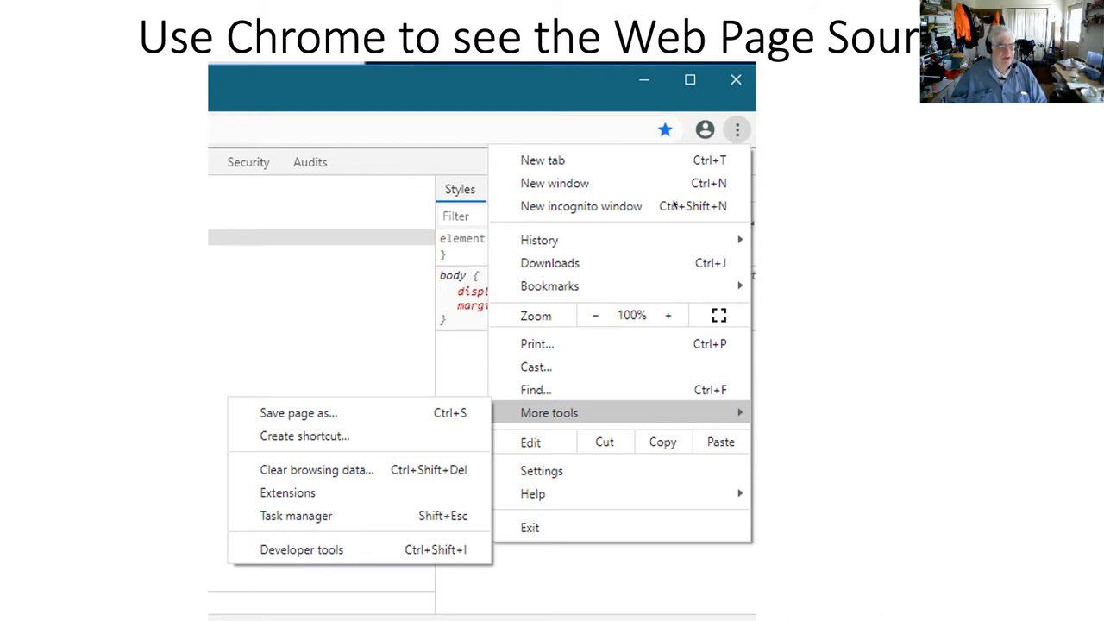
pyautogui.moveTo(589, 413)
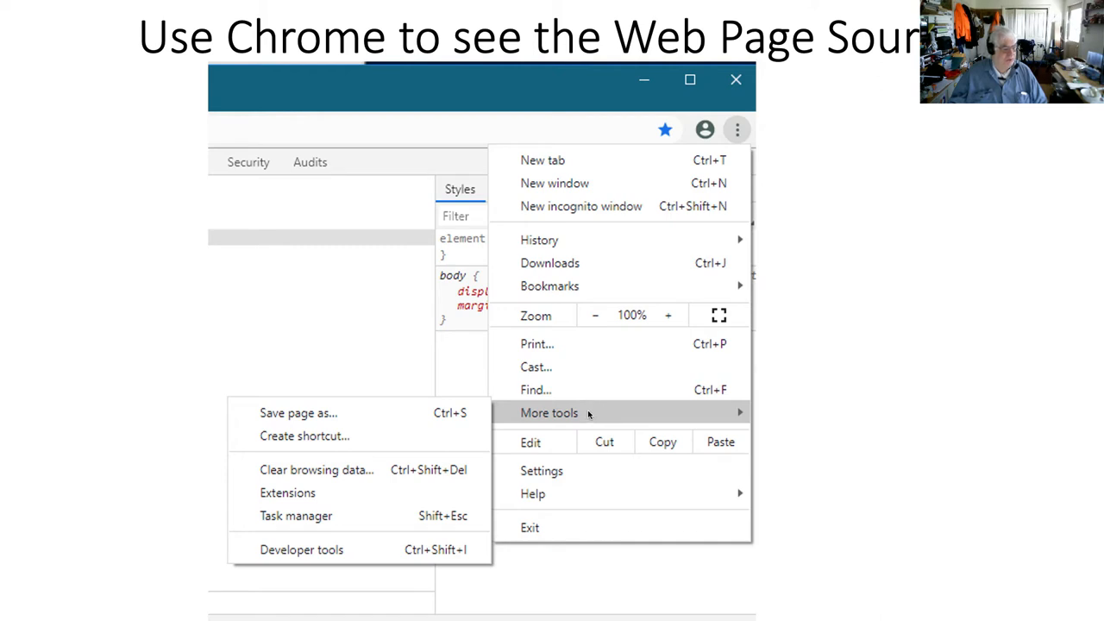
pyautogui.moveTo(315, 548)
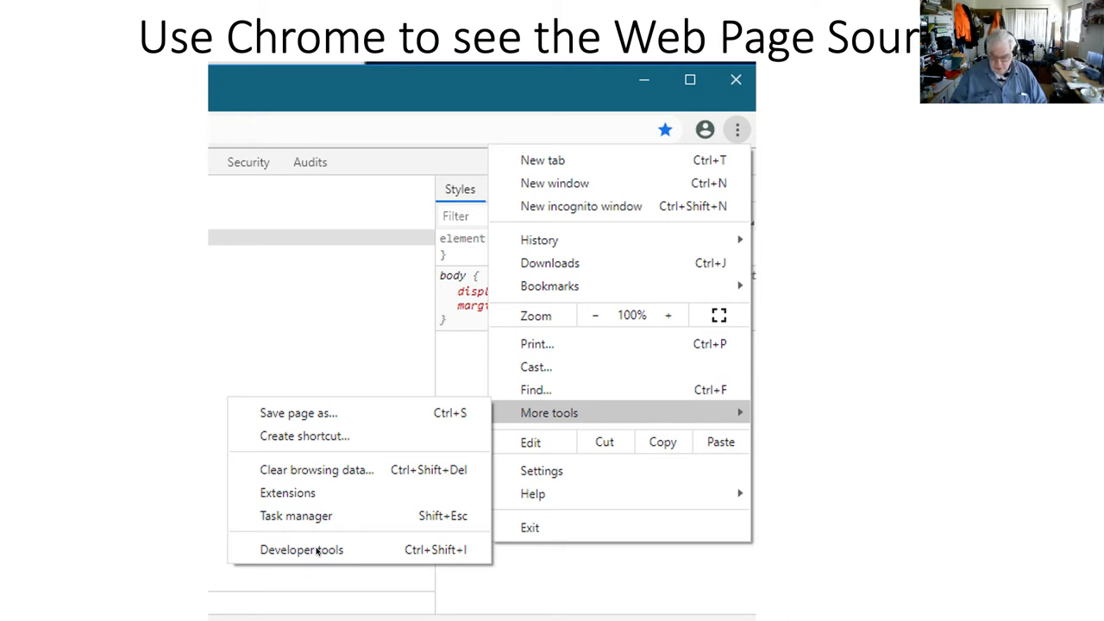
# - Advance the slideshow to the 'Initial view of Elements' slide
pyautogui.click(300, 548)
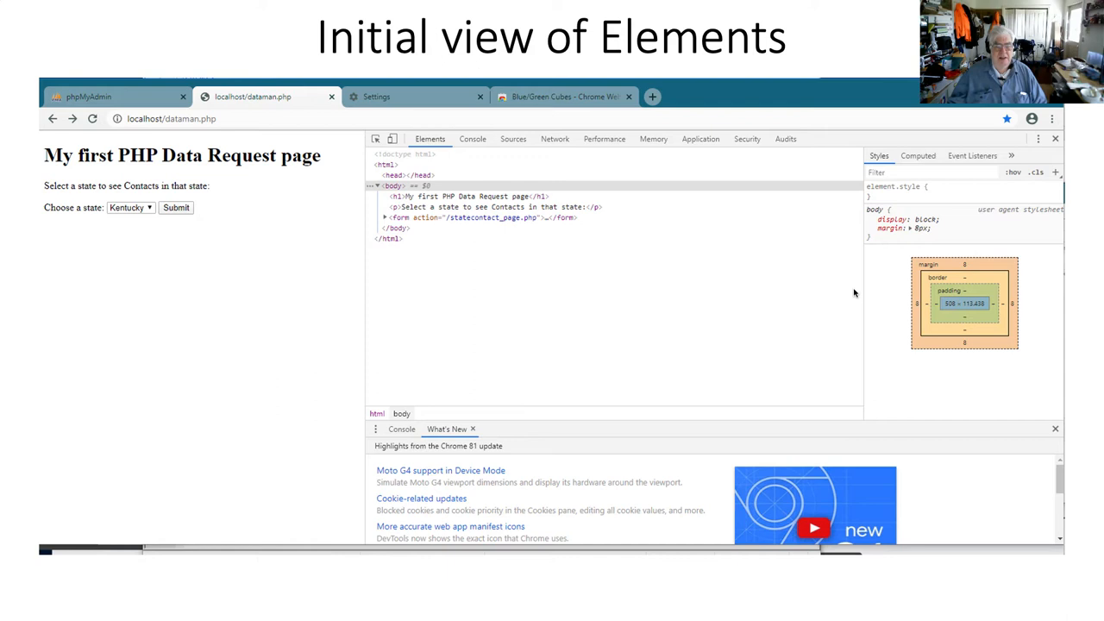
pyautogui.moveTo(888, 304)
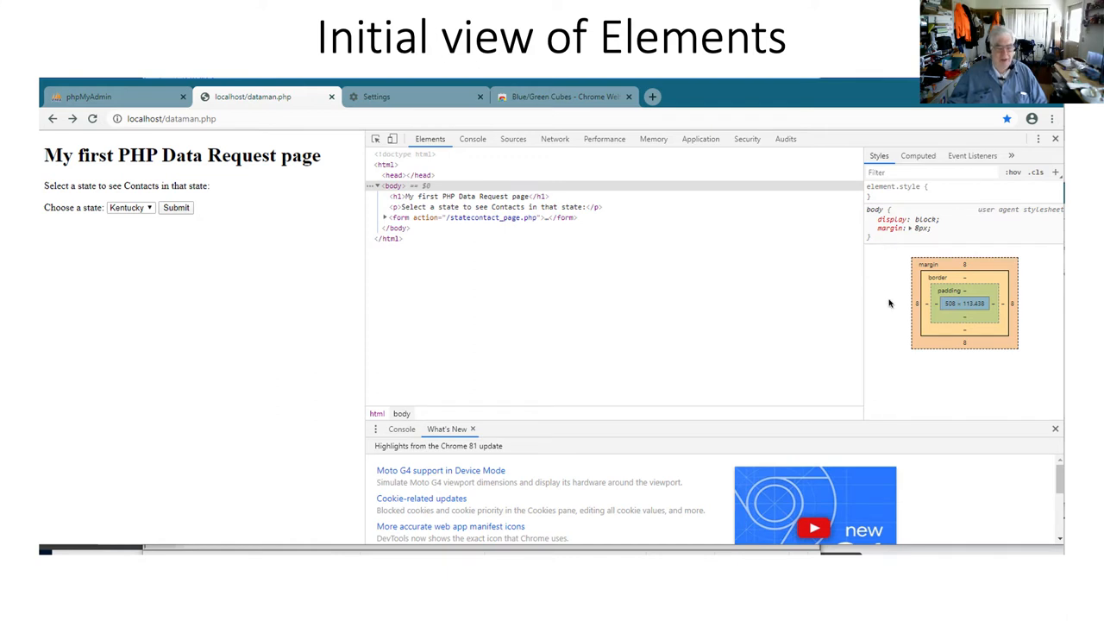
pyautogui.moveTo(711, 301)
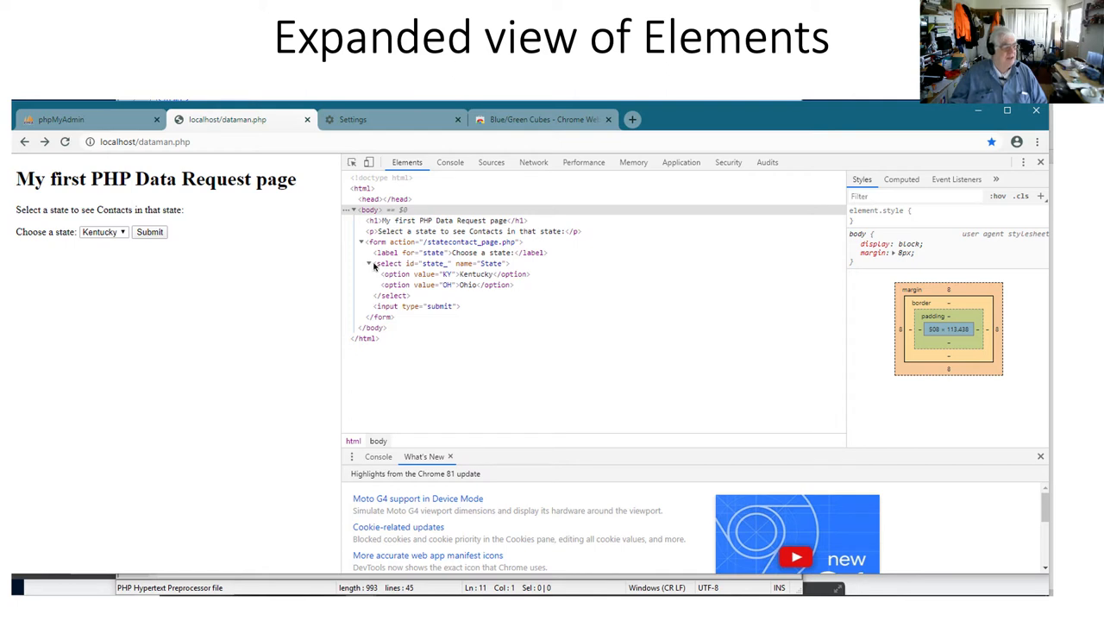
pyautogui.moveTo(389, 328)
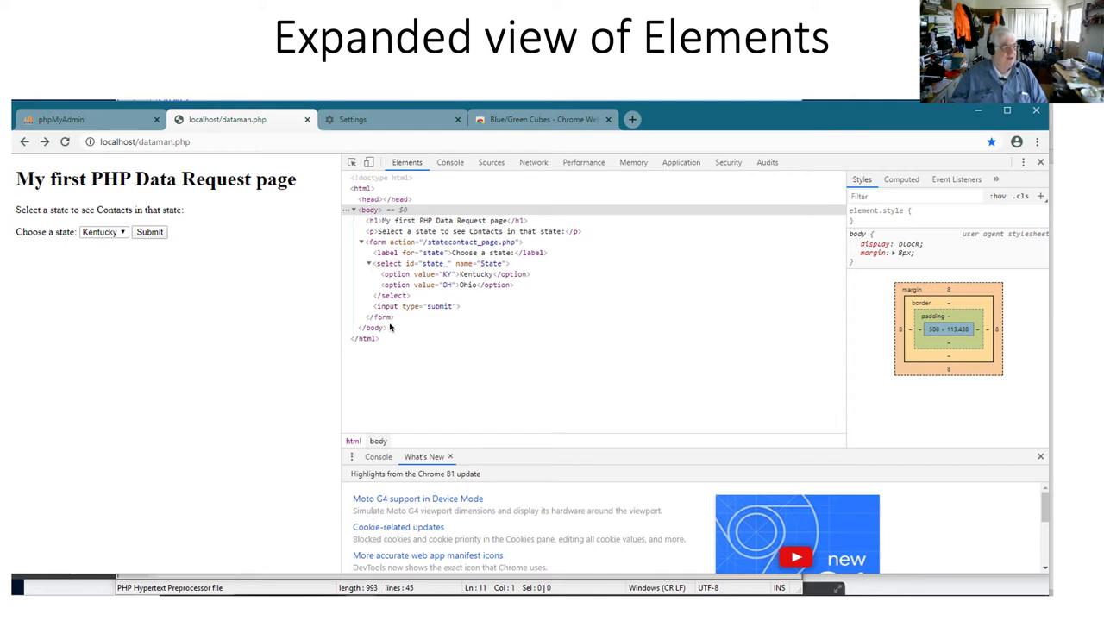
pyautogui.moveTo(490, 162)
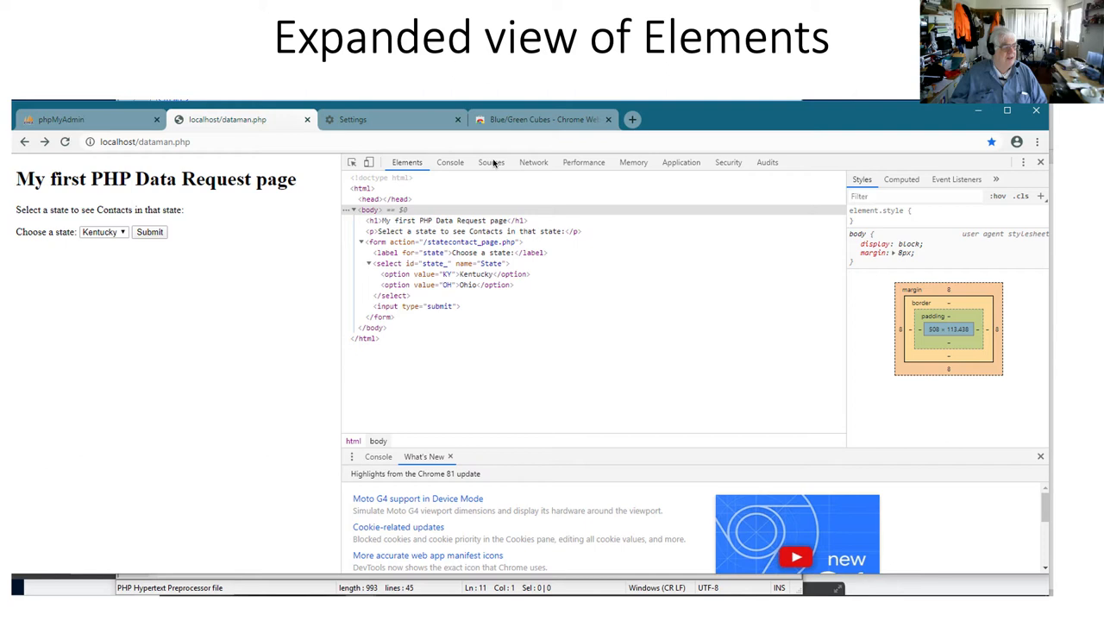
pyautogui.moveTo(459, 210)
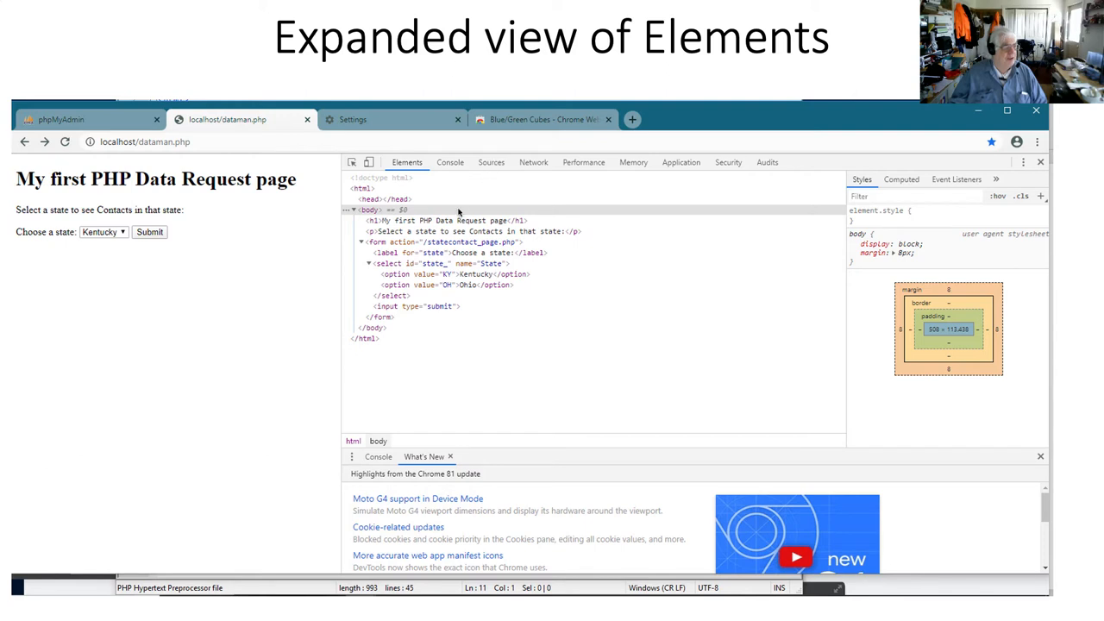
pyautogui.moveTo(423, 252)
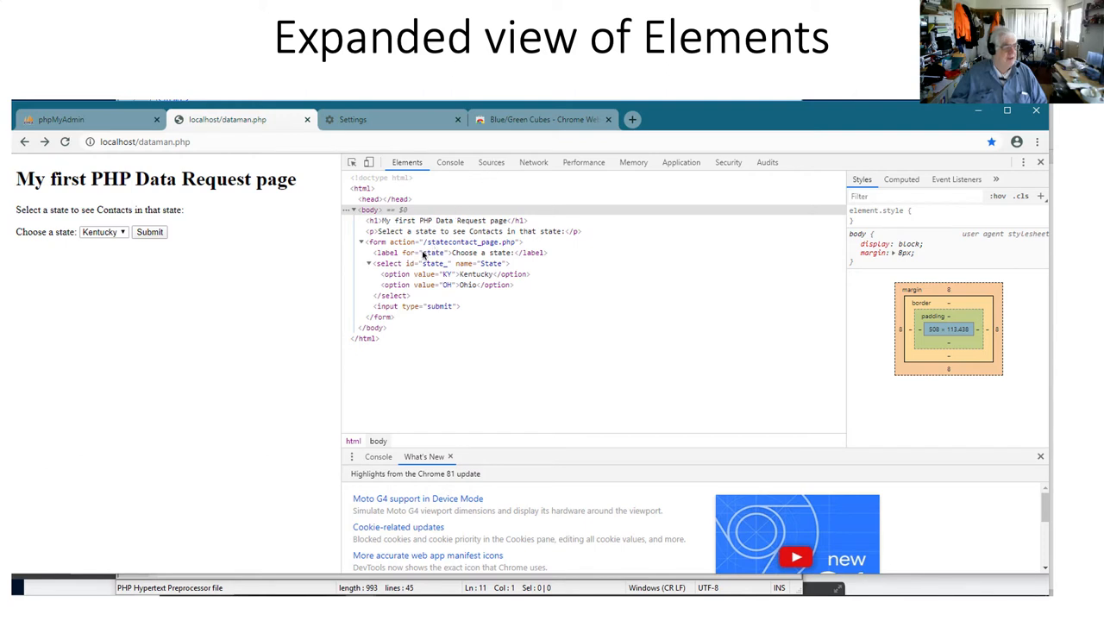
pyautogui.moveTo(407, 320)
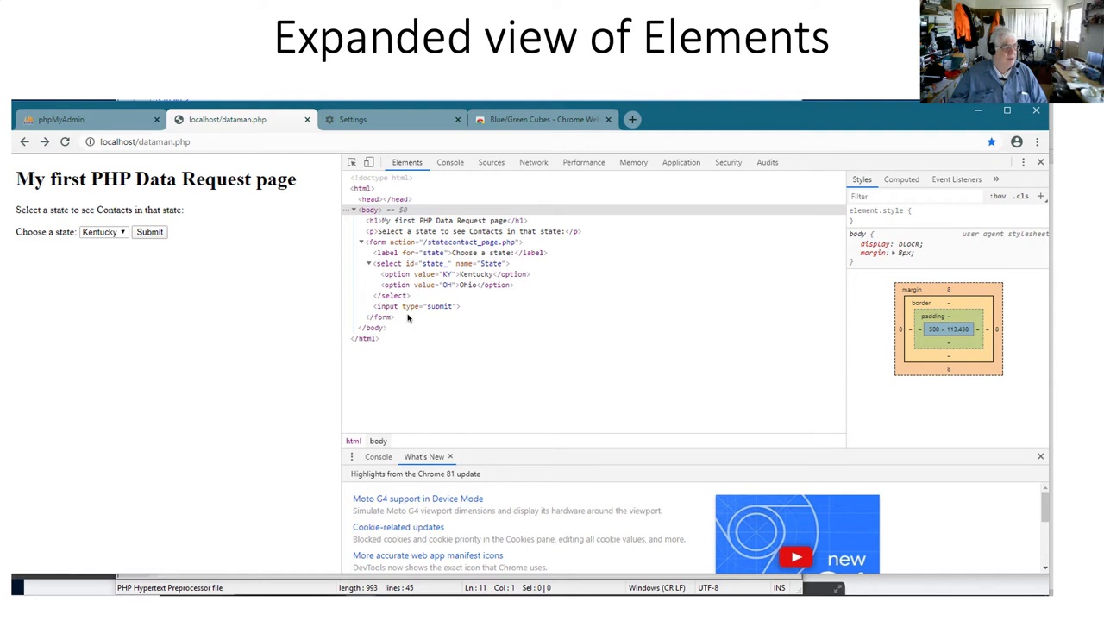
pyautogui.moveTo(395, 345)
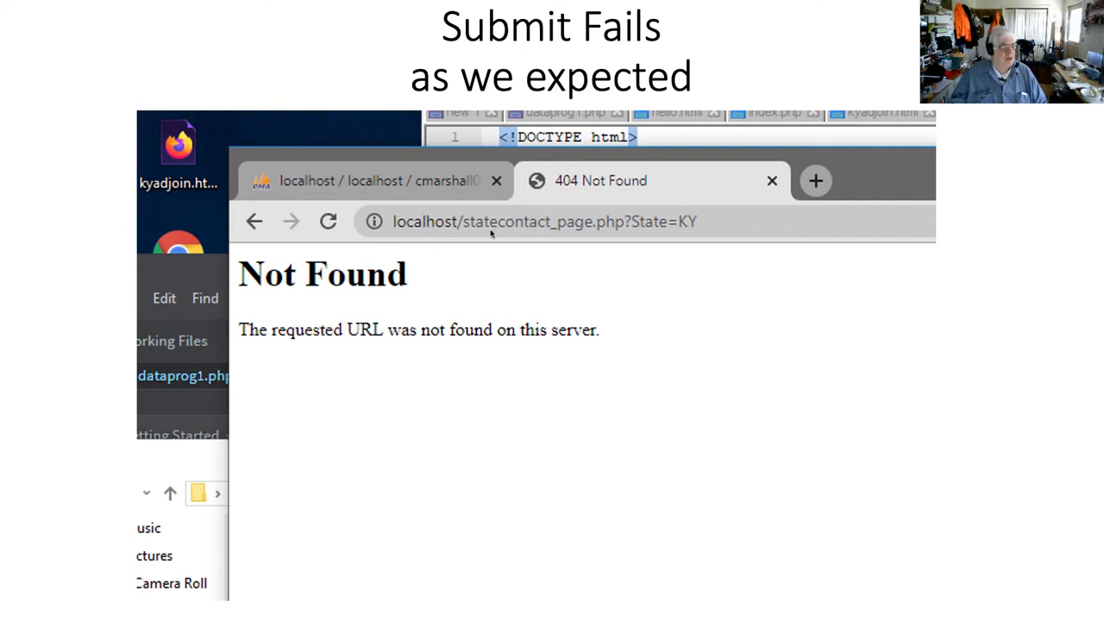
pyautogui.moveTo(615, 233)
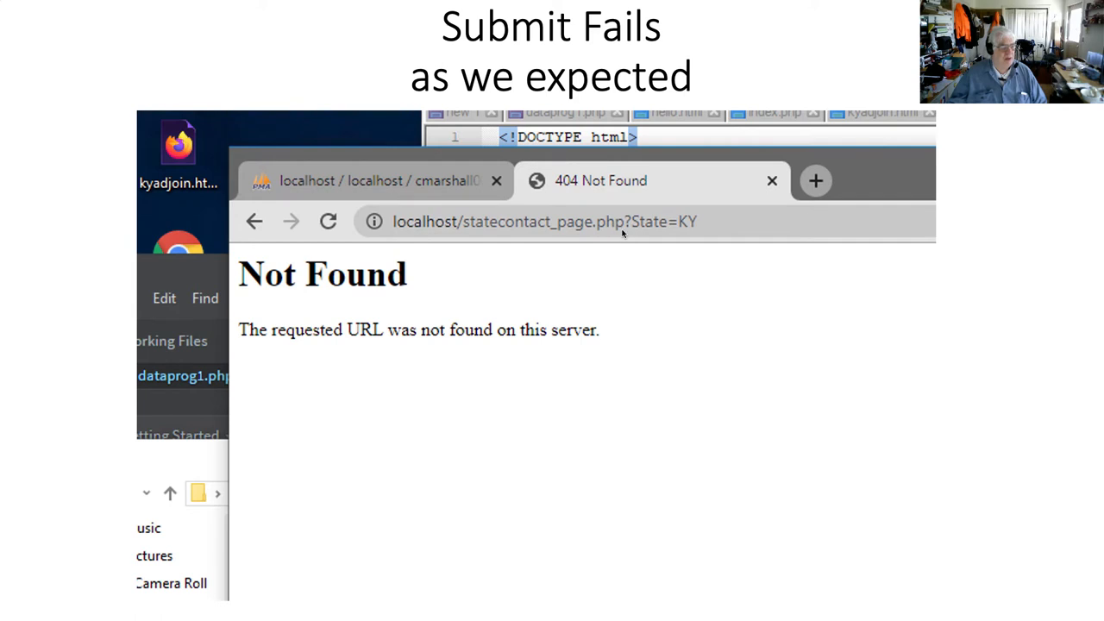
pyautogui.moveTo(642, 233)
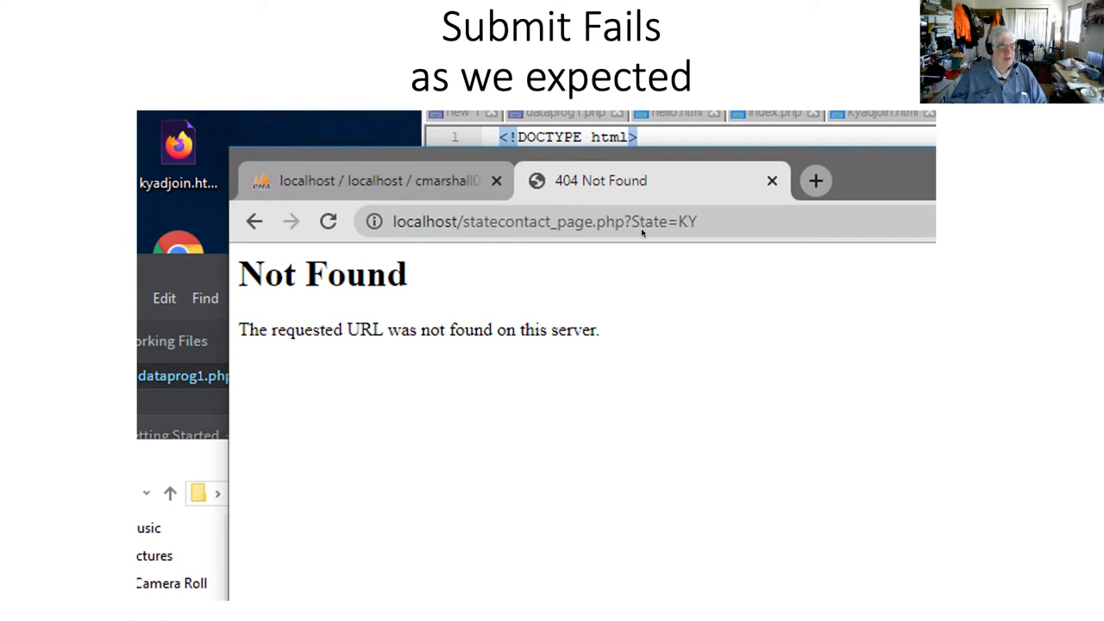
pyautogui.moveTo(678, 230)
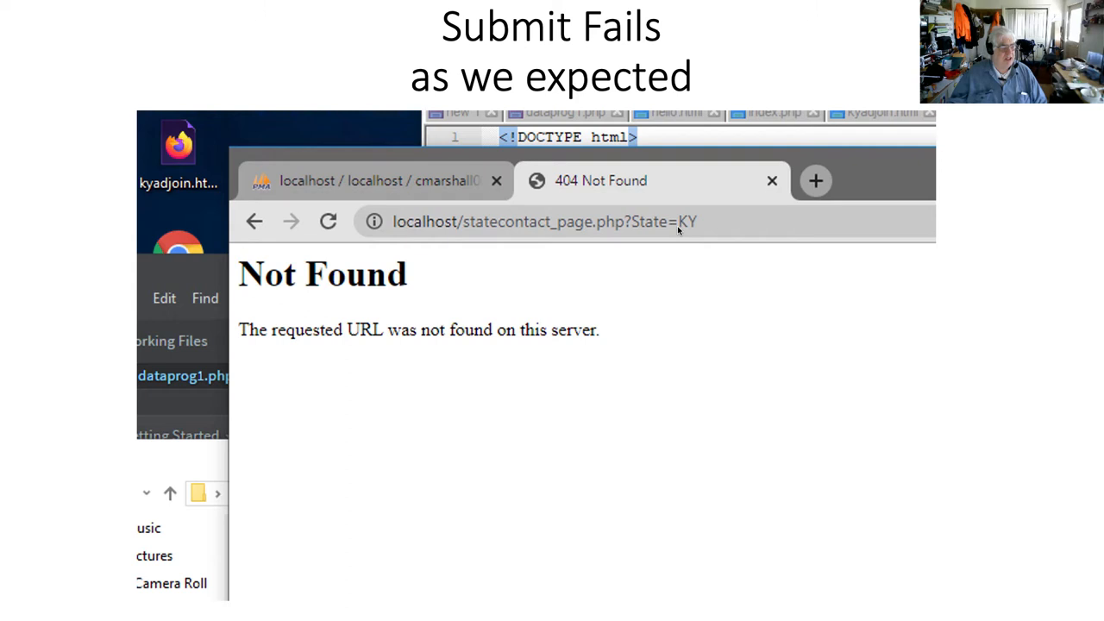
pyautogui.moveTo(470, 263)
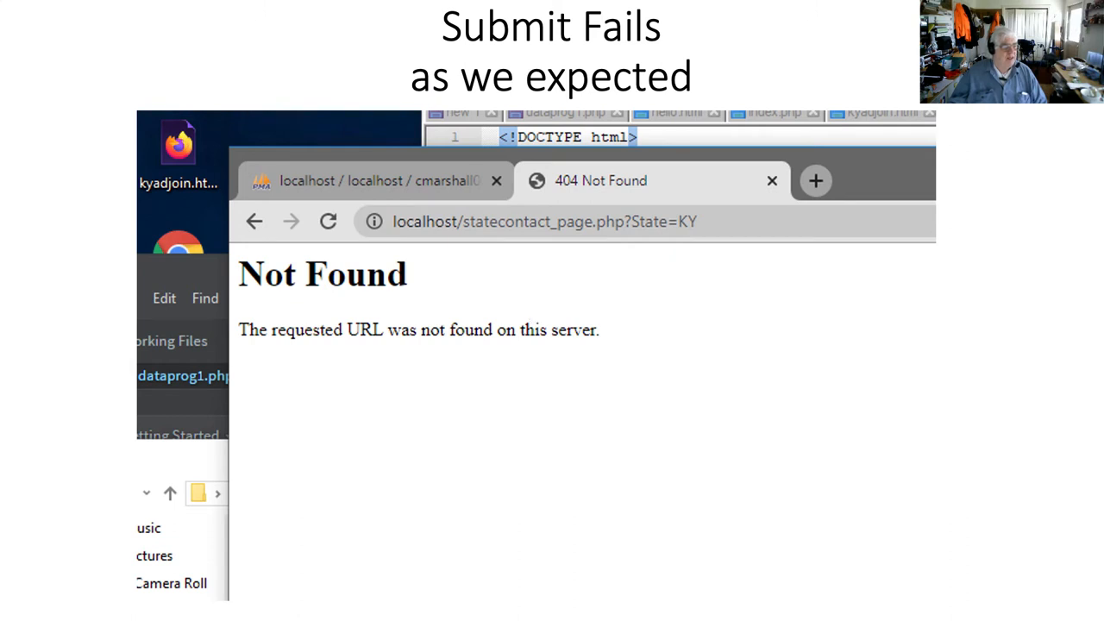
pyautogui.moveTo(695, 273)
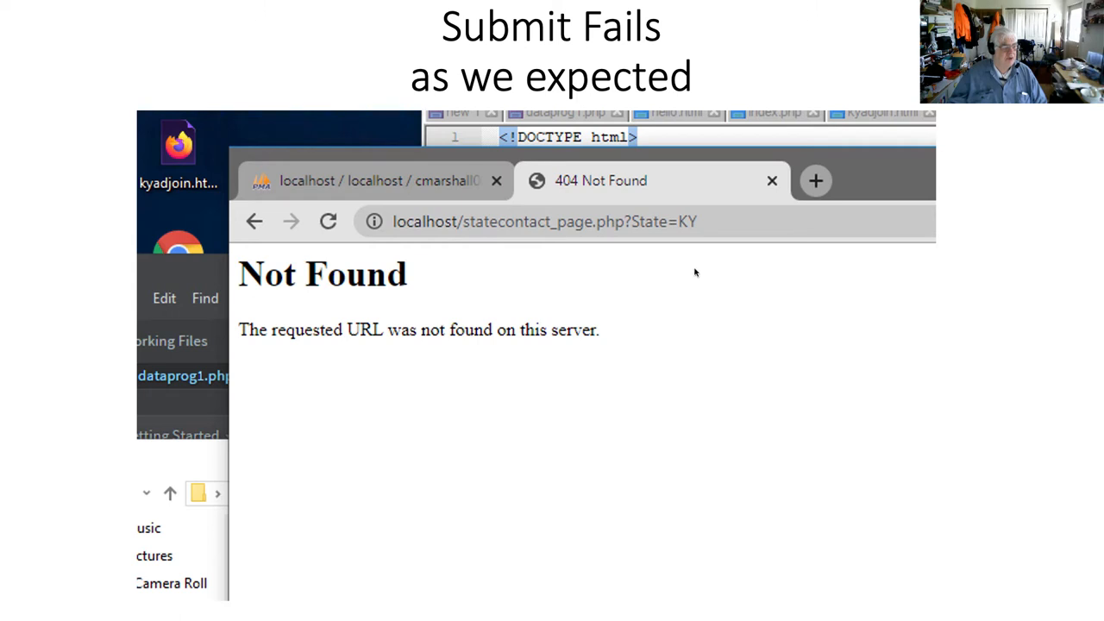
pyautogui.moveTo(562, 242)
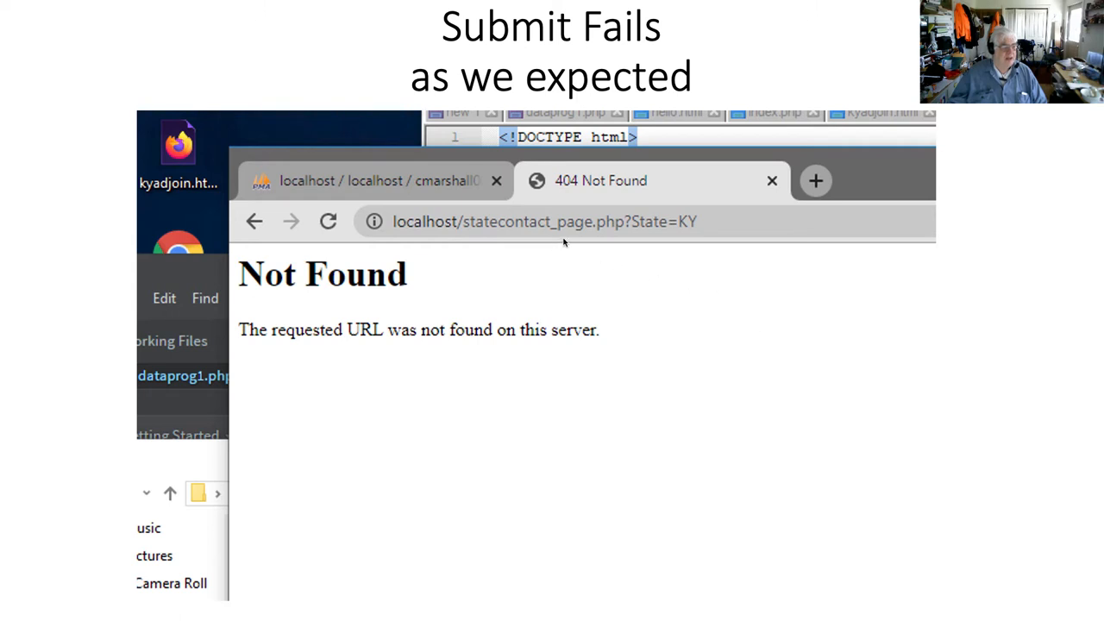
pyautogui.moveTo(647, 240)
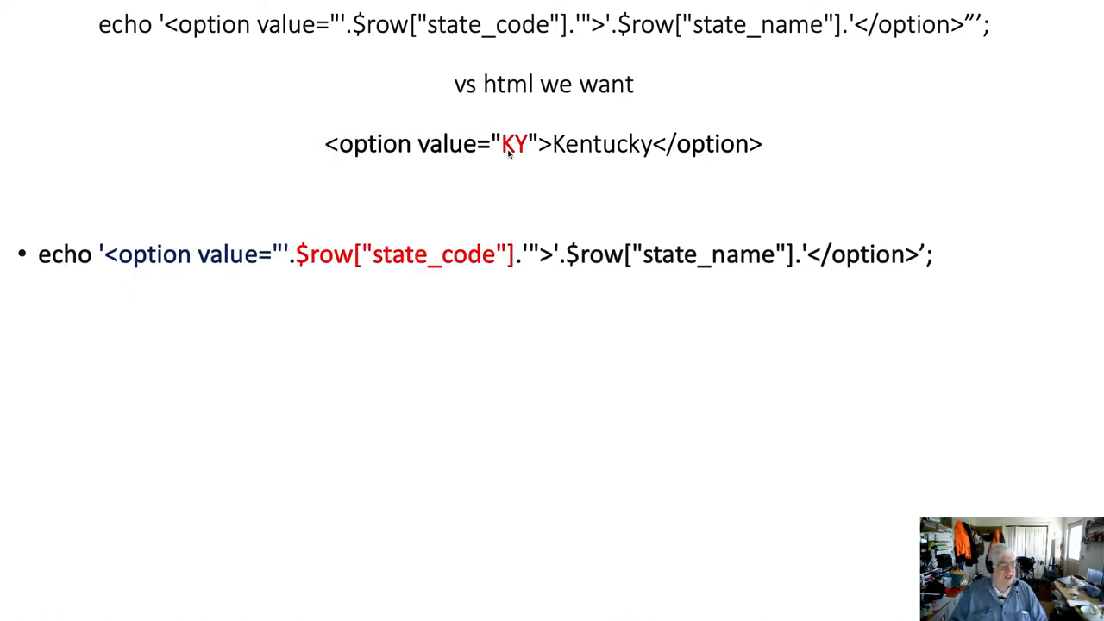
pyautogui.moveTo(307, 257)
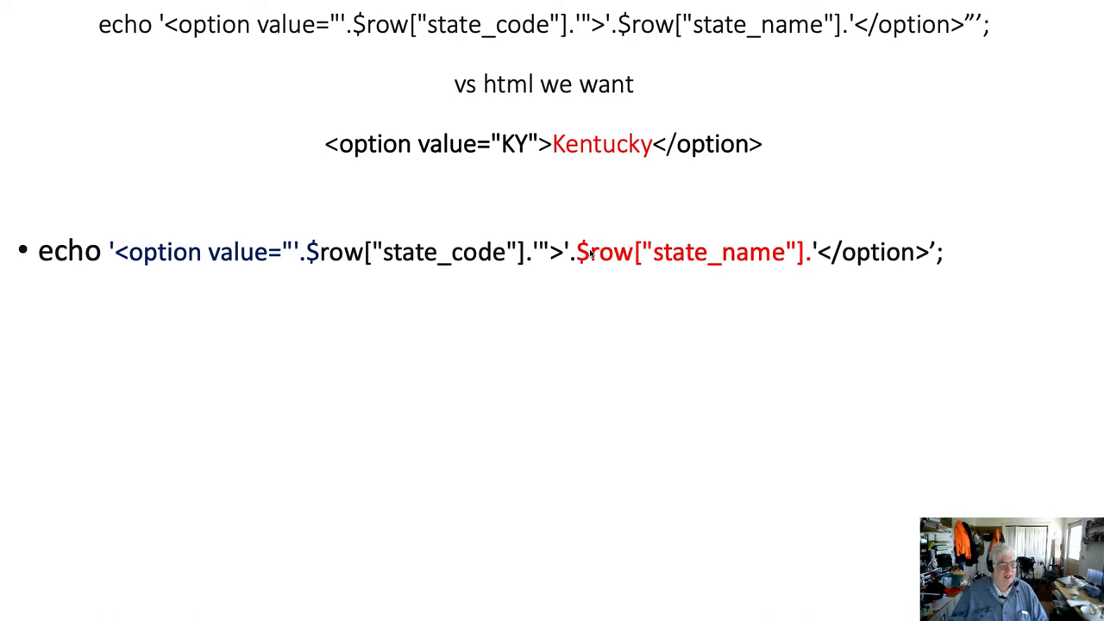
pyautogui.moveTo(637, 262)
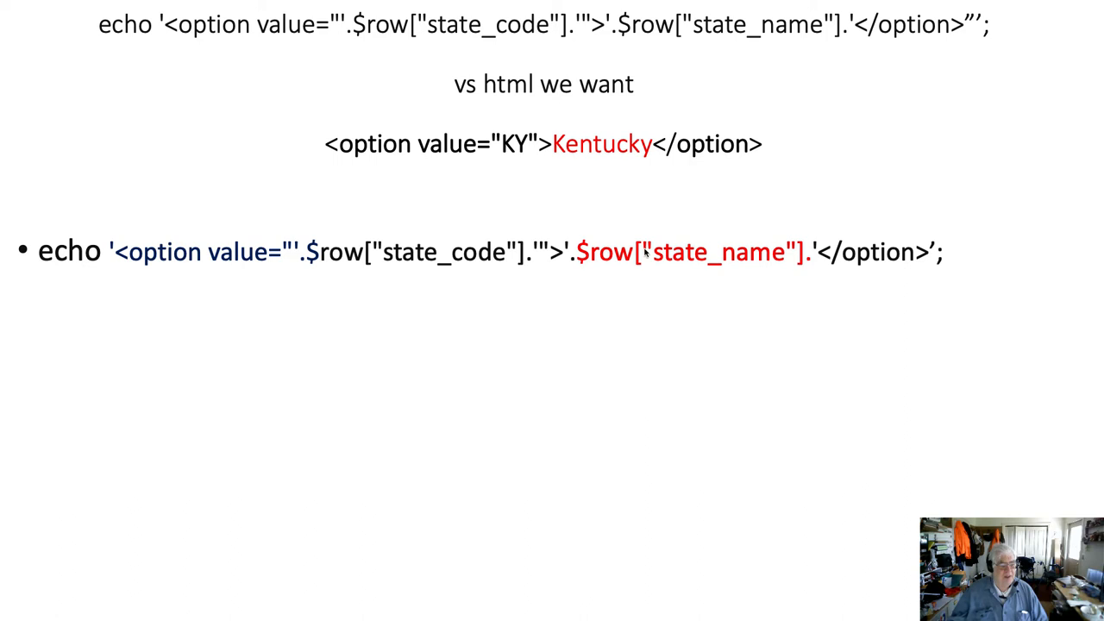
pyautogui.moveTo(787, 252)
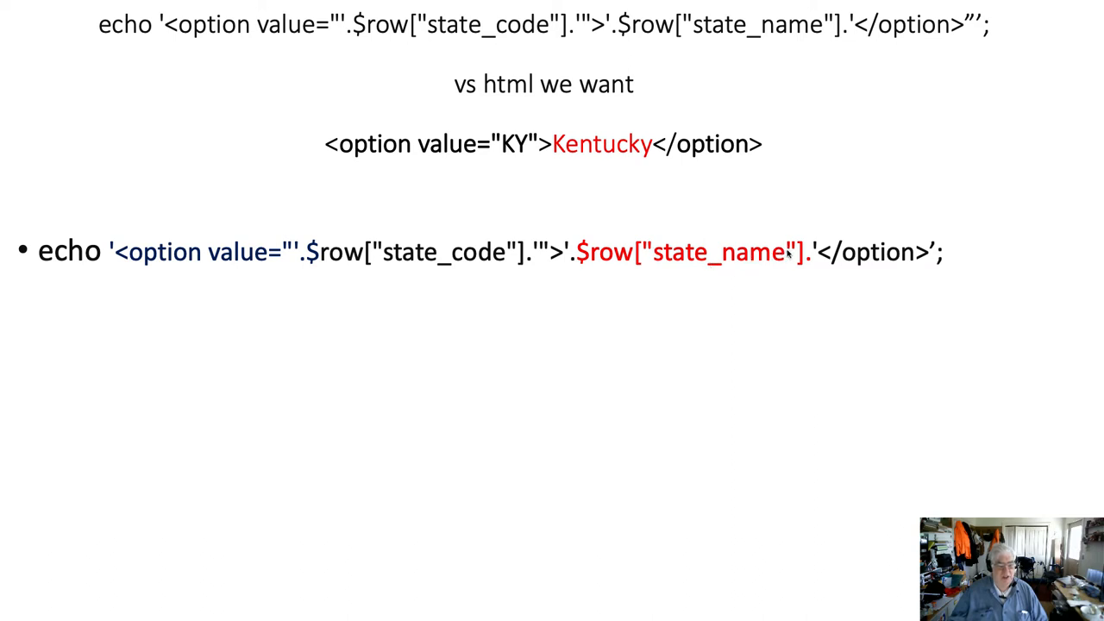
pyautogui.moveTo(817, 269)
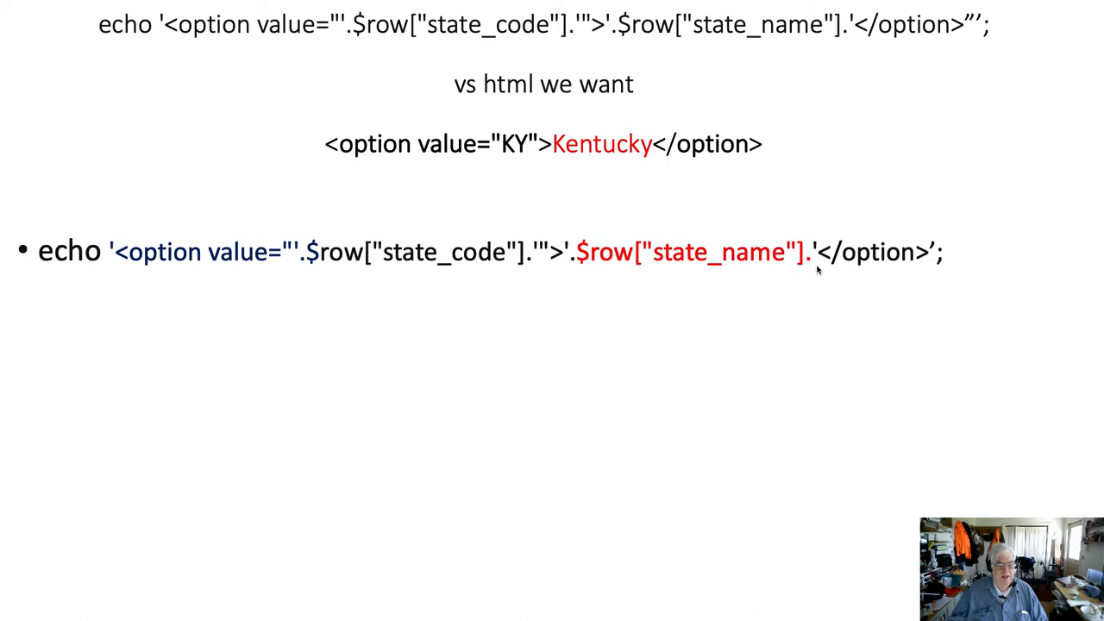
pyautogui.moveTo(814, 269)
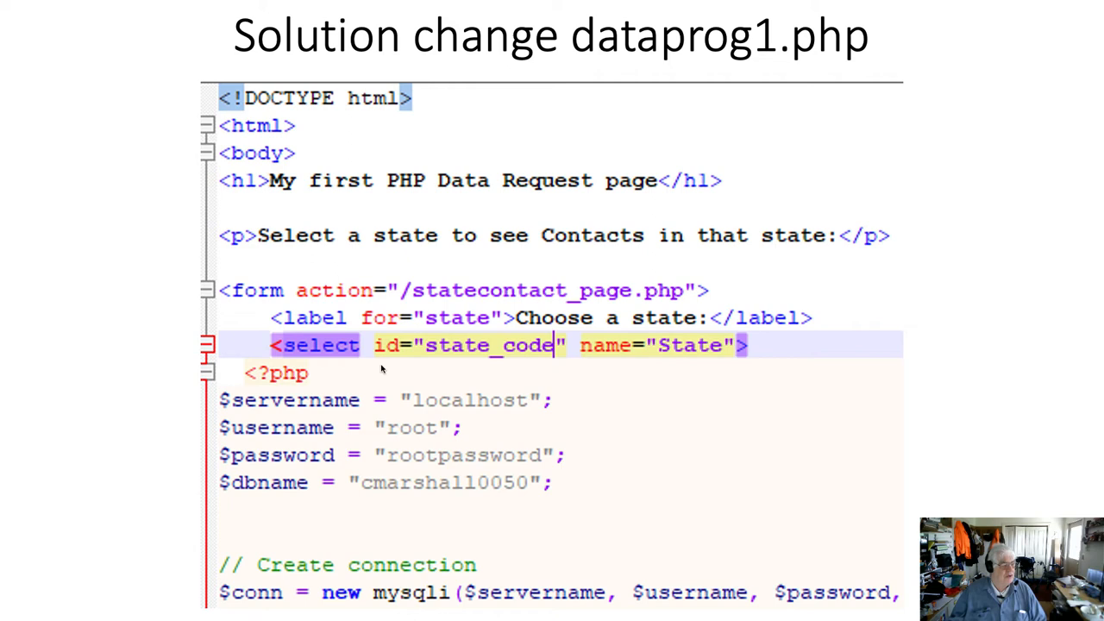
pyautogui.moveTo(386, 376)
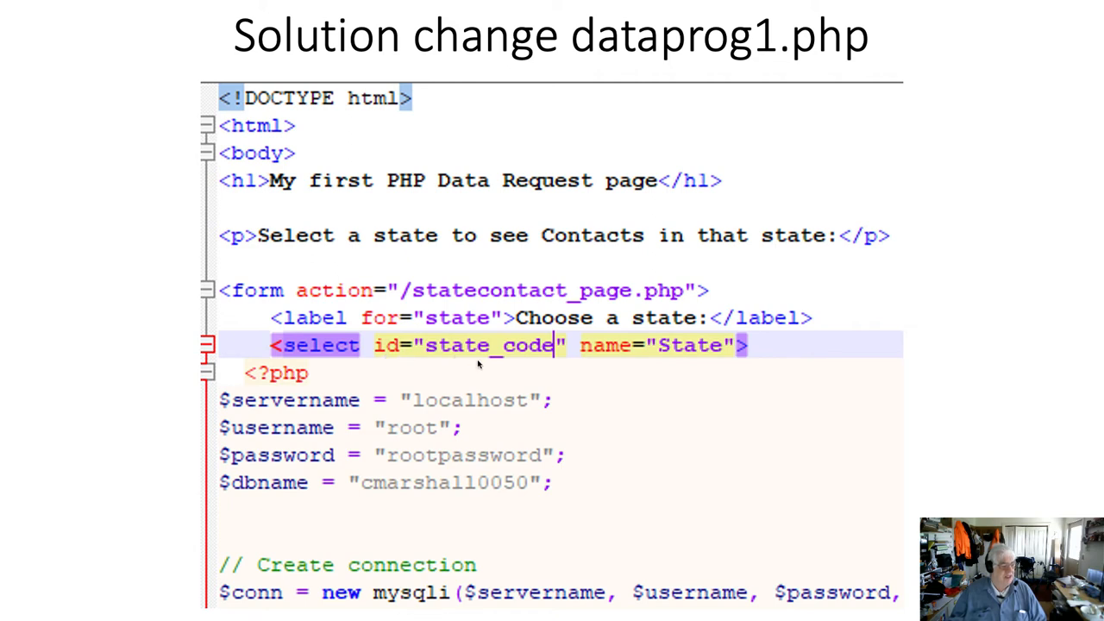
pyautogui.moveTo(518, 376)
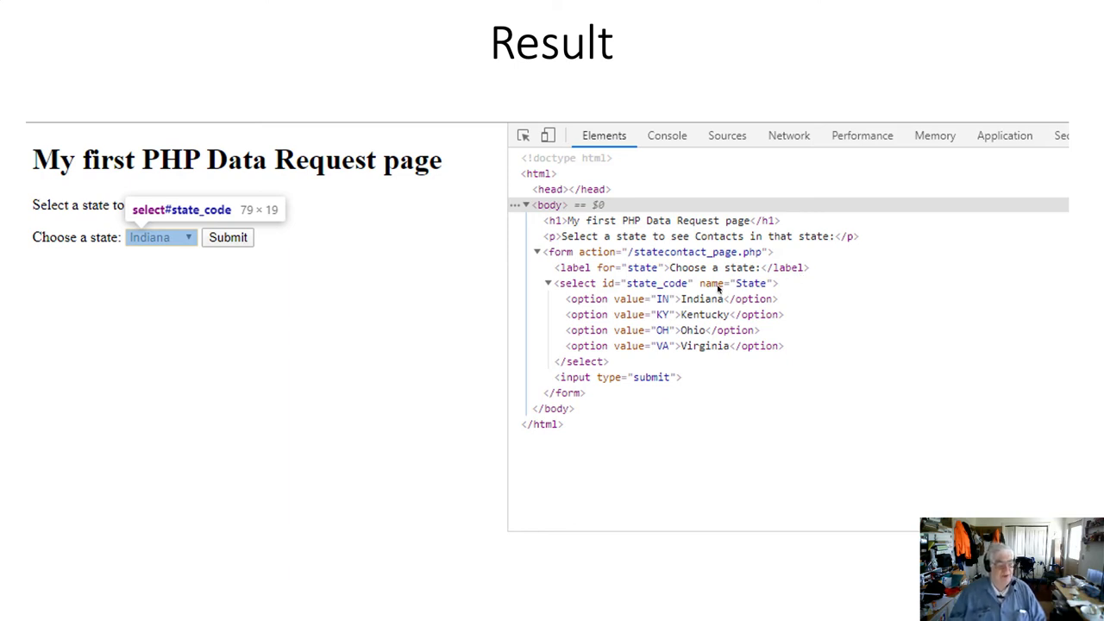
pyautogui.moveTo(690, 293)
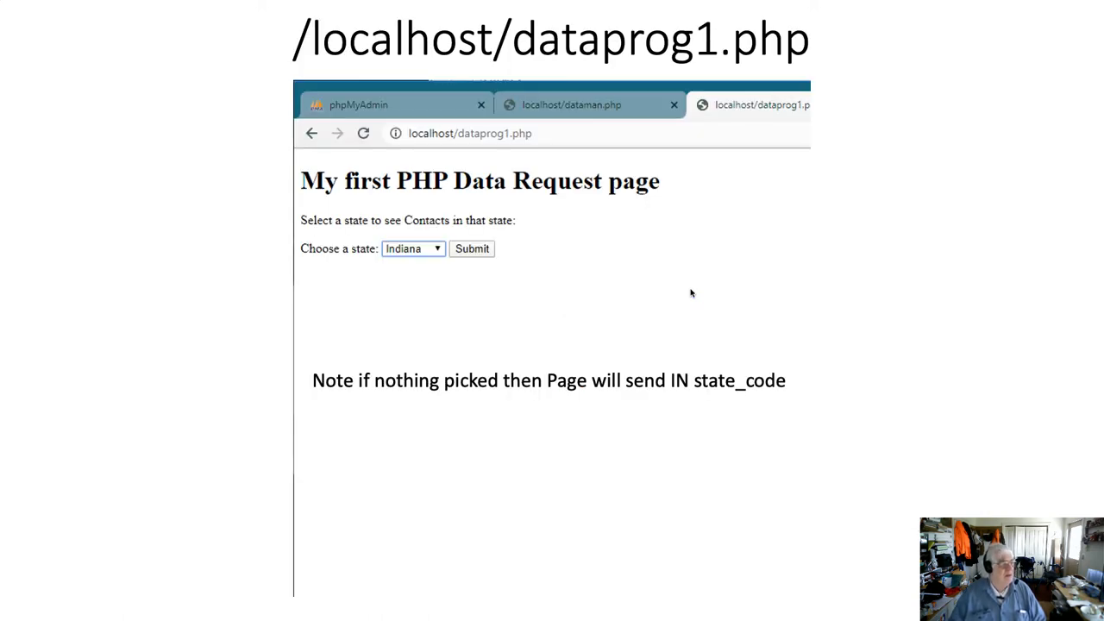
pyautogui.moveTo(389, 306)
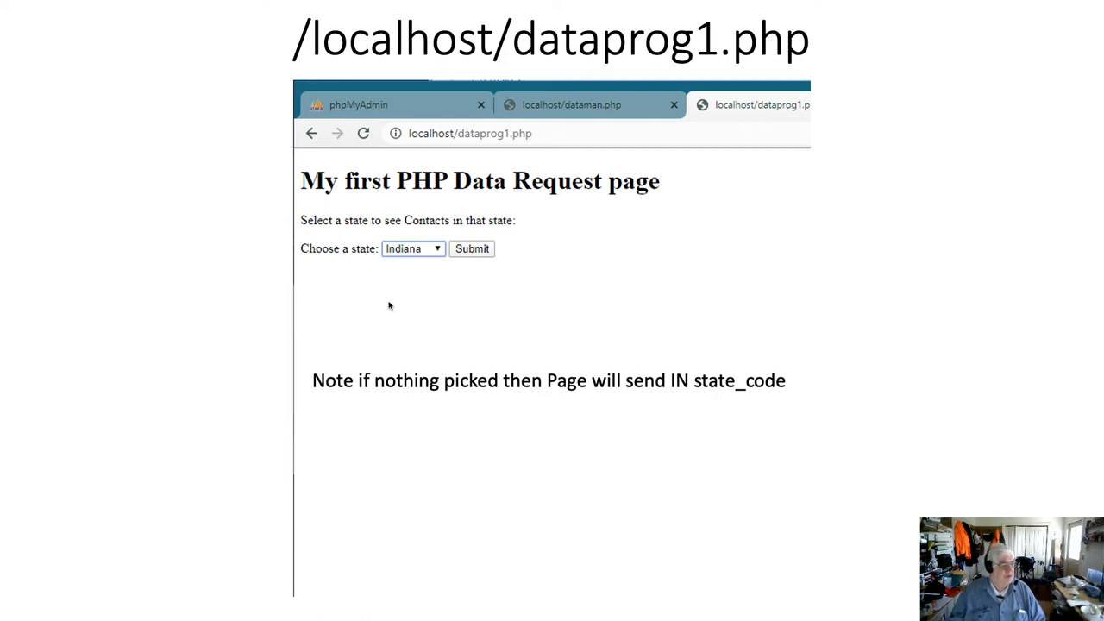
pyautogui.moveTo(386, 270)
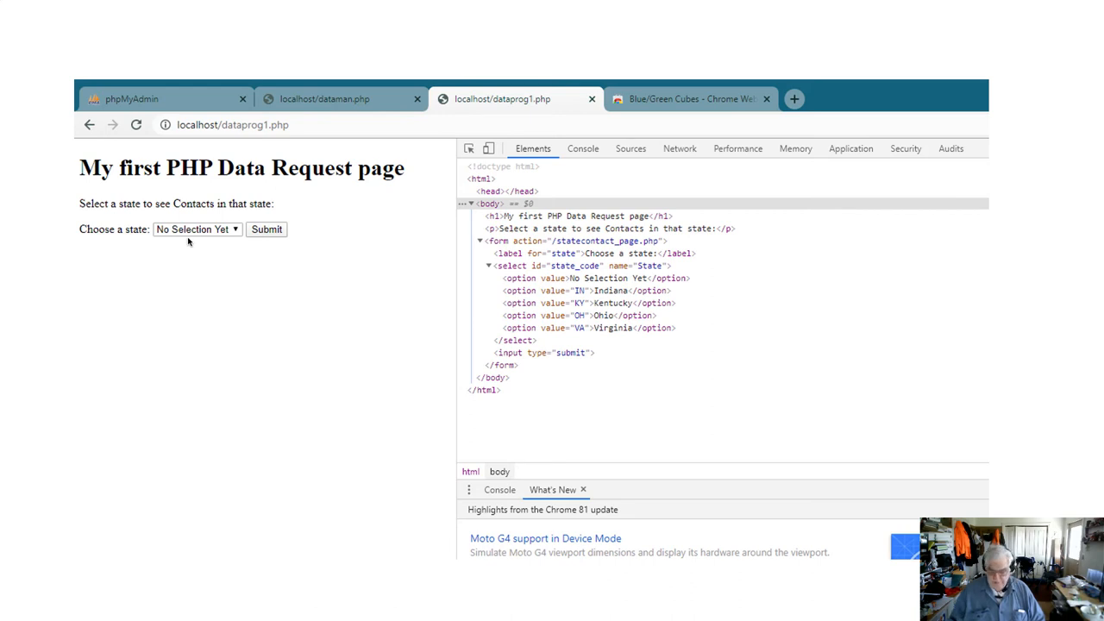
pyautogui.moveTo(611, 370)
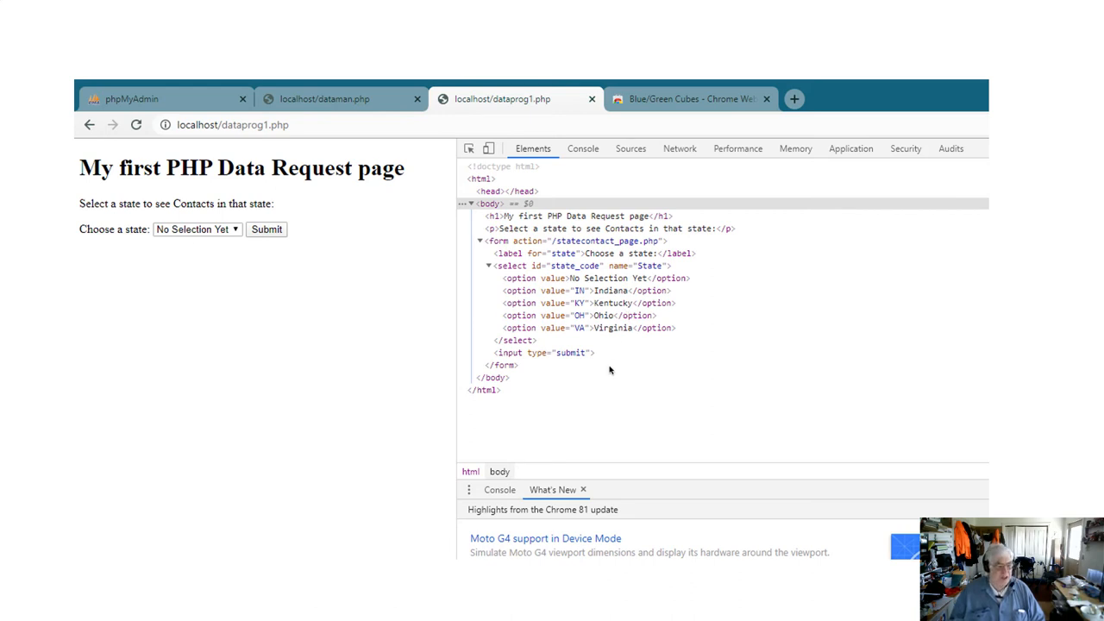
pyautogui.moveTo(606, 375)
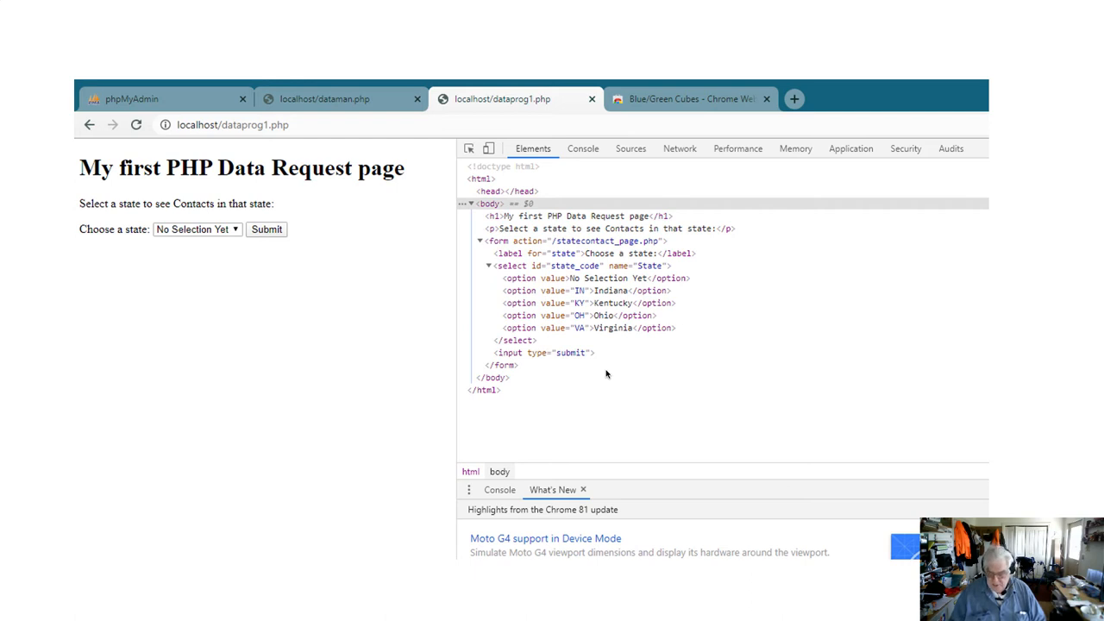
# - Advance to the slide showing the state form beside its HTML source options
pyautogui.click(266, 228)
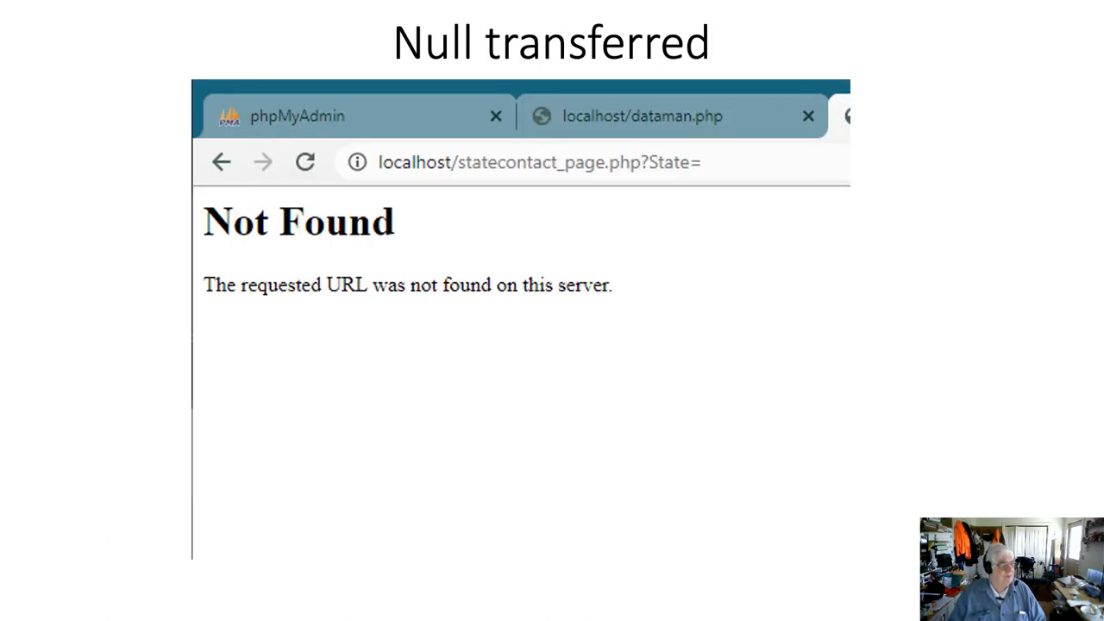
pyautogui.moveTo(521, 252)
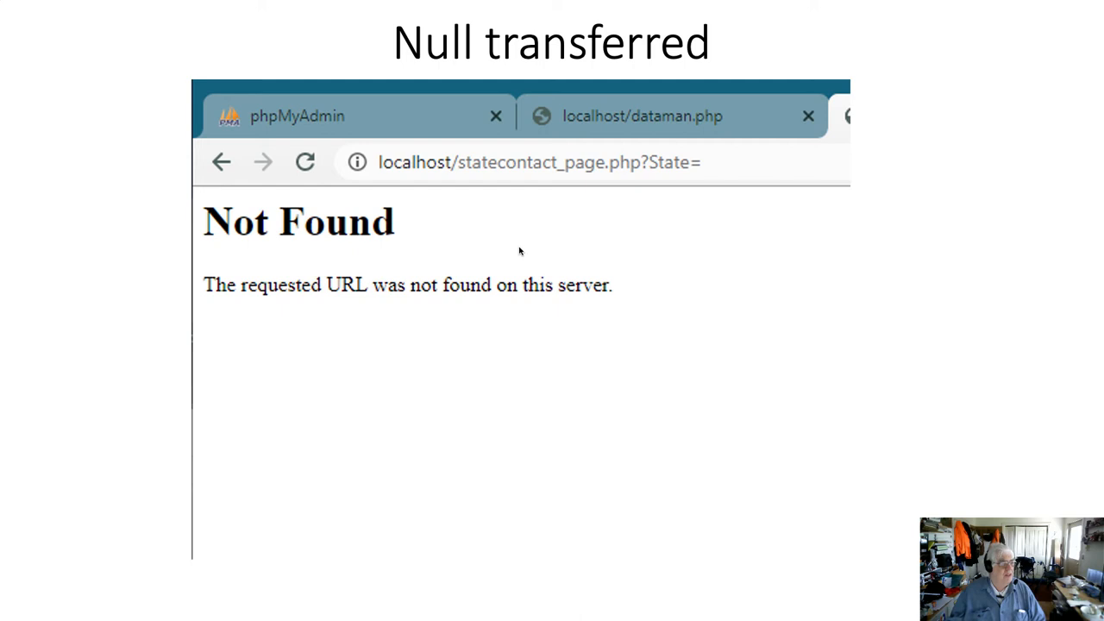
pyautogui.moveTo(404, 167)
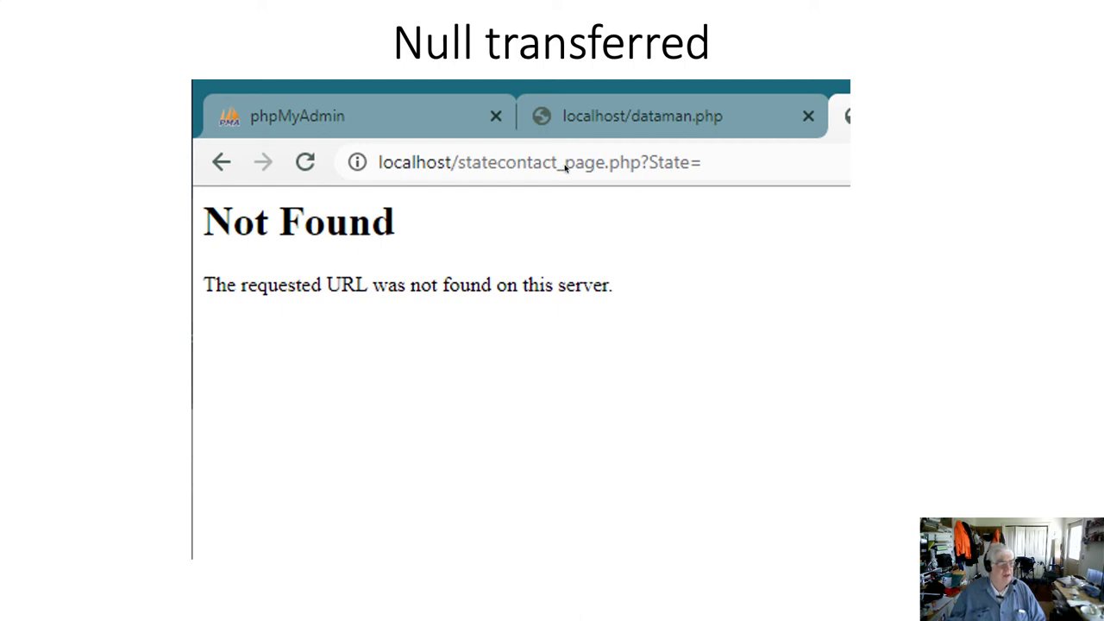
pyautogui.moveTo(659, 164)
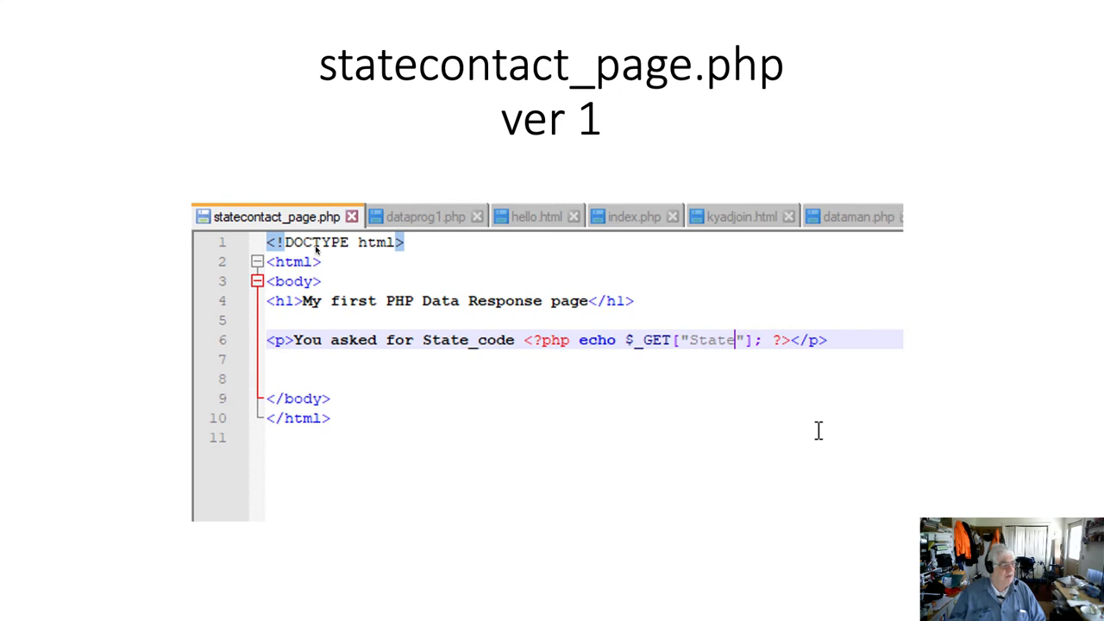
pyautogui.moveTo(421, 162)
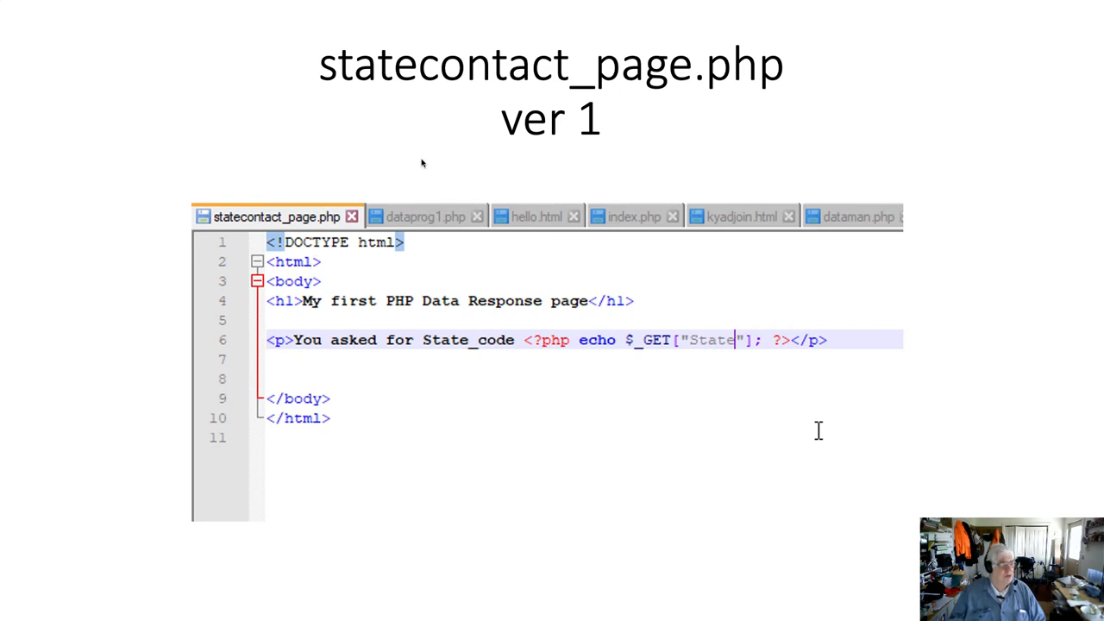
pyautogui.moveTo(593, 83)
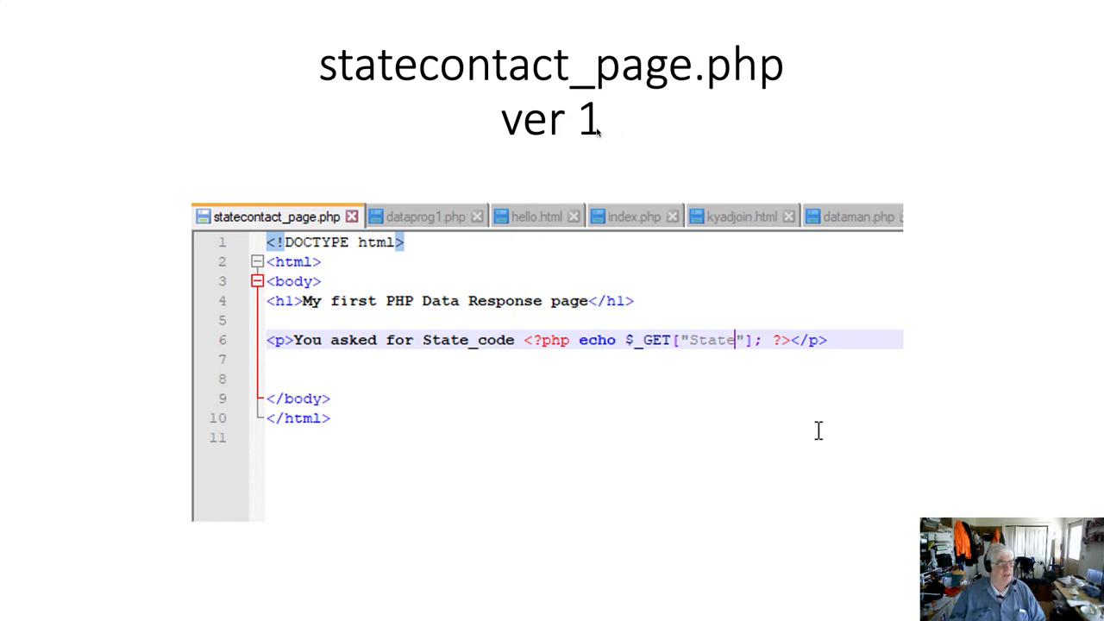
pyautogui.moveTo(338, 340)
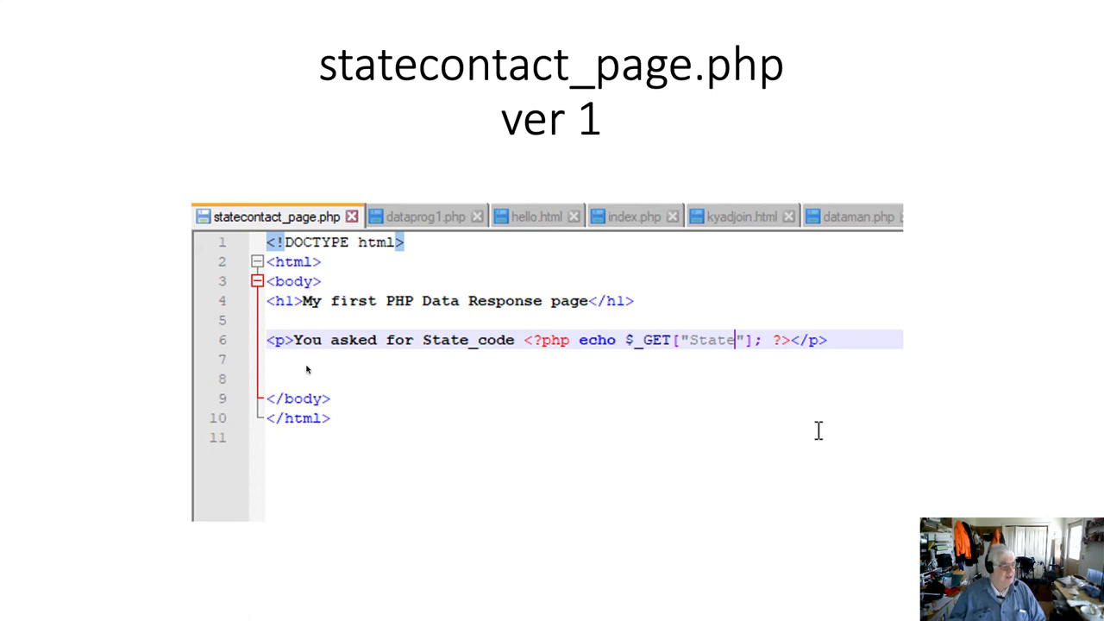
pyautogui.moveTo(293, 353)
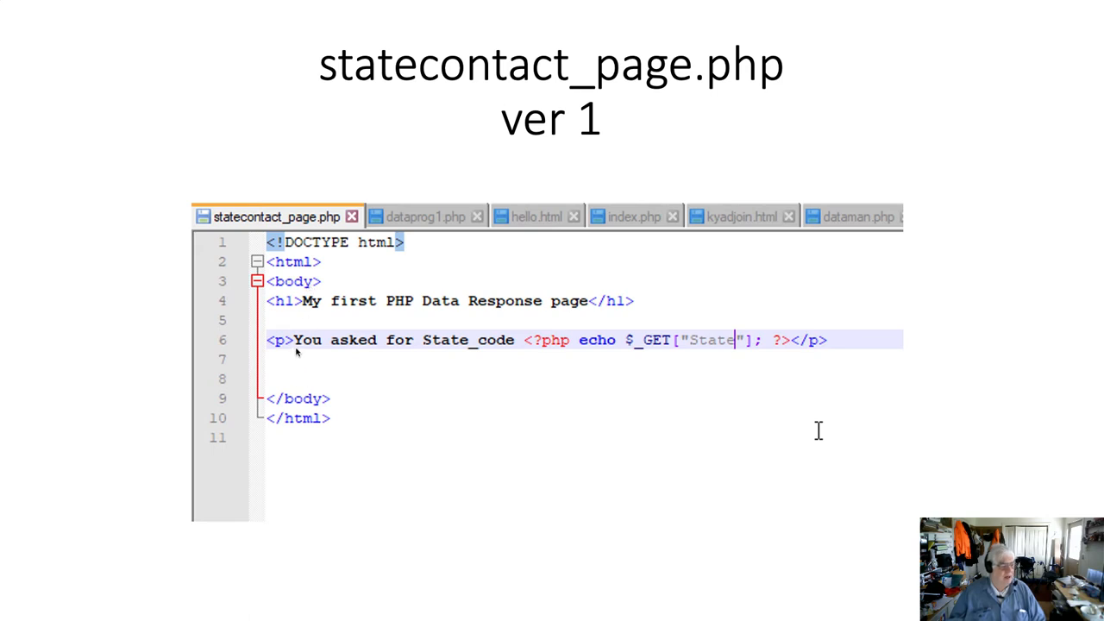
pyautogui.moveTo(514, 347)
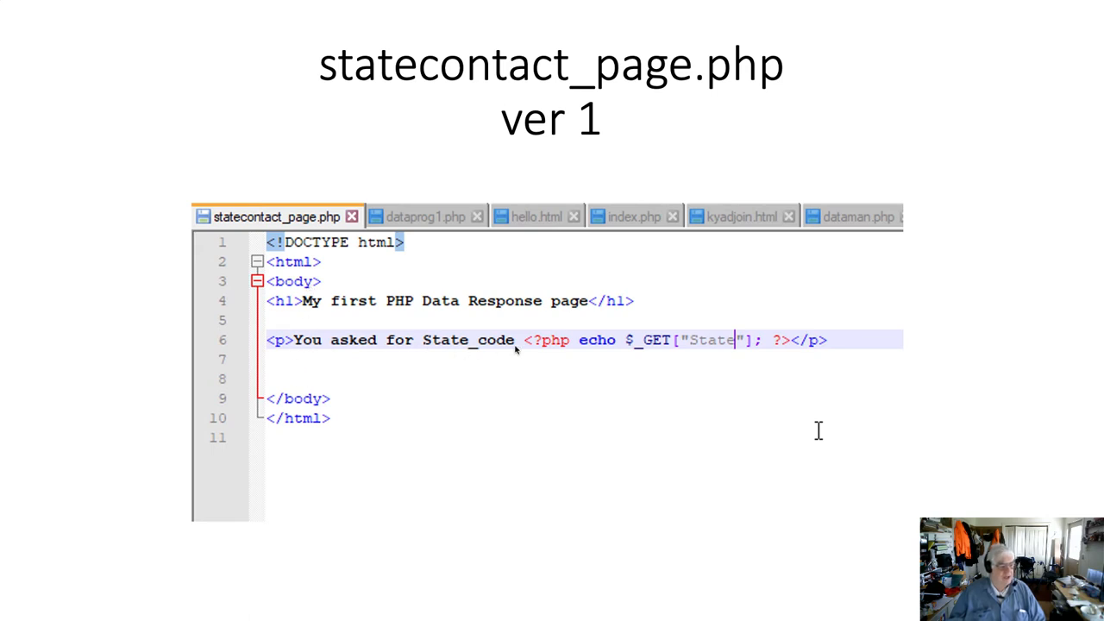
pyautogui.moveTo(583, 348)
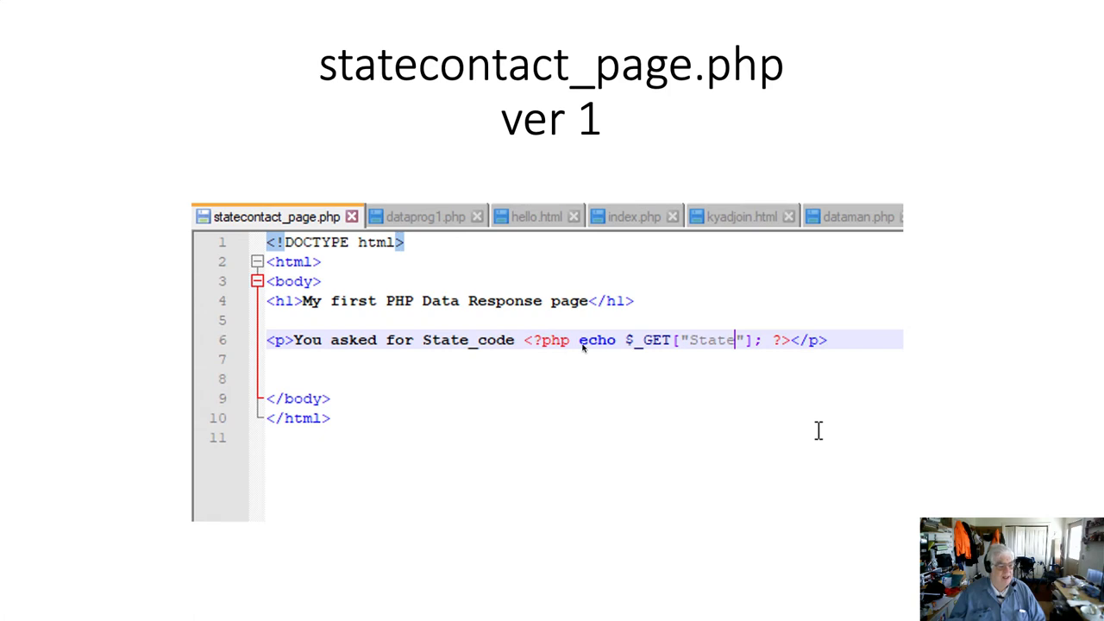
pyautogui.moveTo(632, 345)
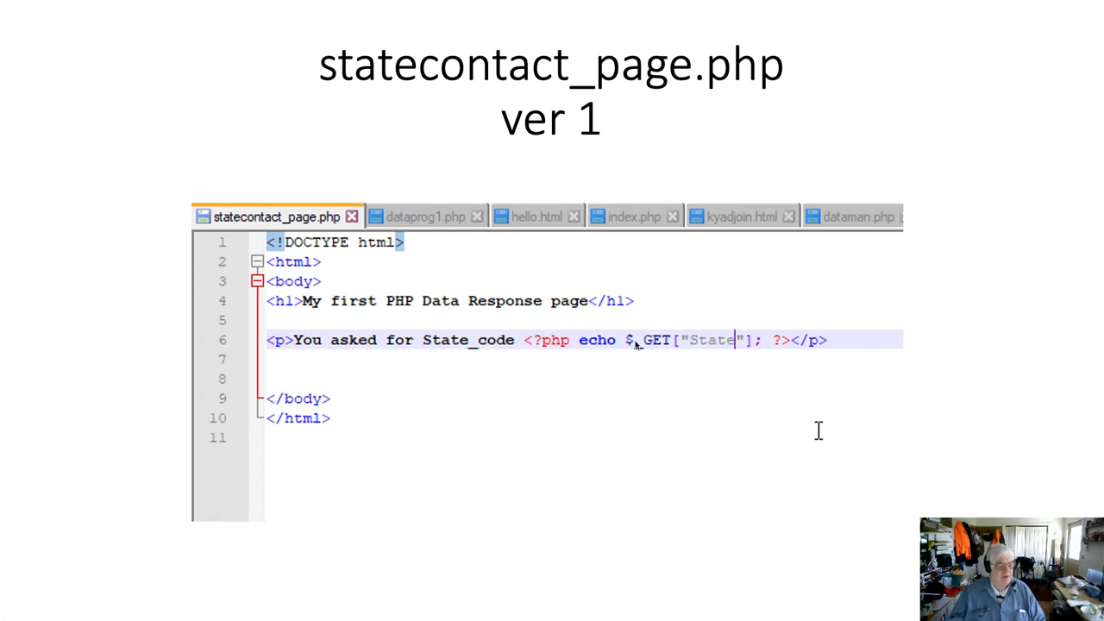
pyautogui.moveTo(704, 348)
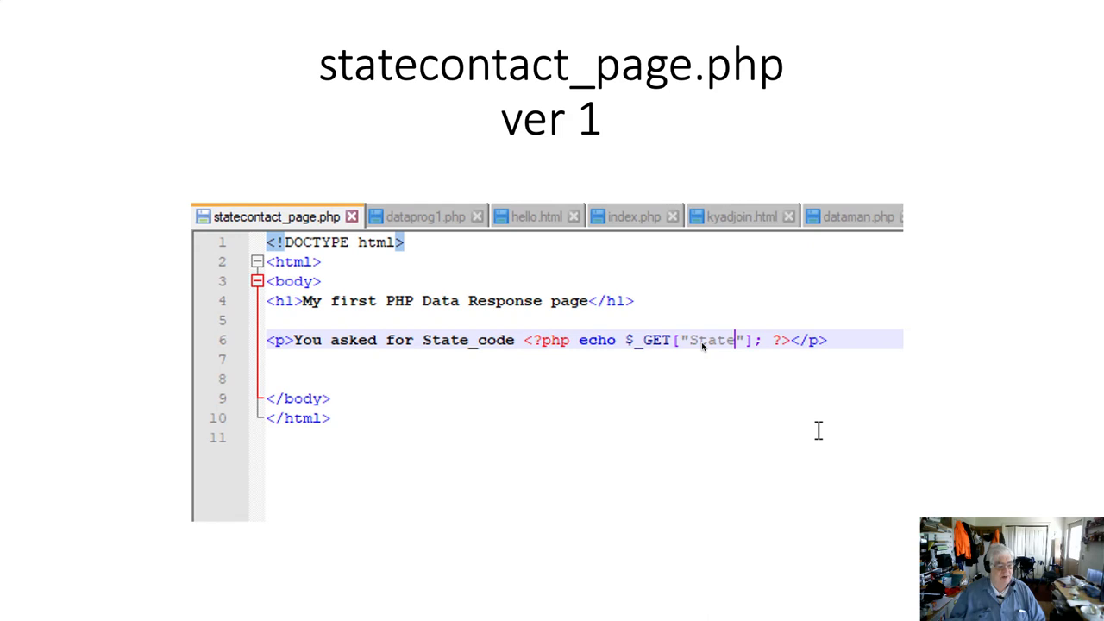
pyautogui.moveTo(773, 352)
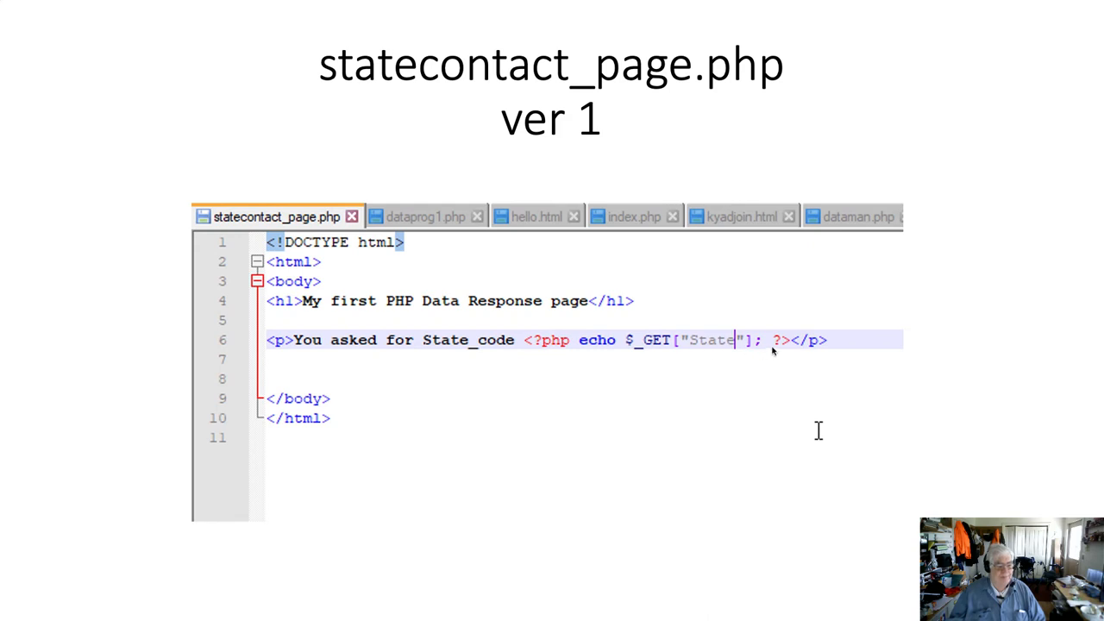
pyautogui.moveTo(729, 375)
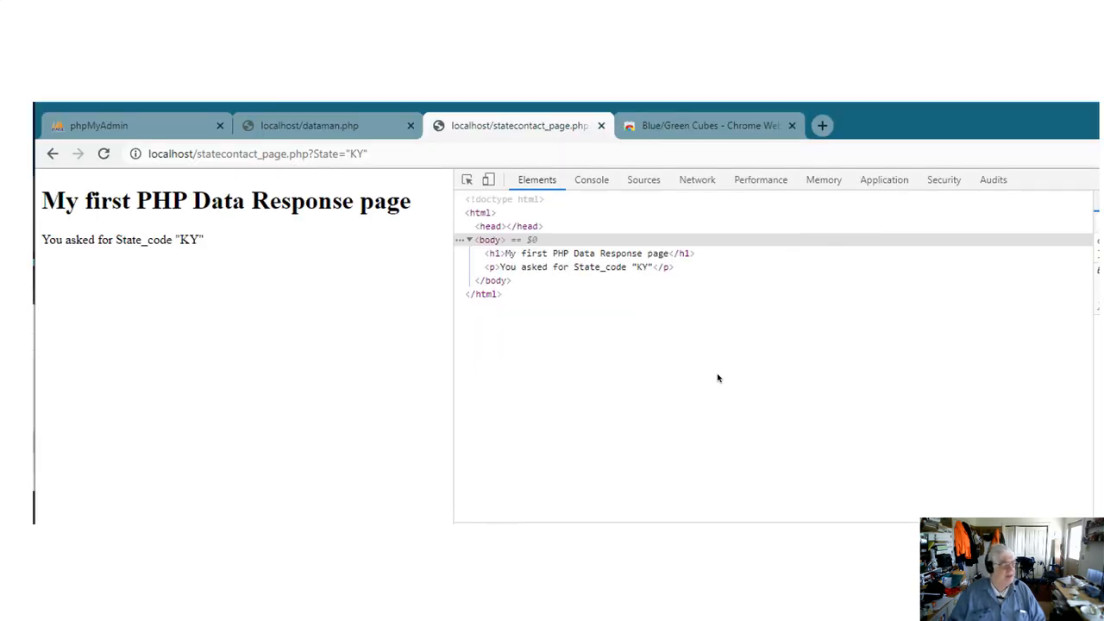
pyautogui.moveTo(155, 248)
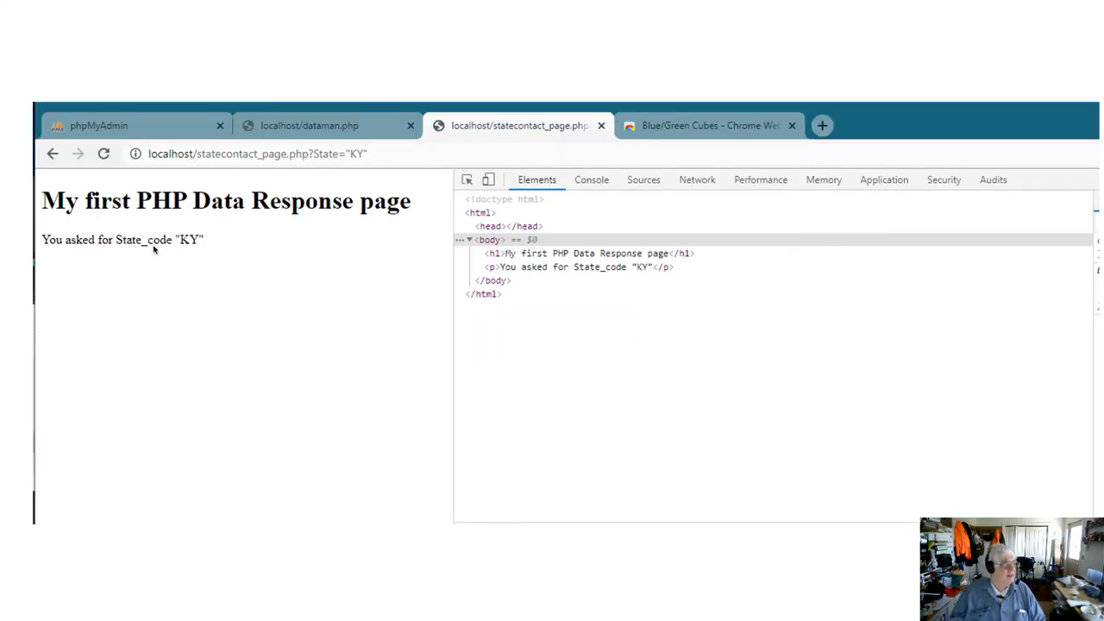
pyautogui.moveTo(328, 169)
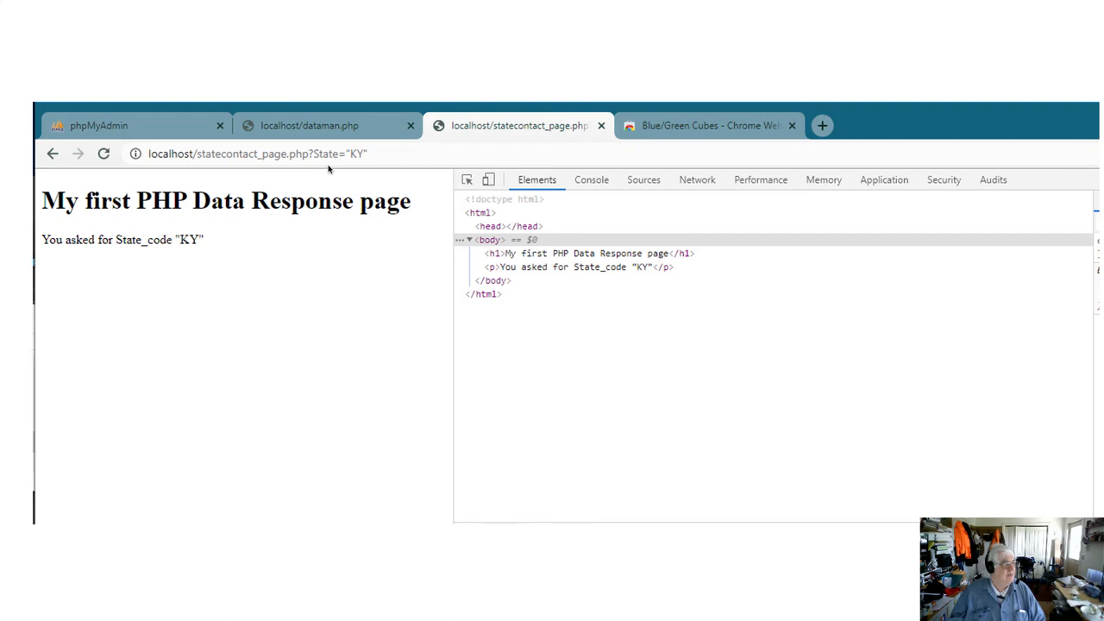
pyautogui.moveTo(176, 245)
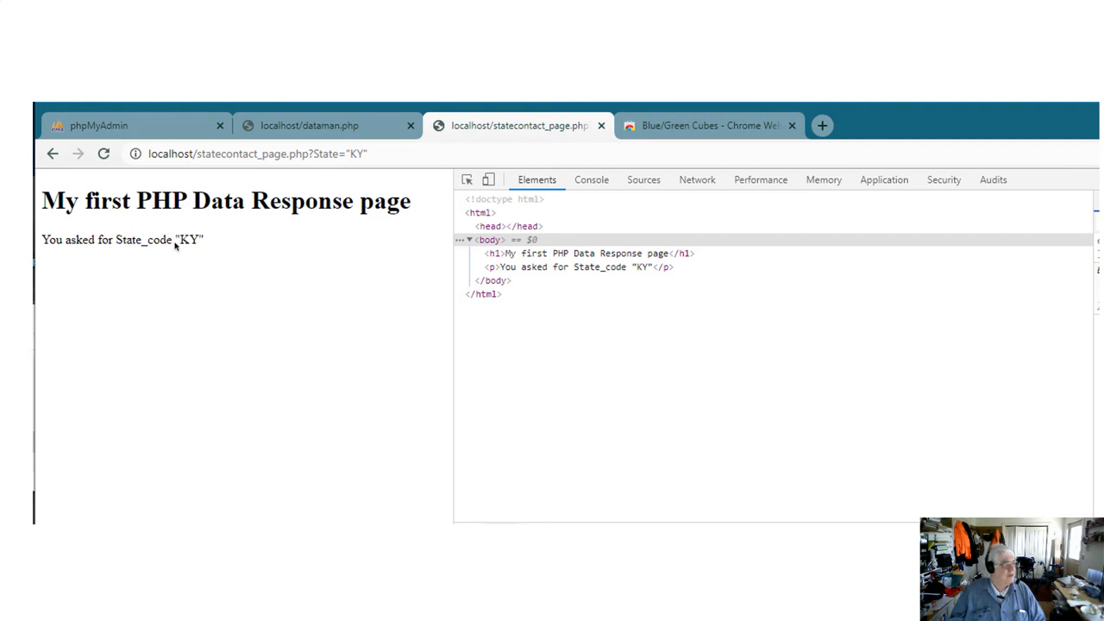
pyautogui.moveTo(176, 247)
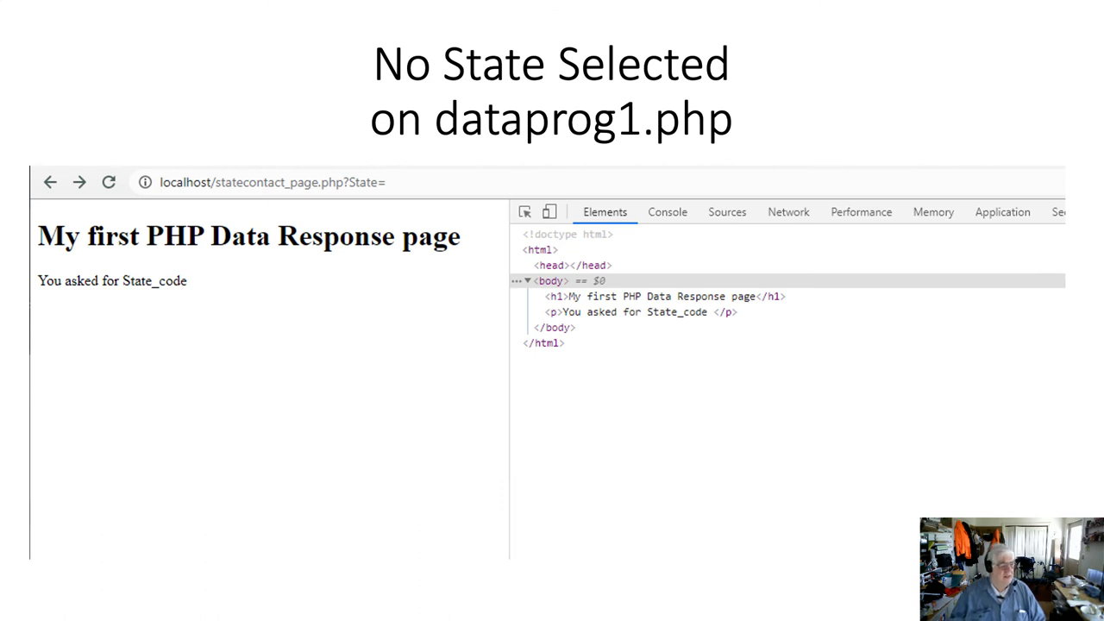
pyautogui.moveTo(214, 288)
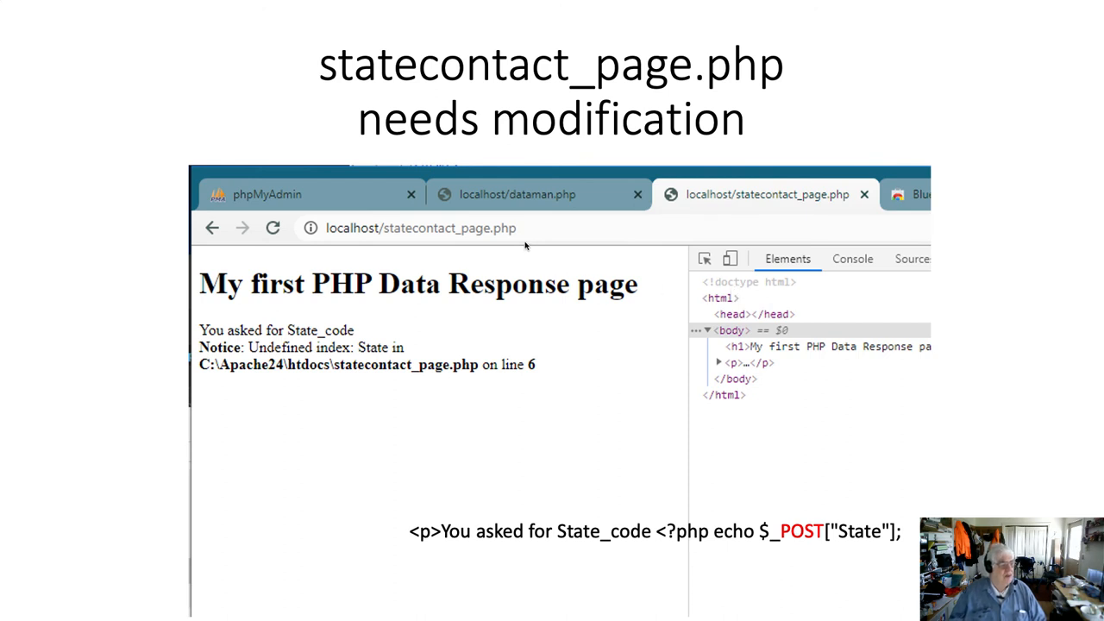
pyautogui.moveTo(532, 238)
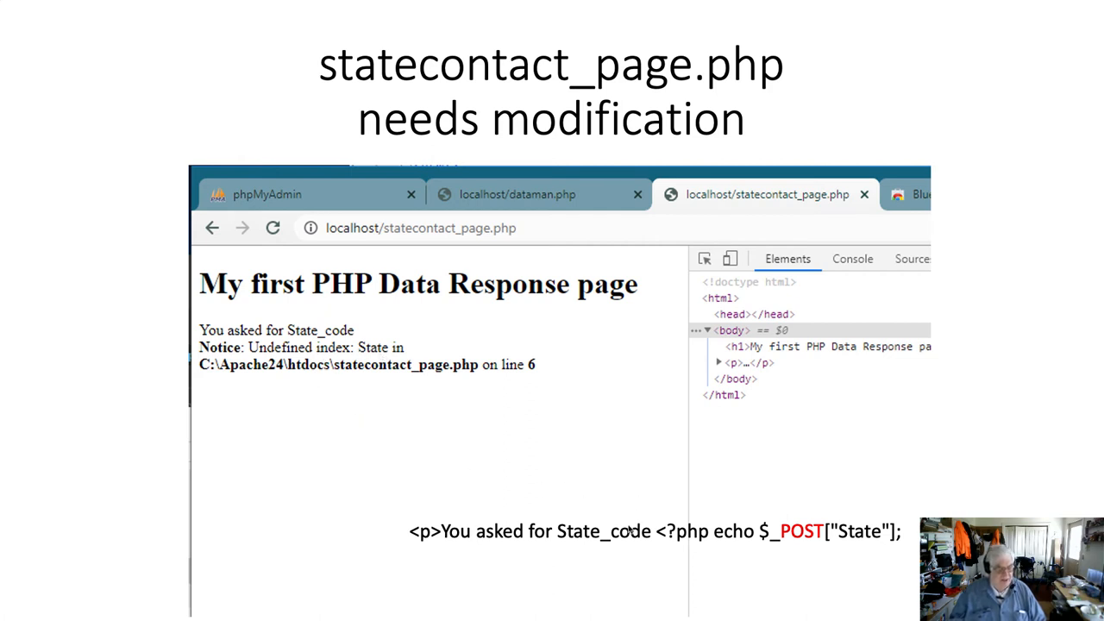
pyautogui.moveTo(789, 545)
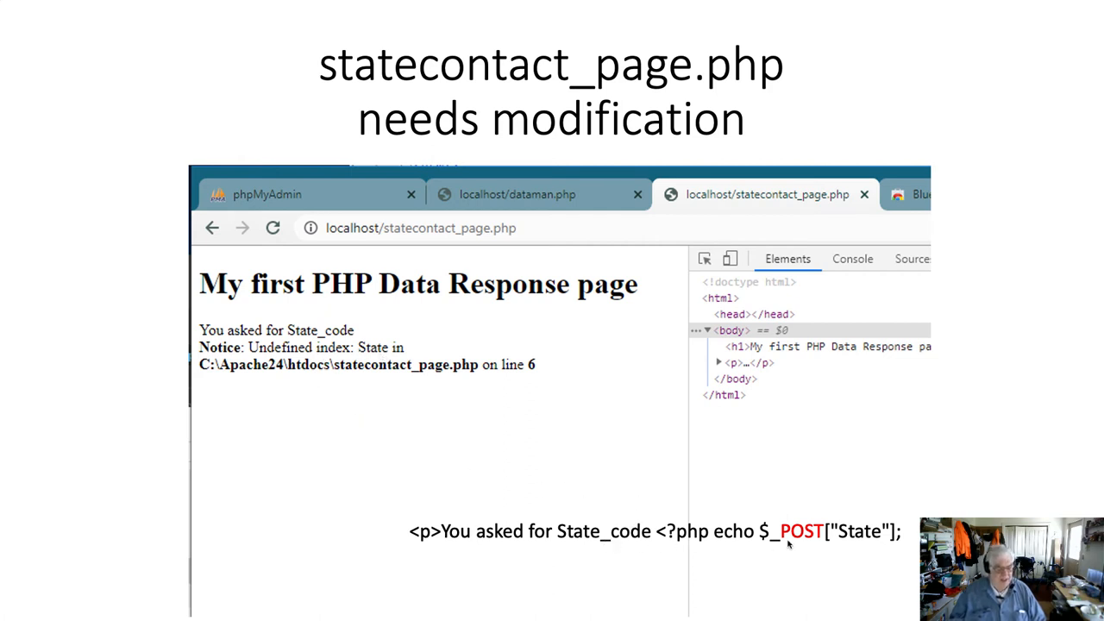
pyautogui.moveTo(814, 542)
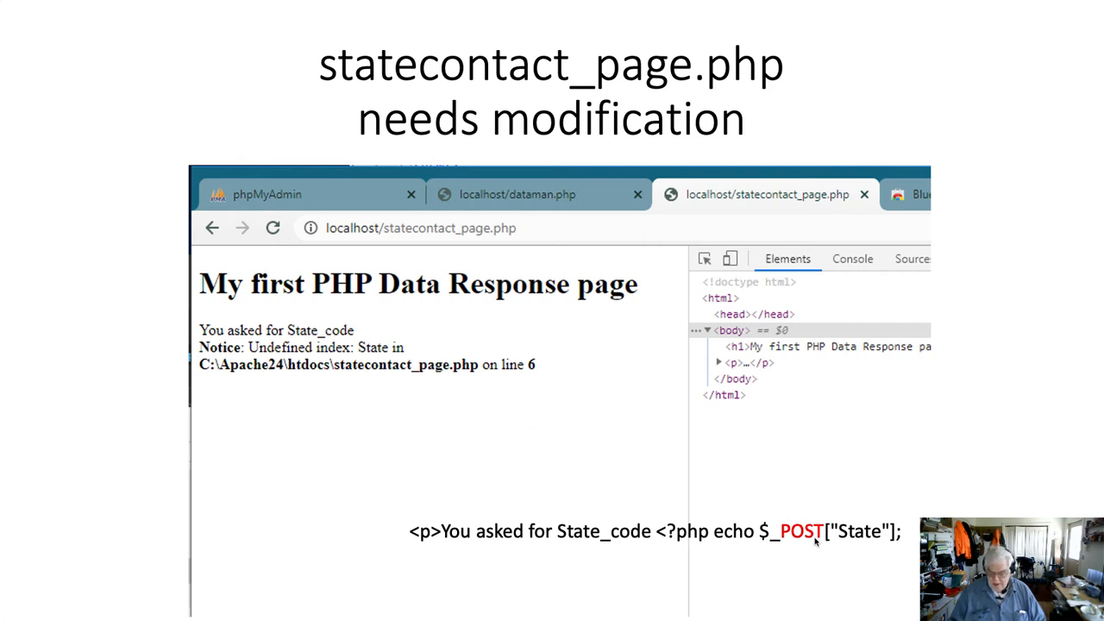
# - Advance to the 'You asked for state_code IN' response slide with no URL data
pyautogui.press('Right')
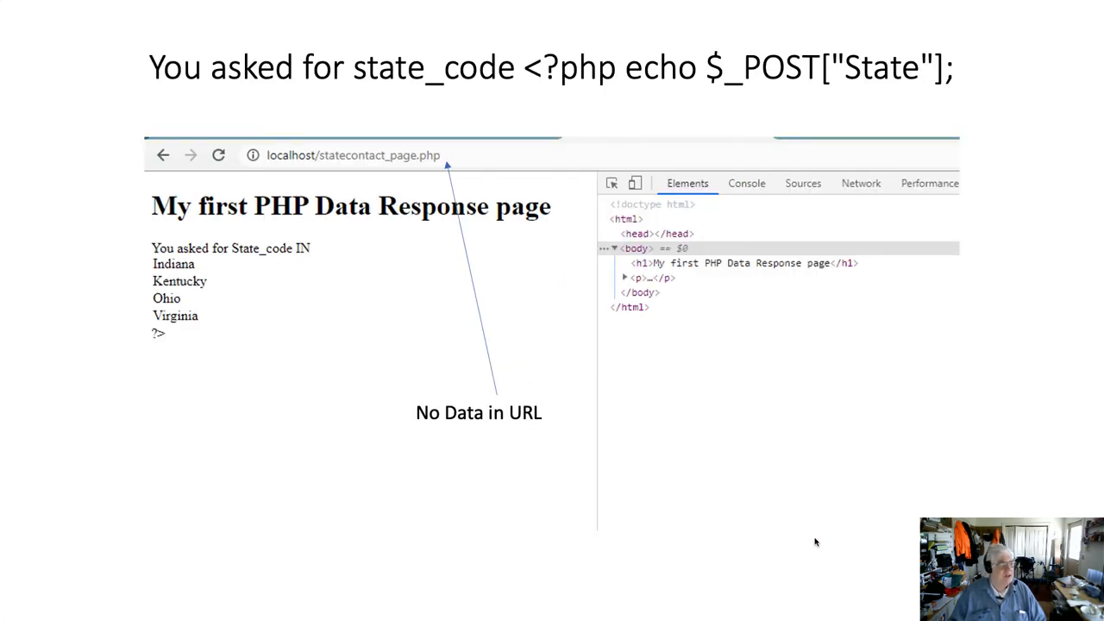
pyautogui.moveTo(497, 241)
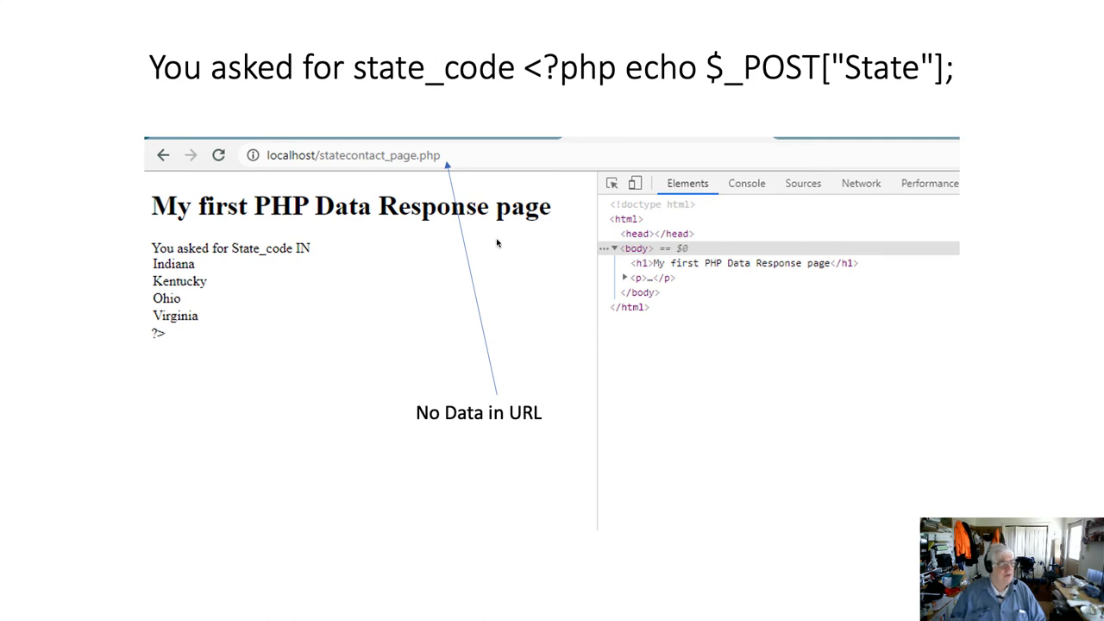
pyautogui.moveTo(480, 186)
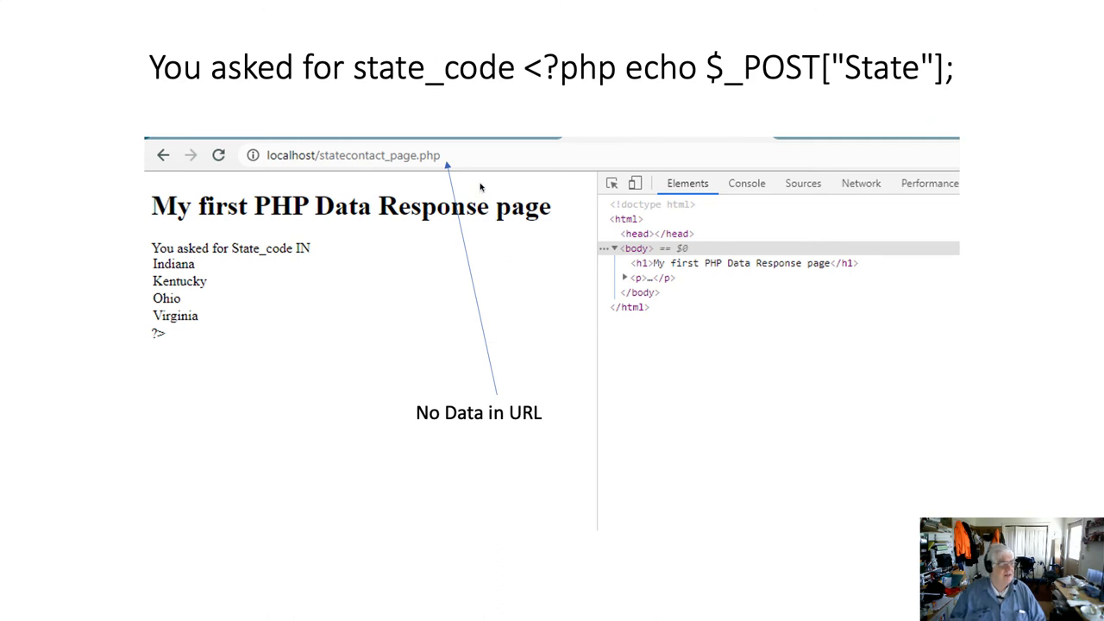
pyautogui.moveTo(269, 259)
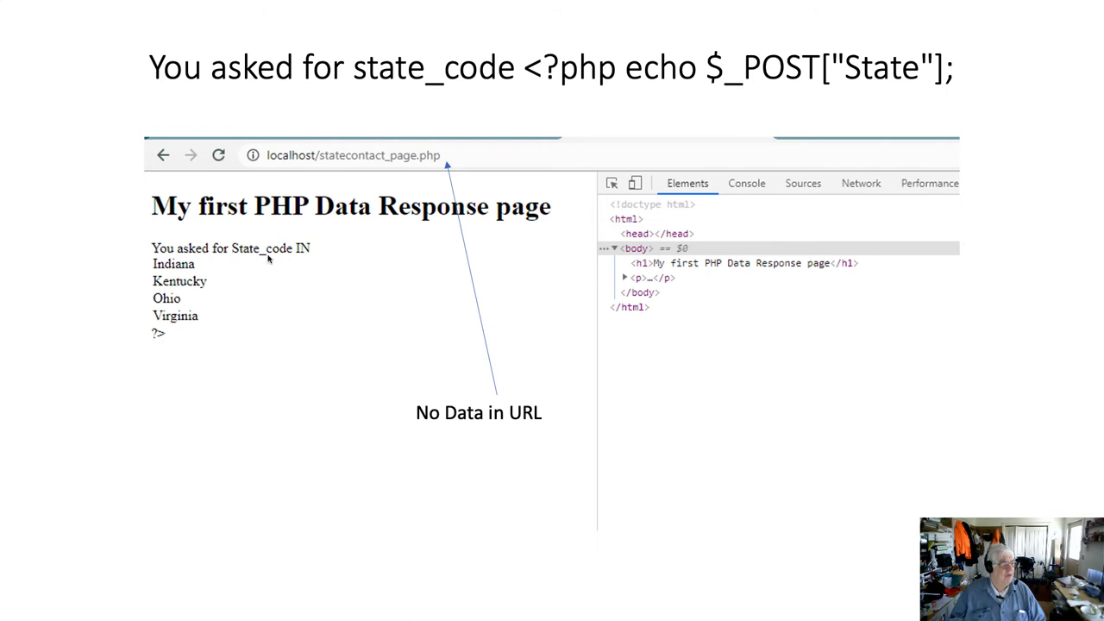
pyautogui.moveTo(294, 256)
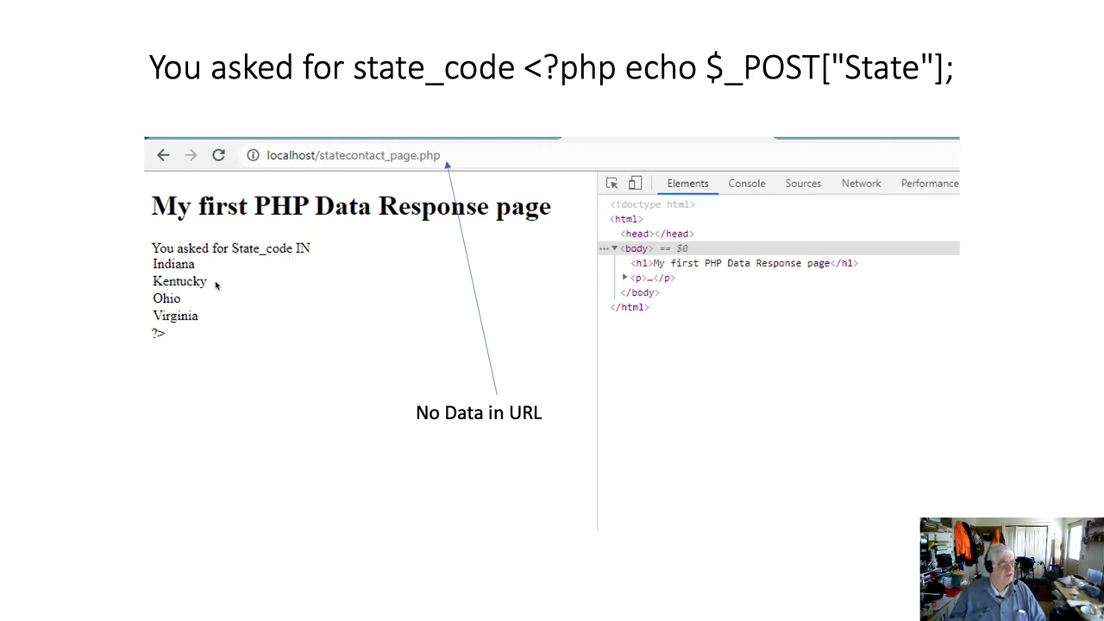
pyautogui.moveTo(186, 264)
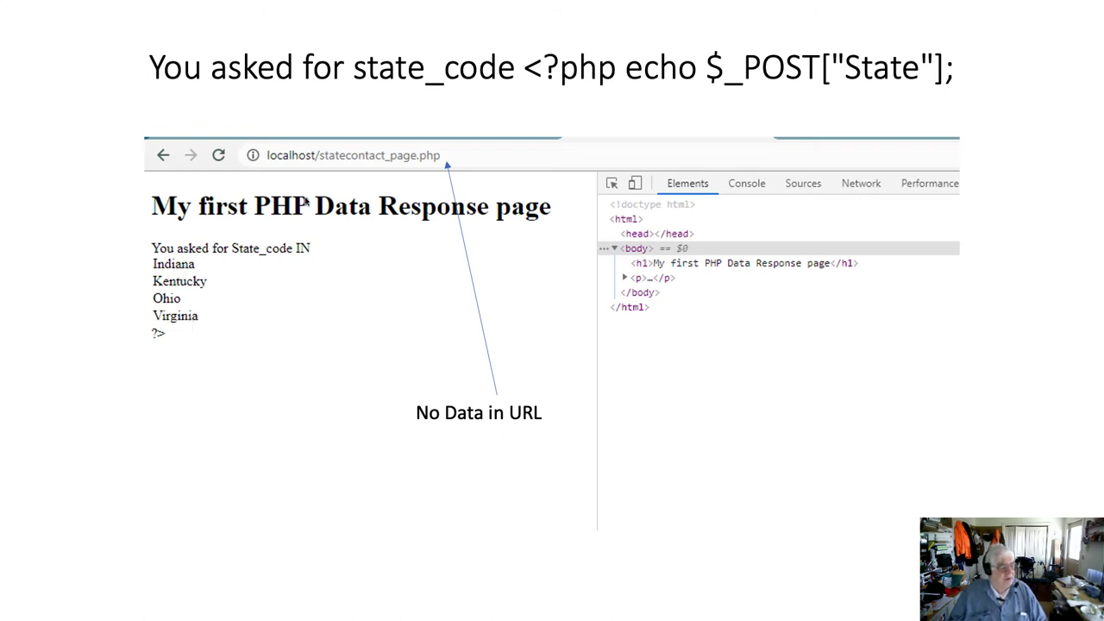
pyautogui.moveTo(452, 160)
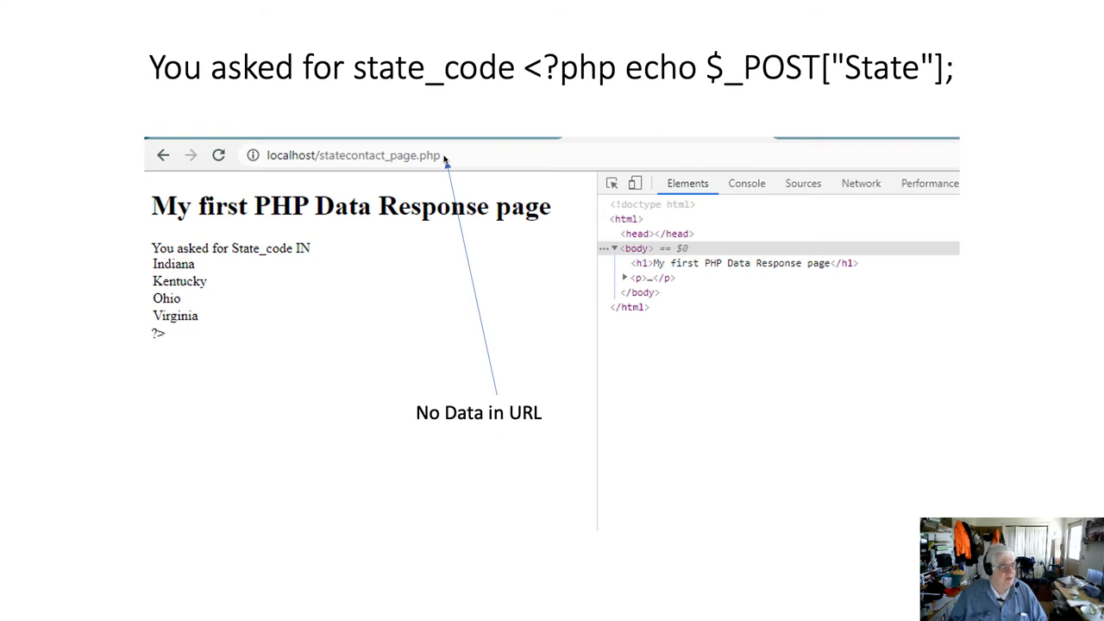
pyautogui.moveTo(310, 248)
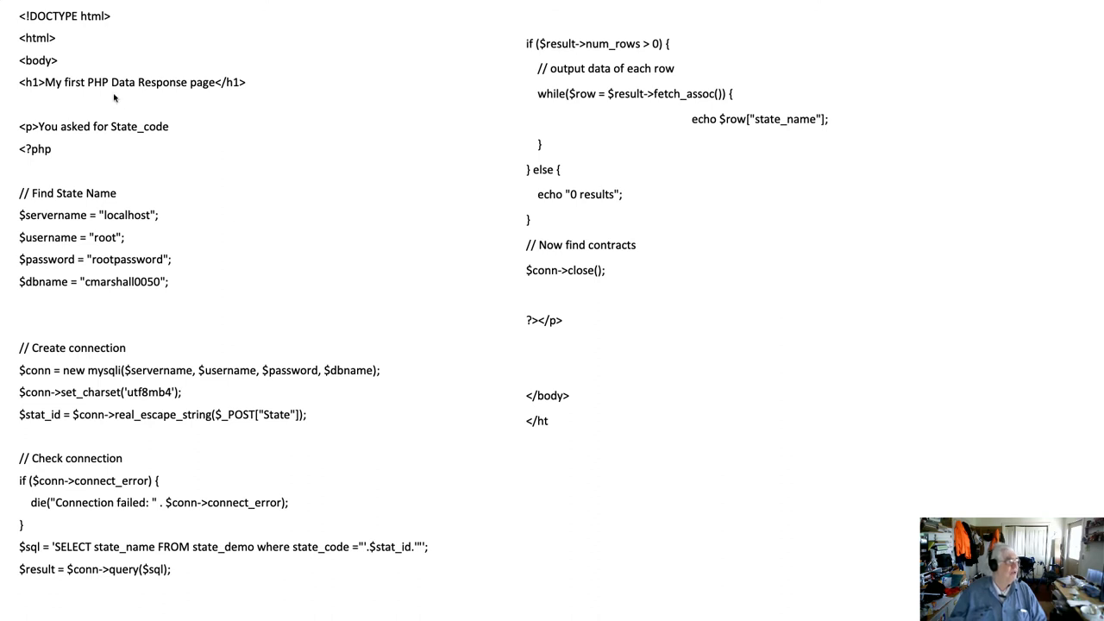
pyautogui.moveTo(119, 38)
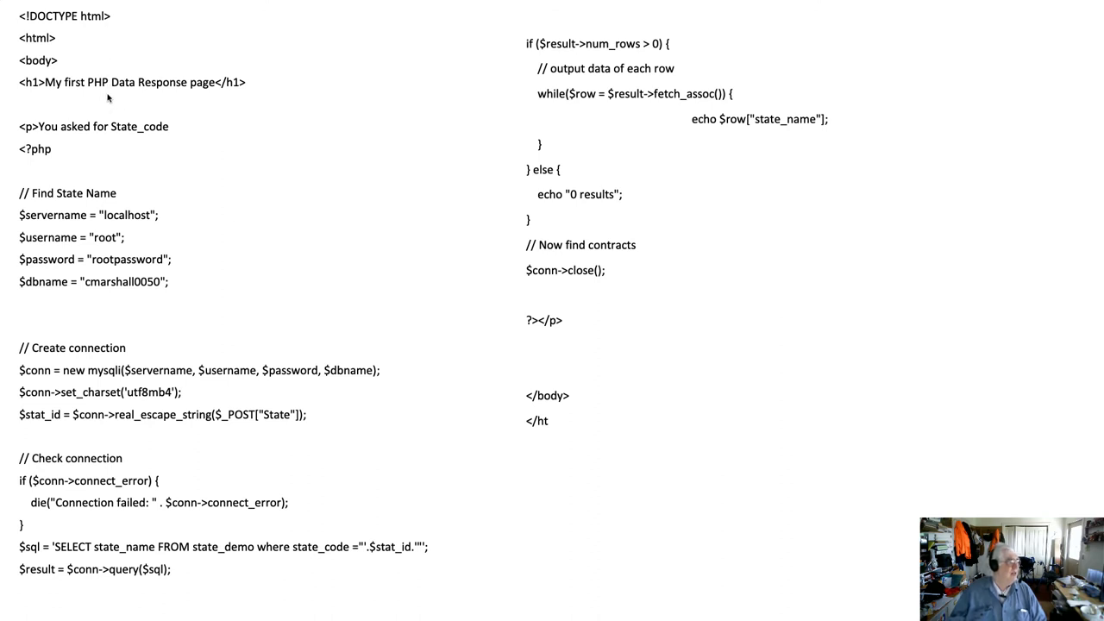
pyautogui.moveTo(104, 159)
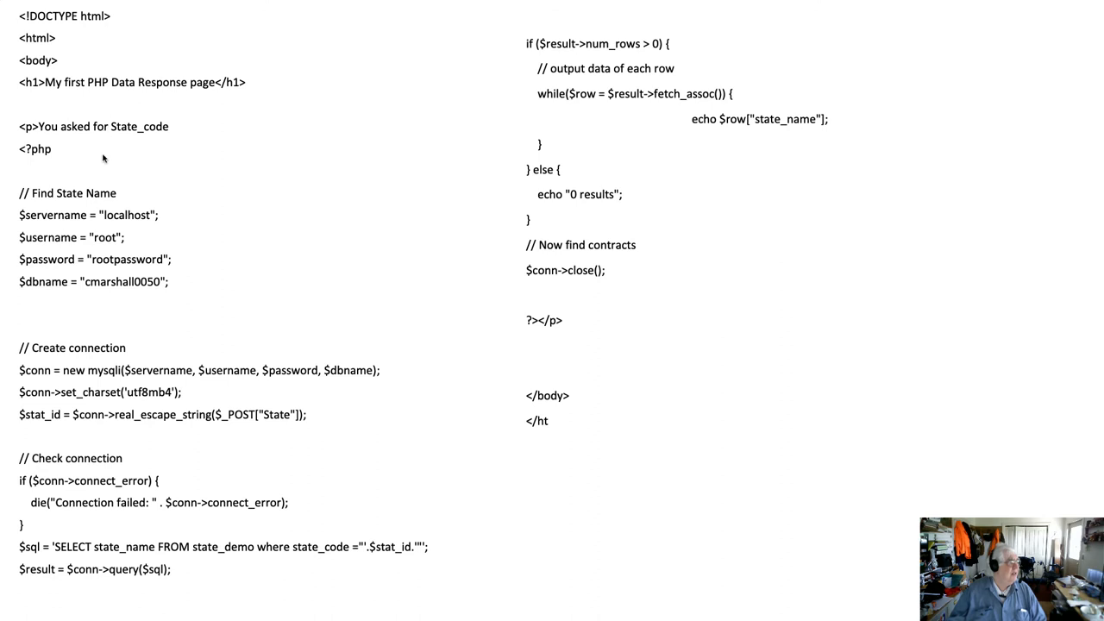
pyautogui.moveTo(100, 273)
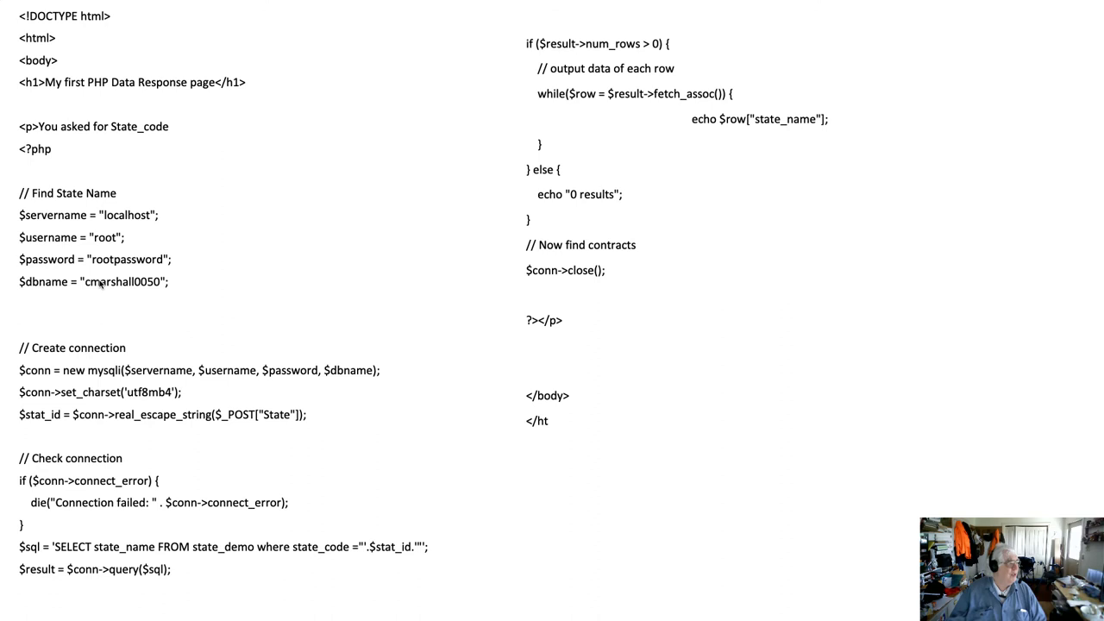
pyautogui.moveTo(100, 371)
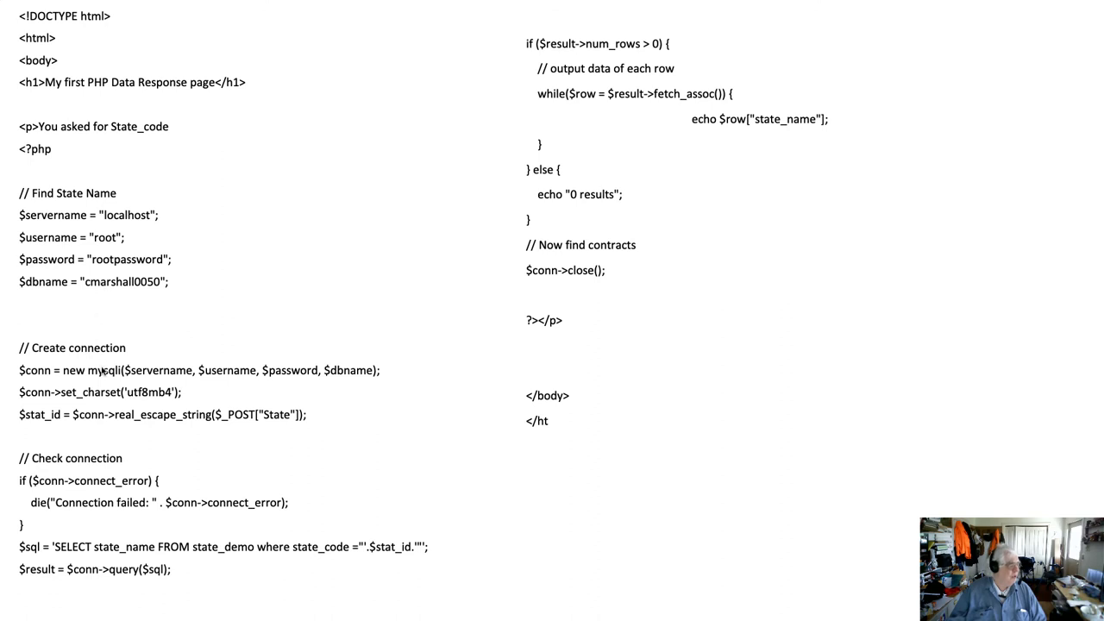
pyautogui.moveTo(100, 440)
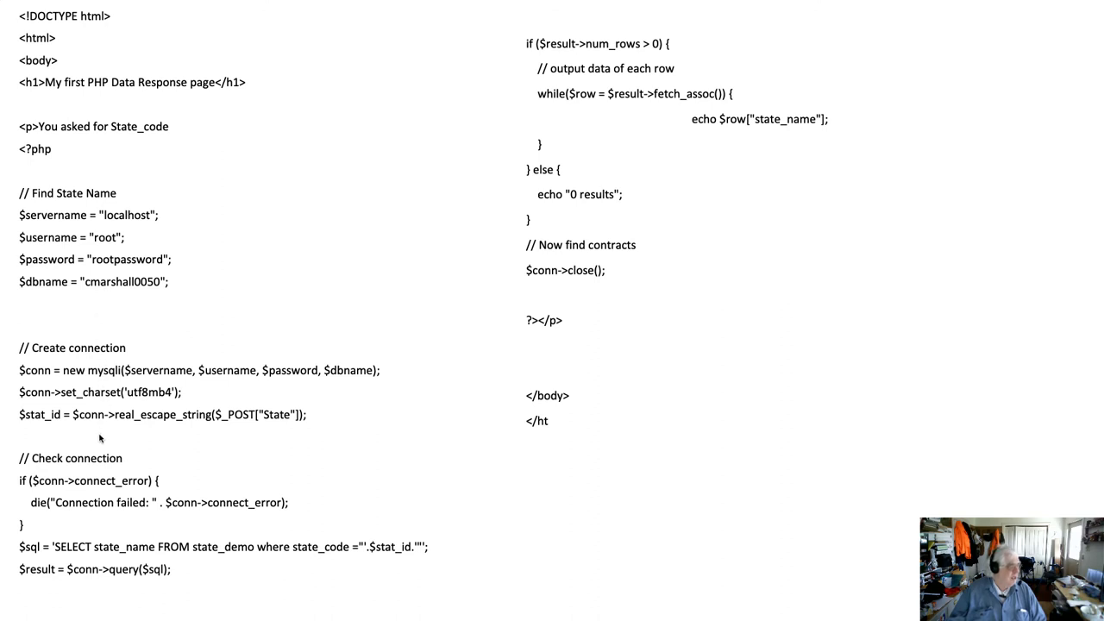
pyautogui.moveTo(276, 438)
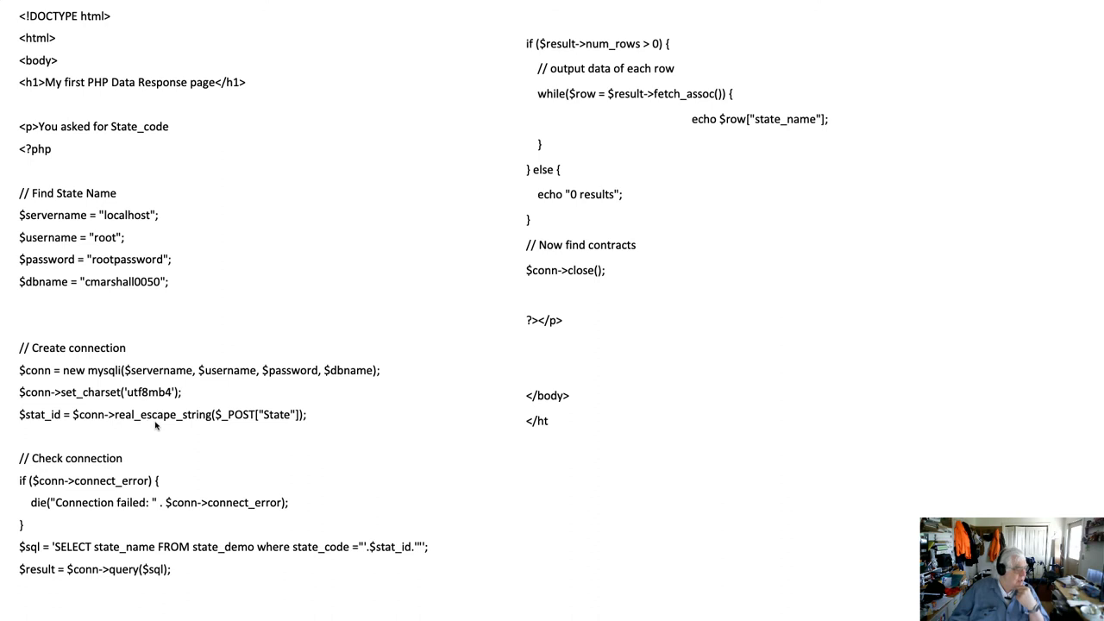
pyautogui.moveTo(245, 428)
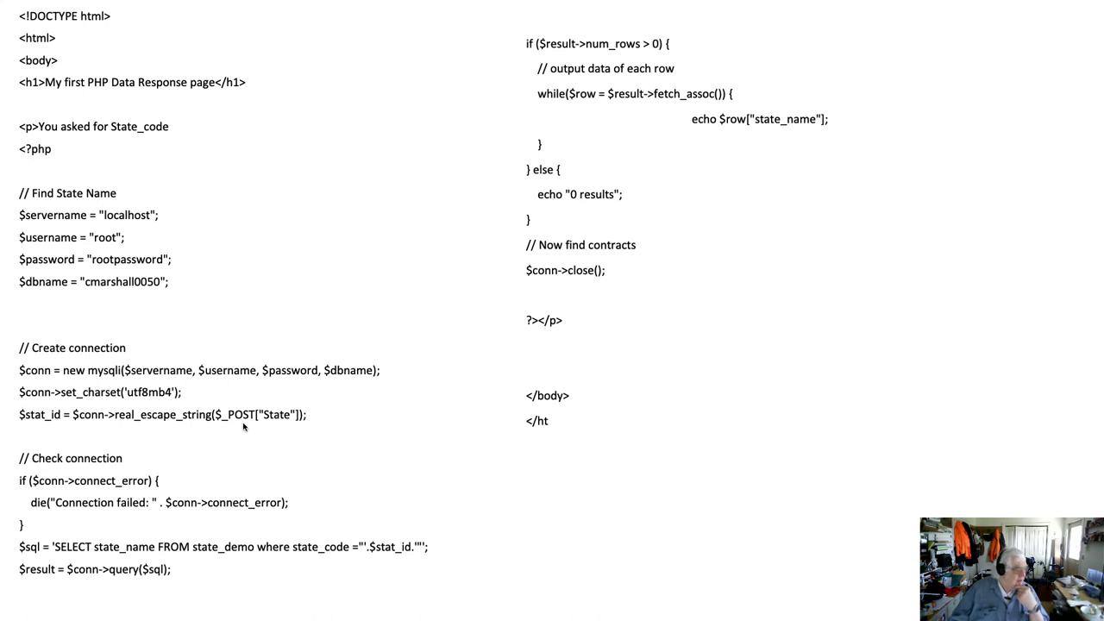
pyautogui.moveTo(248, 421)
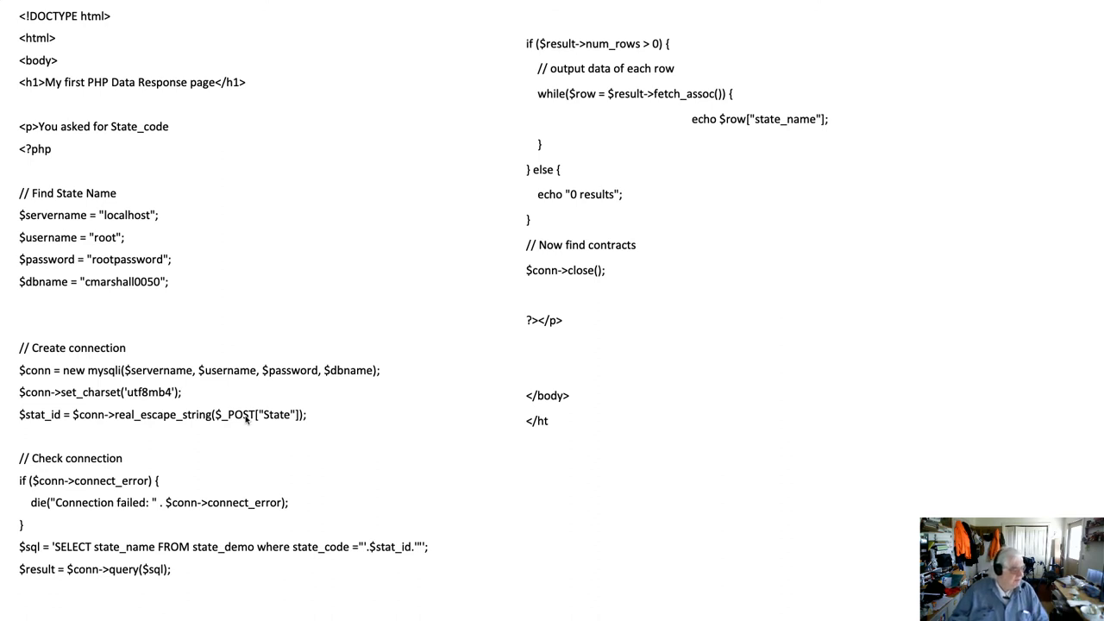
pyautogui.moveTo(62, 485)
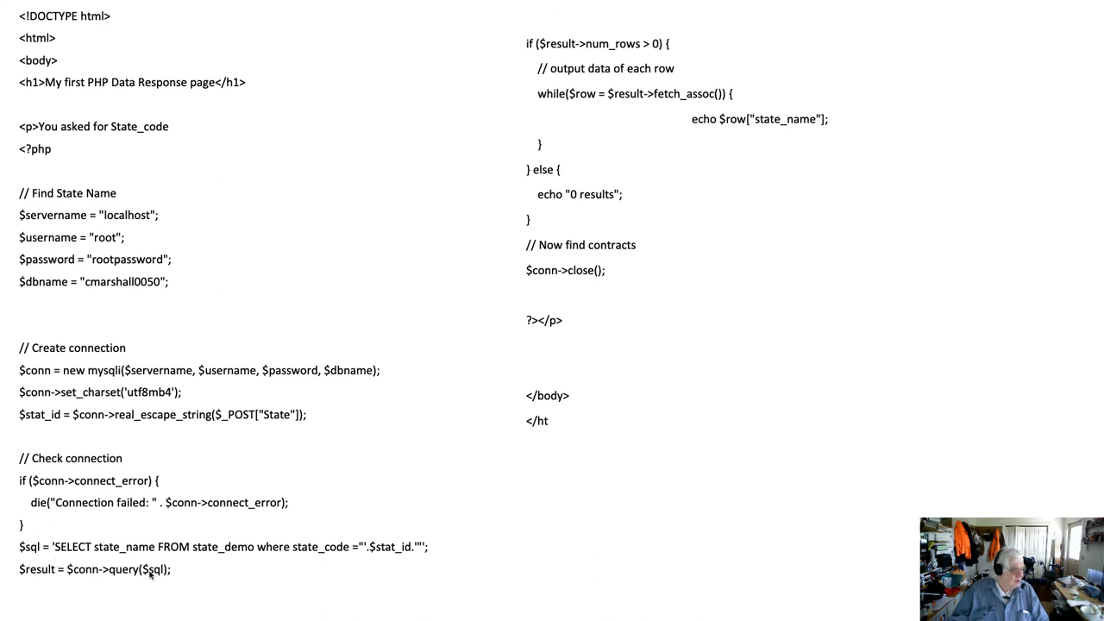
pyautogui.moveTo(238, 559)
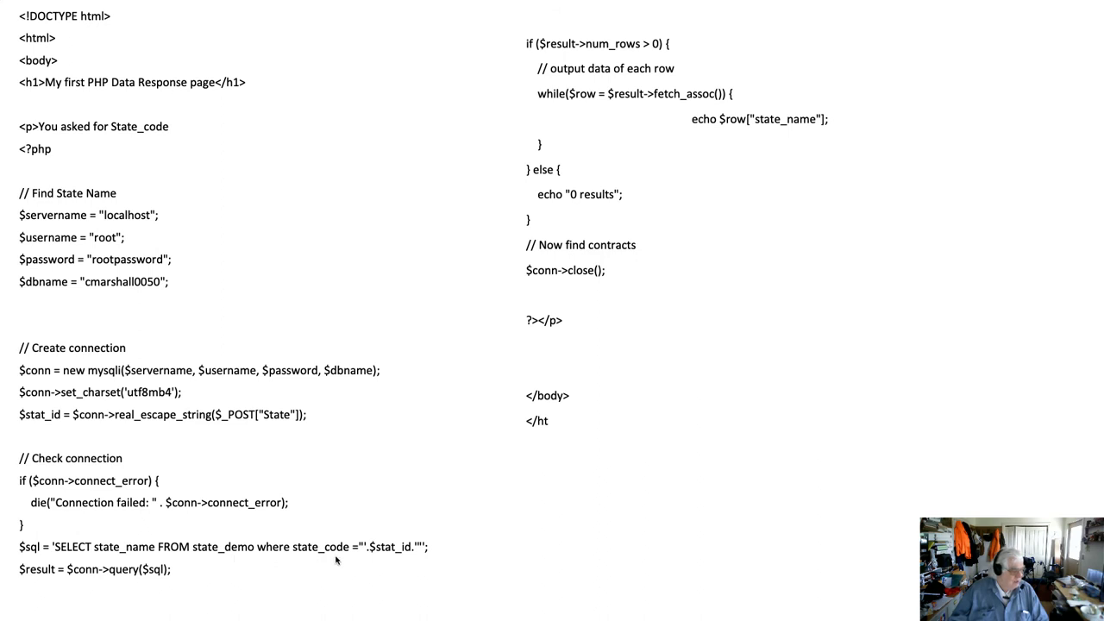
pyautogui.moveTo(381, 562)
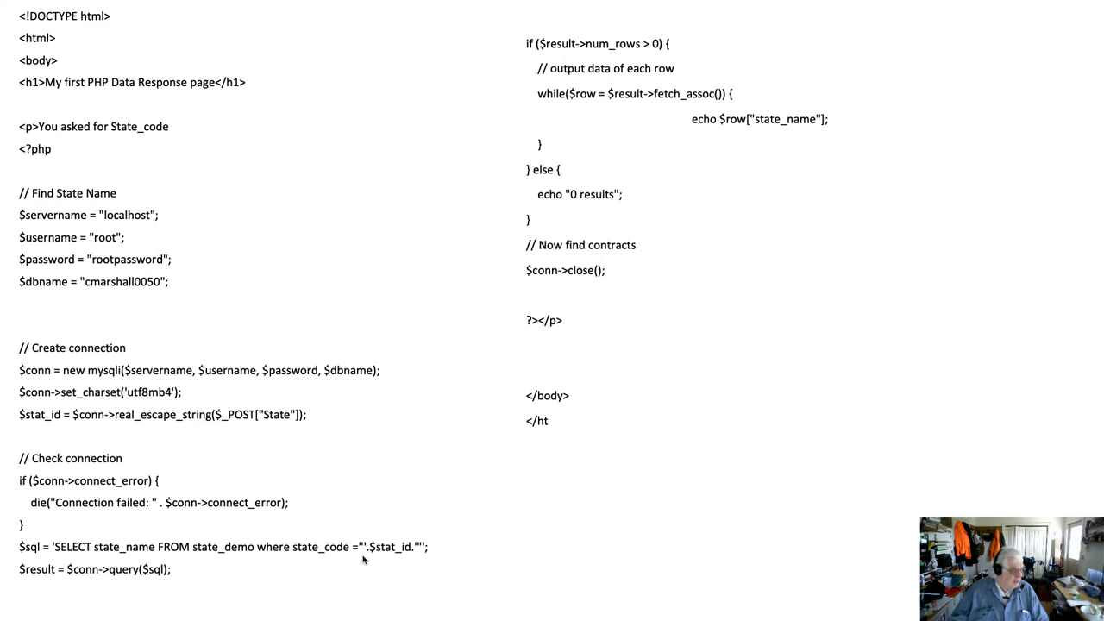
pyautogui.moveTo(117, 559)
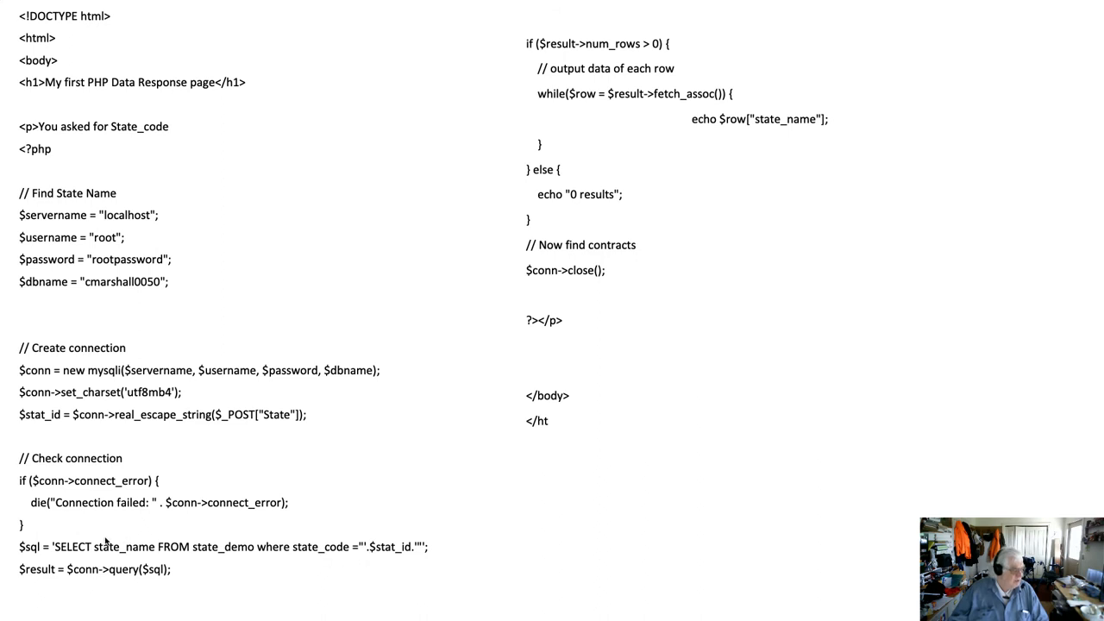
pyautogui.moveTo(307, 580)
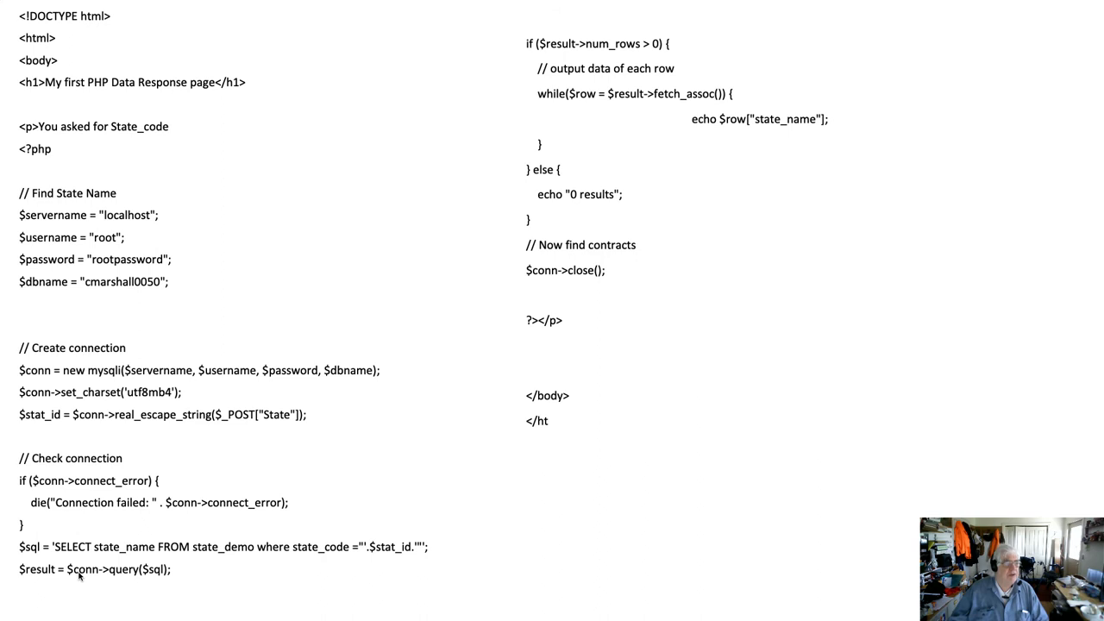
pyautogui.moveTo(642, 94)
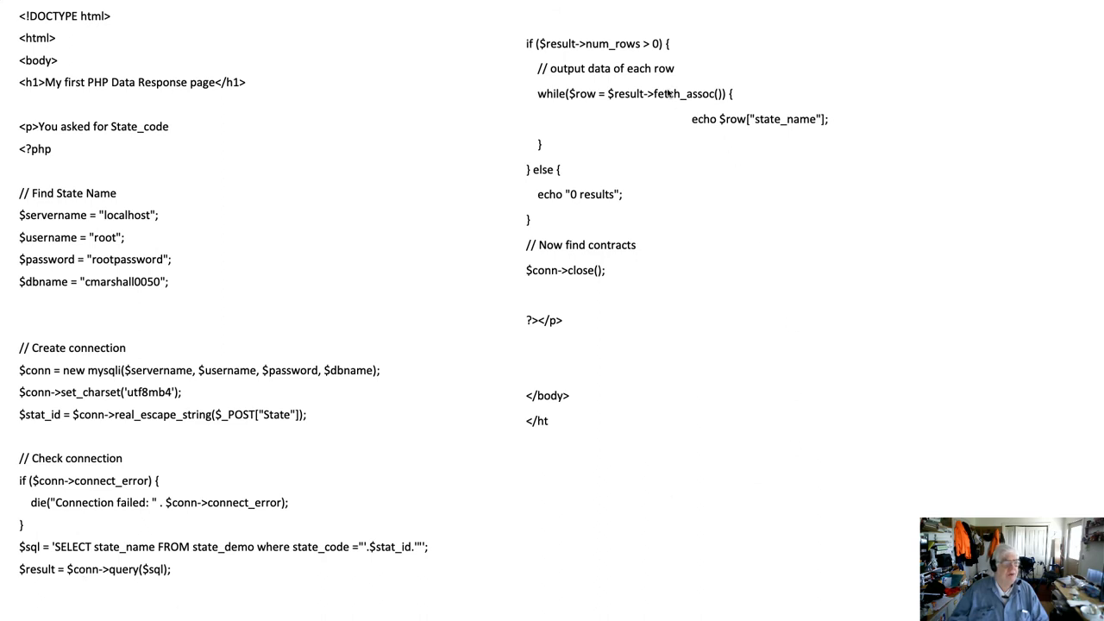
pyautogui.moveTo(666, 102)
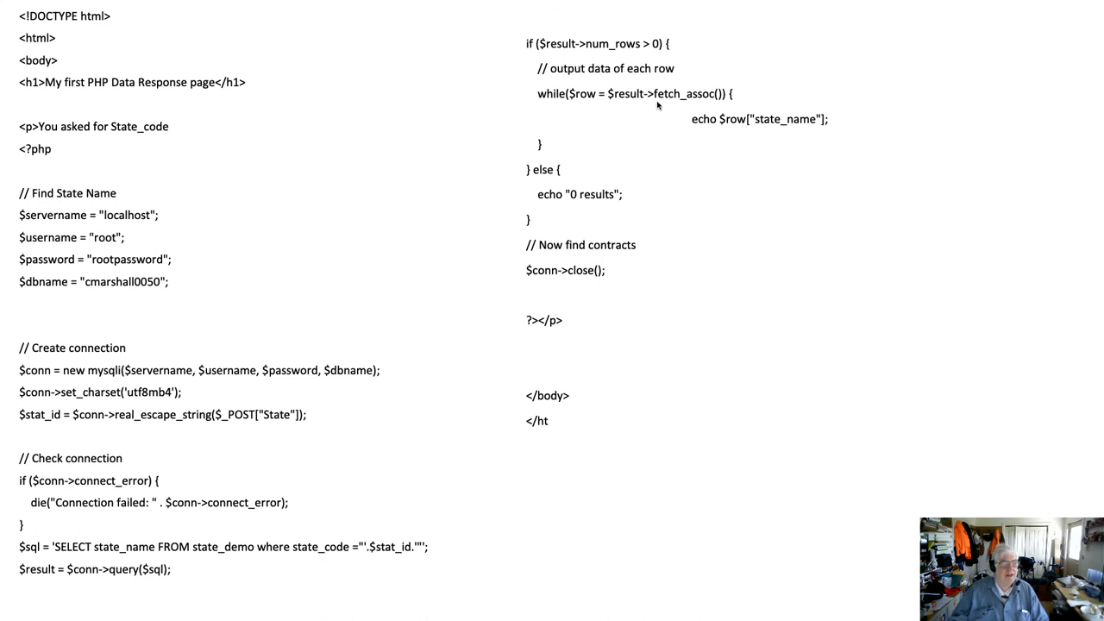
pyautogui.moveTo(746, 131)
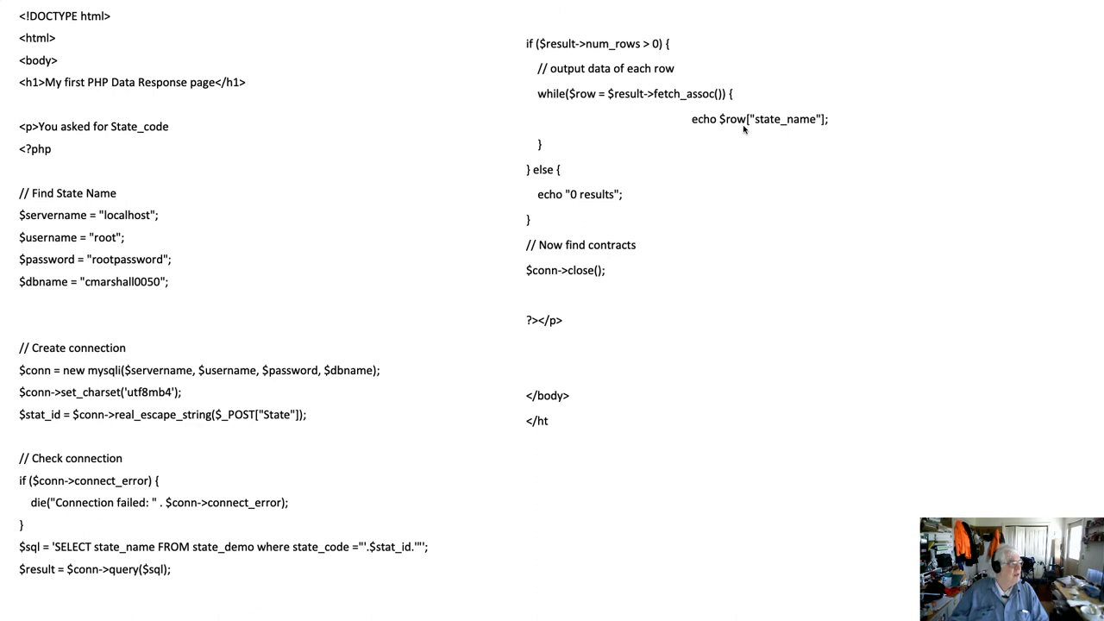
pyautogui.moveTo(183, 136)
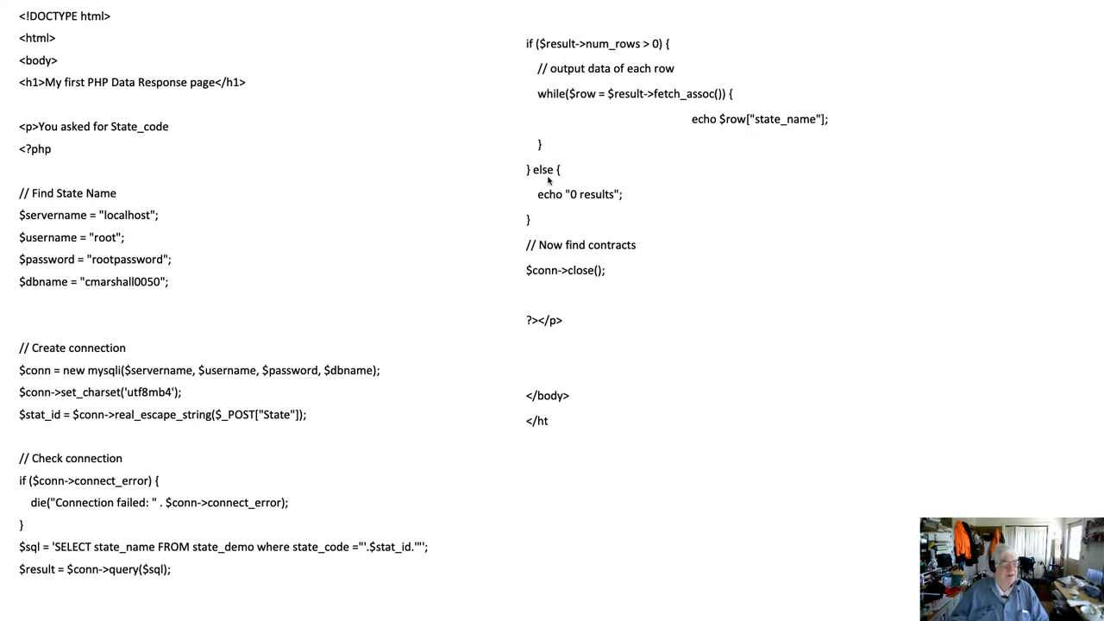
pyautogui.moveTo(569, 304)
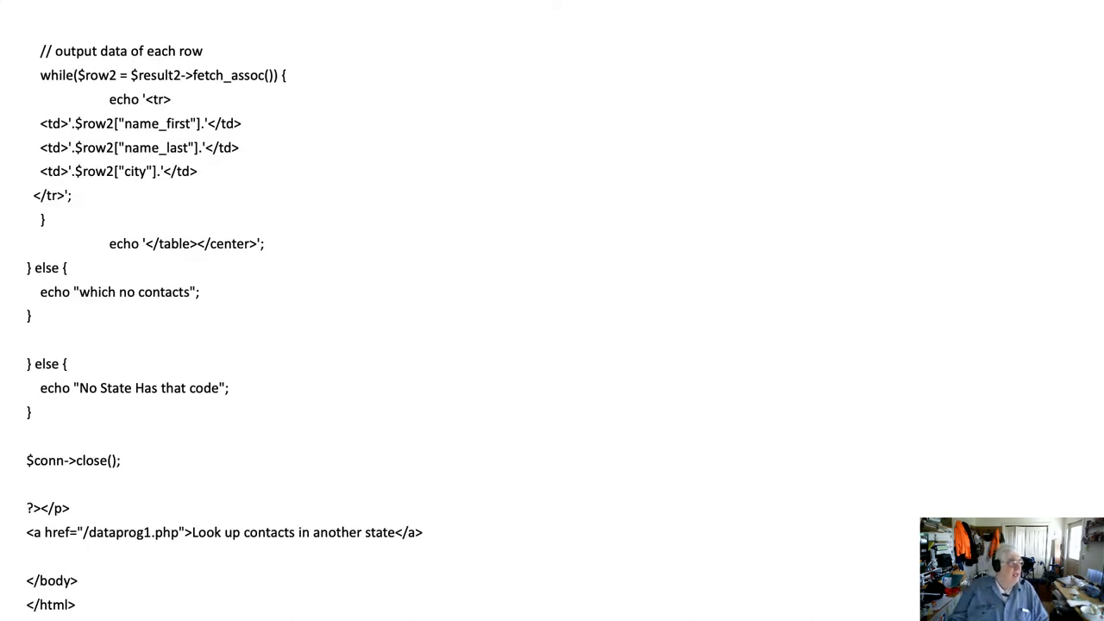
pyautogui.moveTo(86, 94)
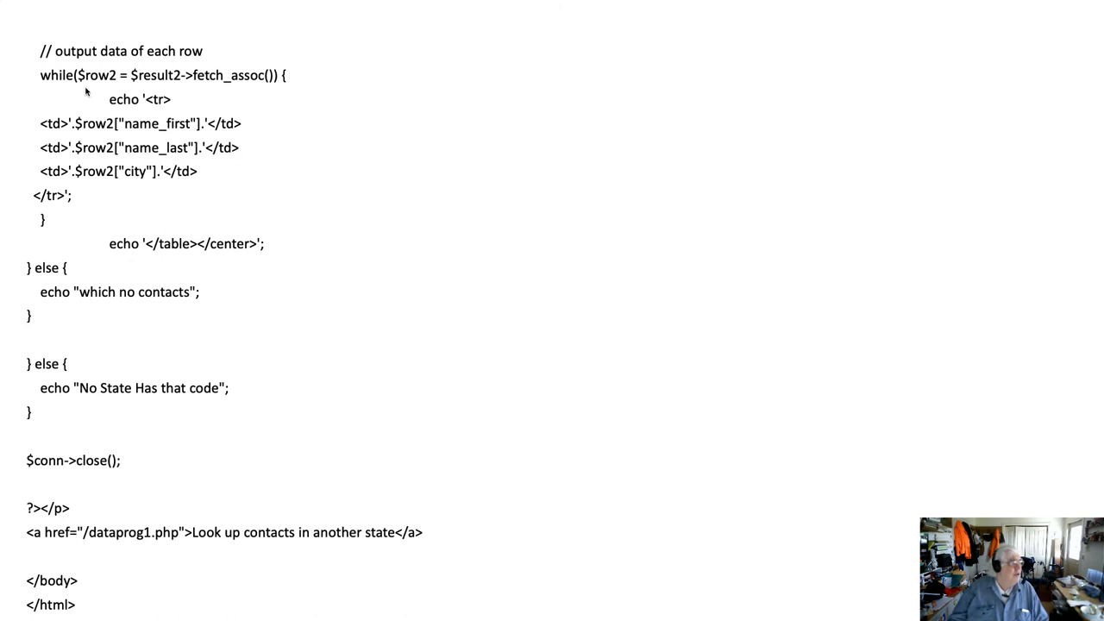
pyautogui.moveTo(178, 93)
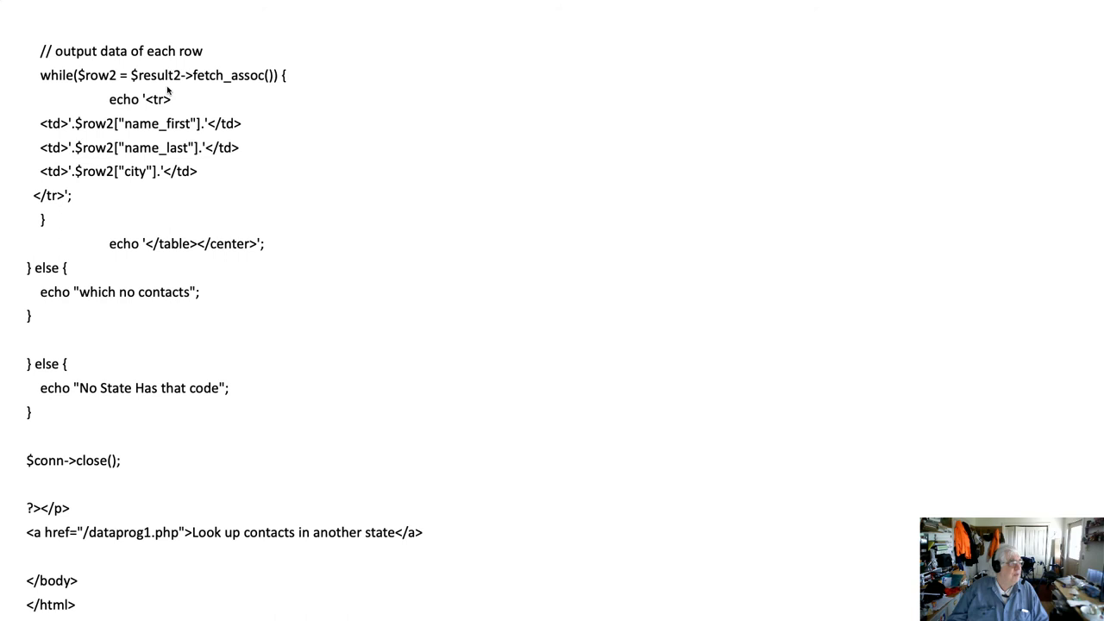
pyautogui.moveTo(227, 90)
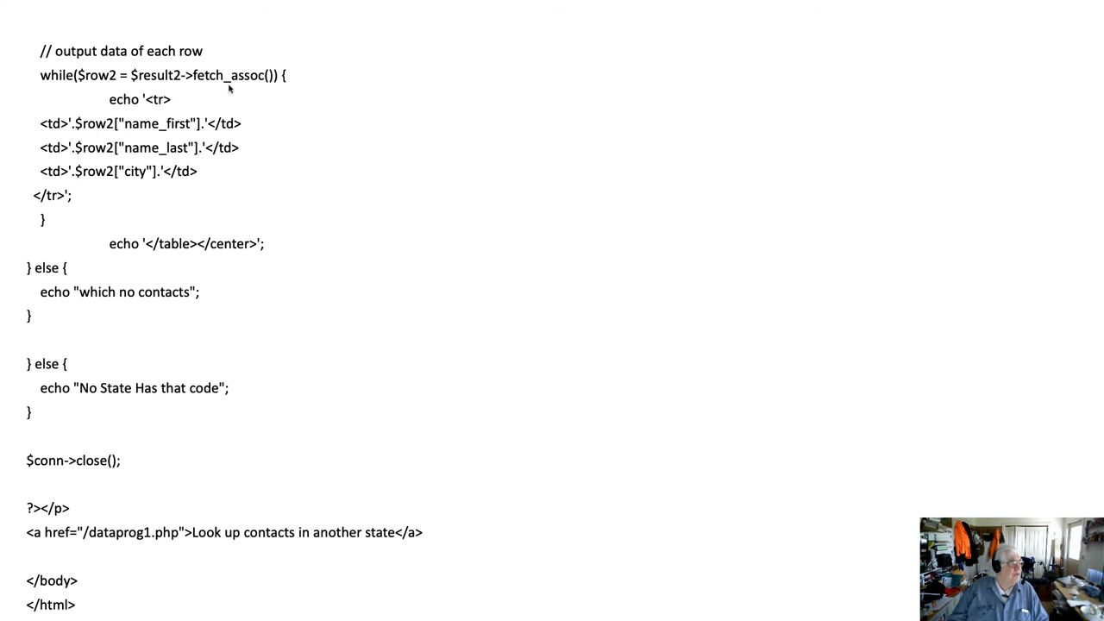
pyautogui.moveTo(171, 105)
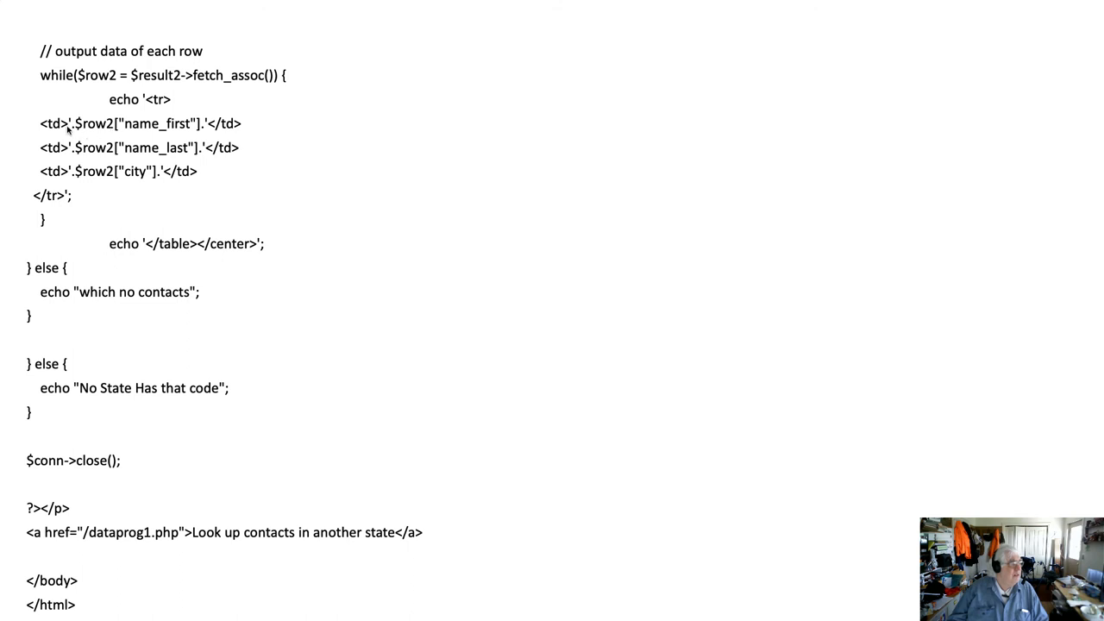
pyautogui.moveTo(153, 131)
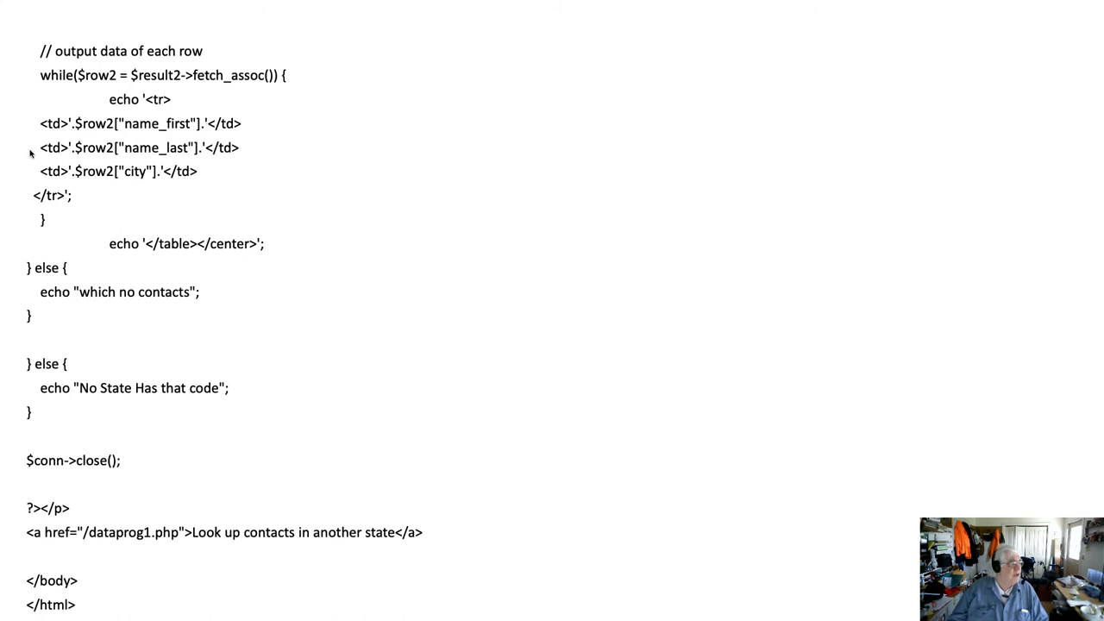
pyautogui.moveTo(97, 160)
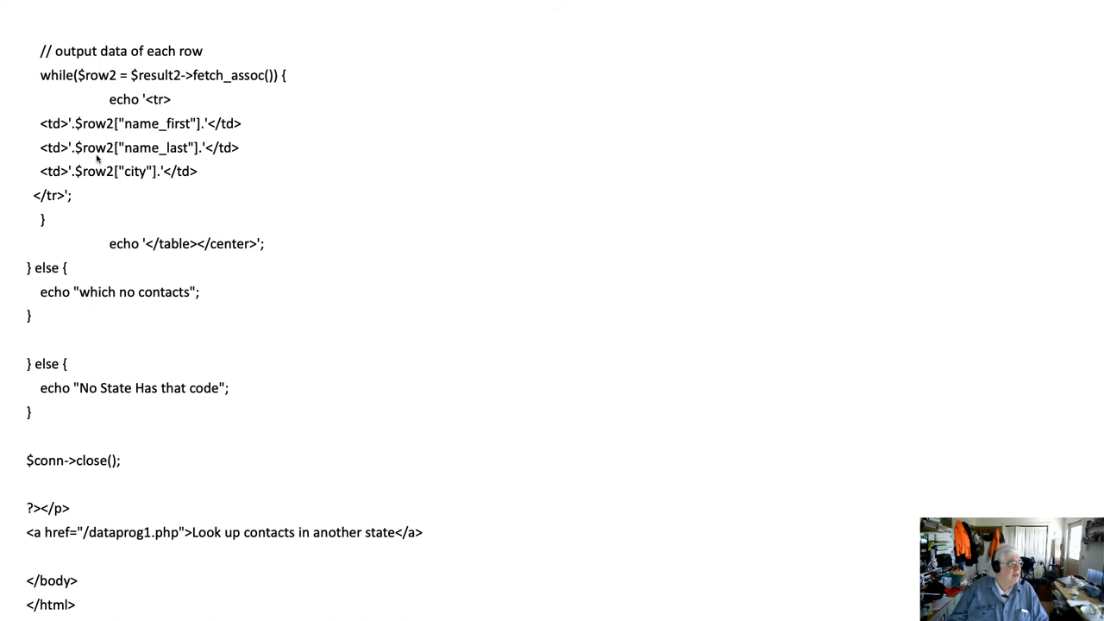
pyautogui.moveTo(197, 163)
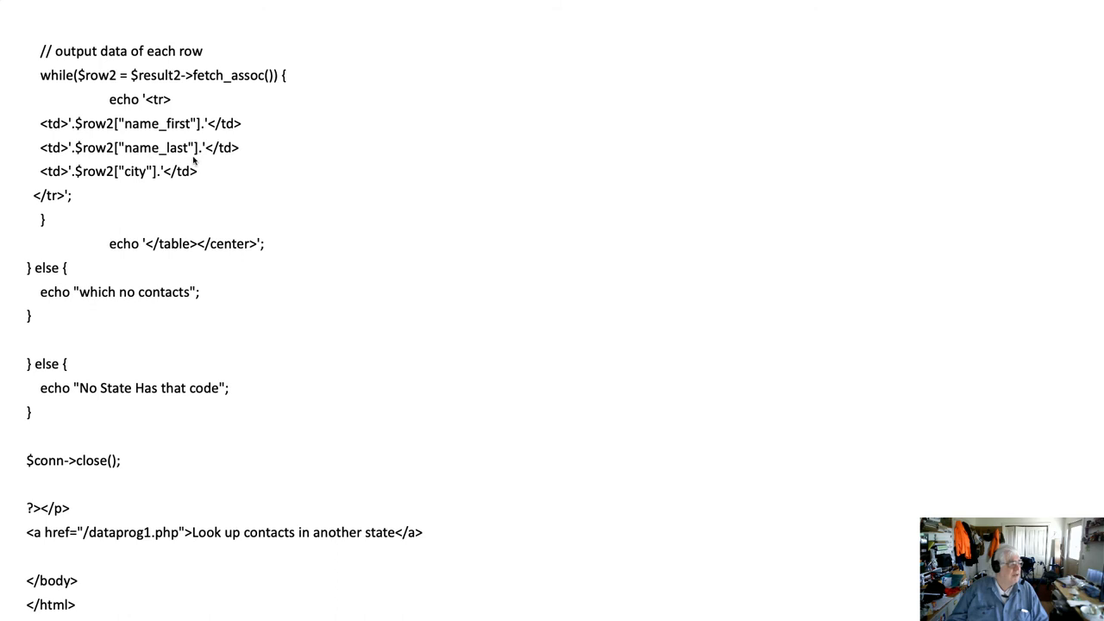
pyautogui.moveTo(209, 154)
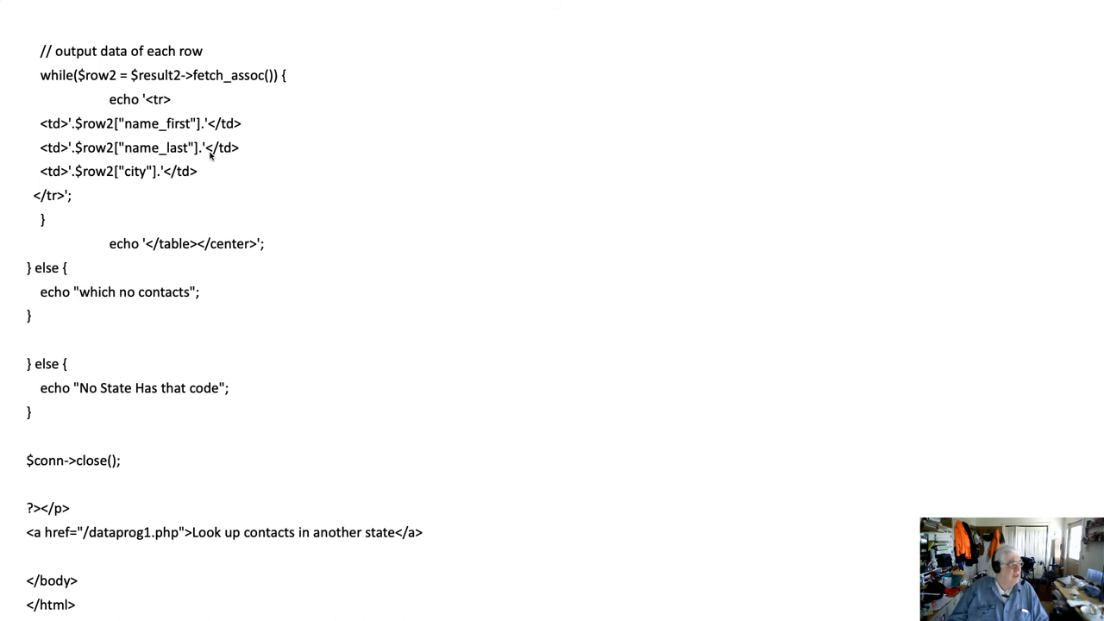
pyautogui.moveTo(56, 171)
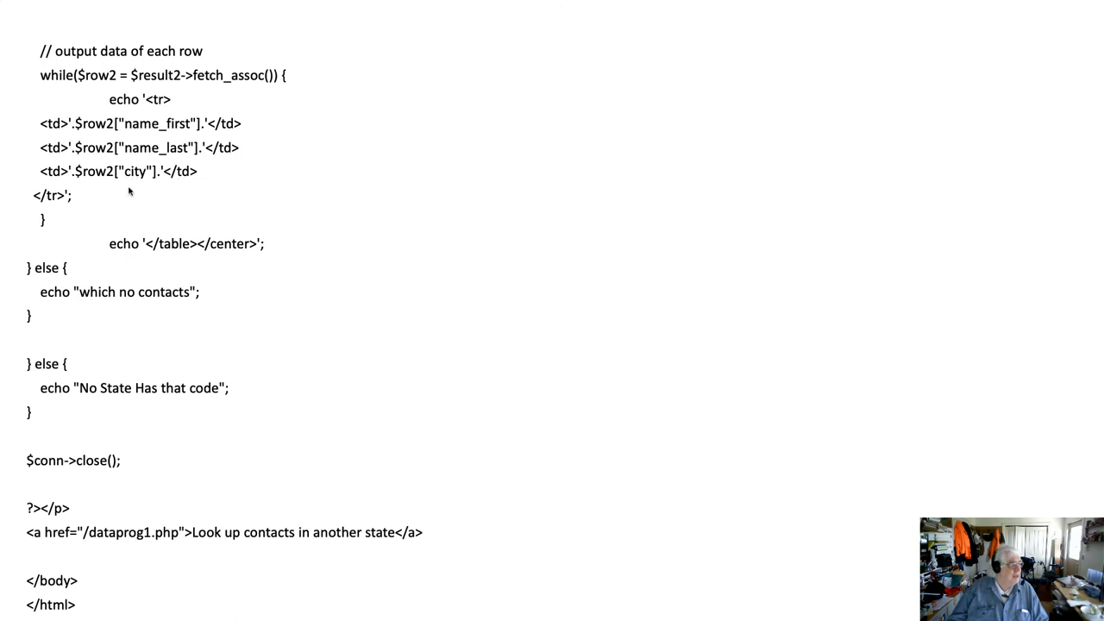
pyautogui.moveTo(55, 221)
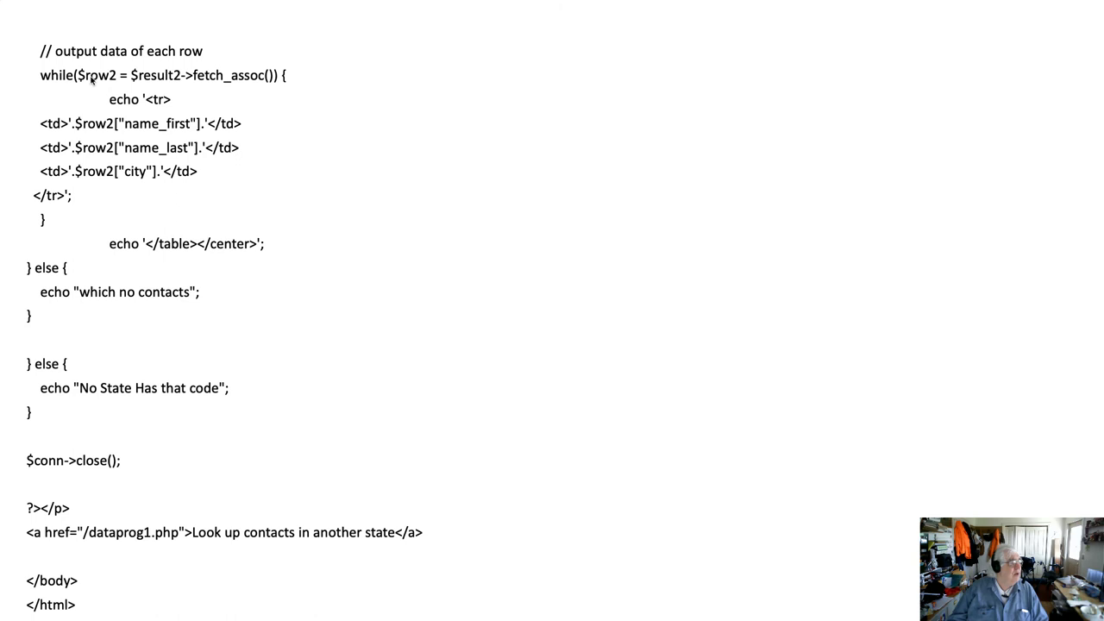
pyautogui.moveTo(58, 224)
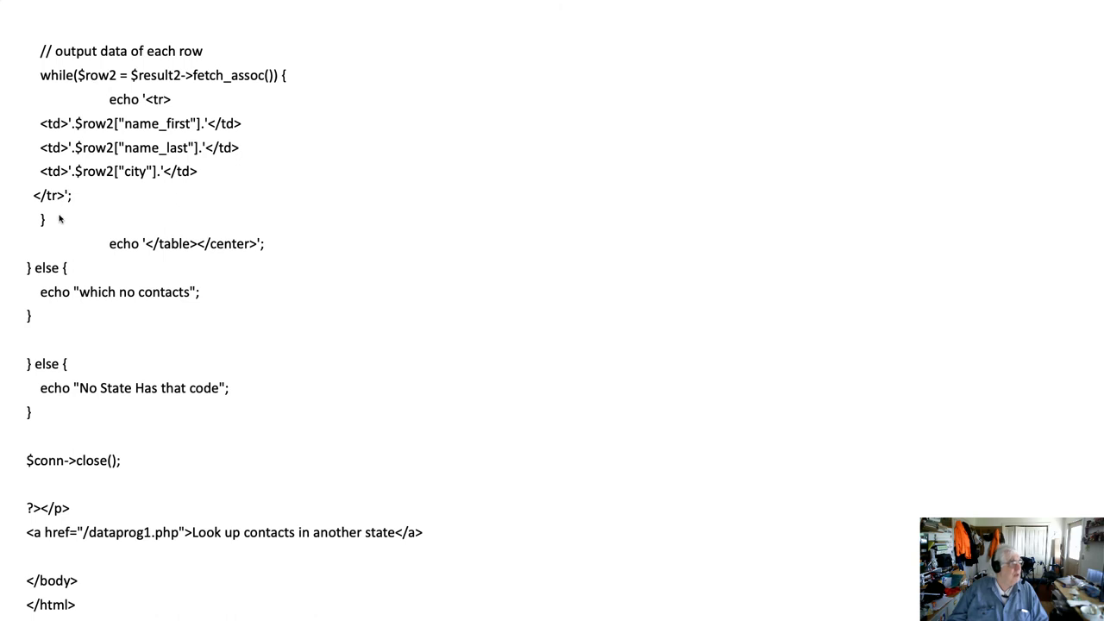
pyautogui.moveTo(110, 74)
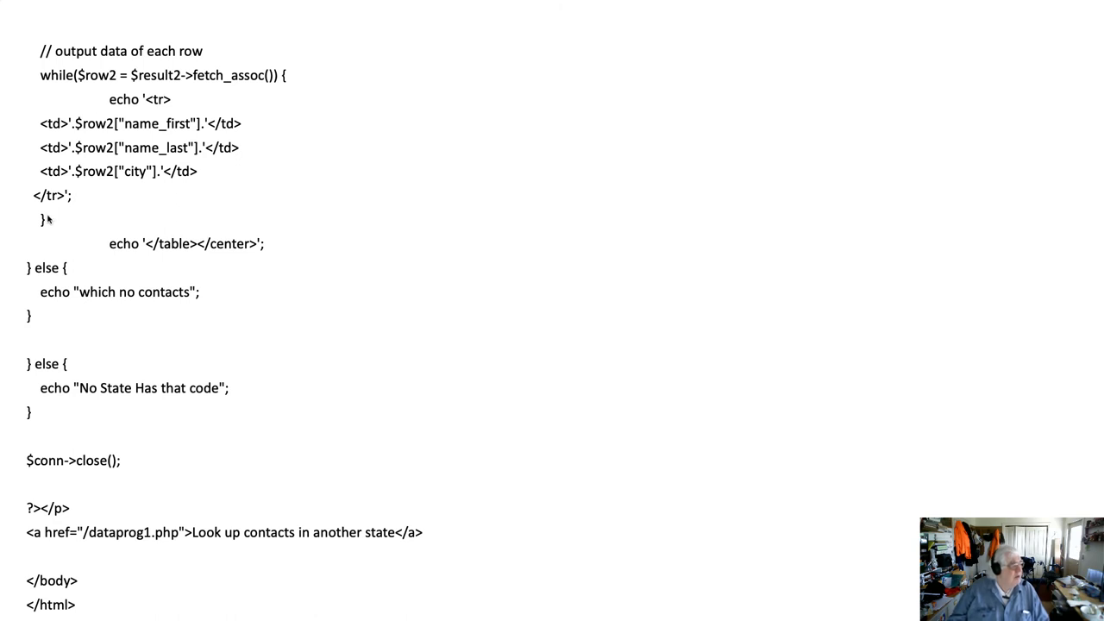
pyautogui.moveTo(176, 250)
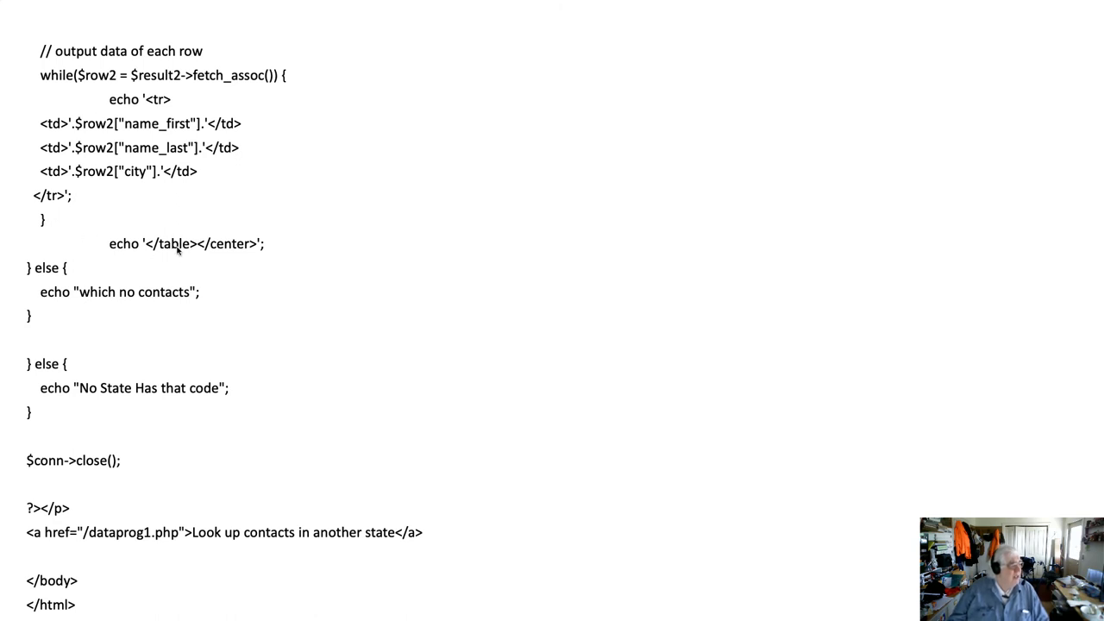
pyautogui.moveTo(210, 252)
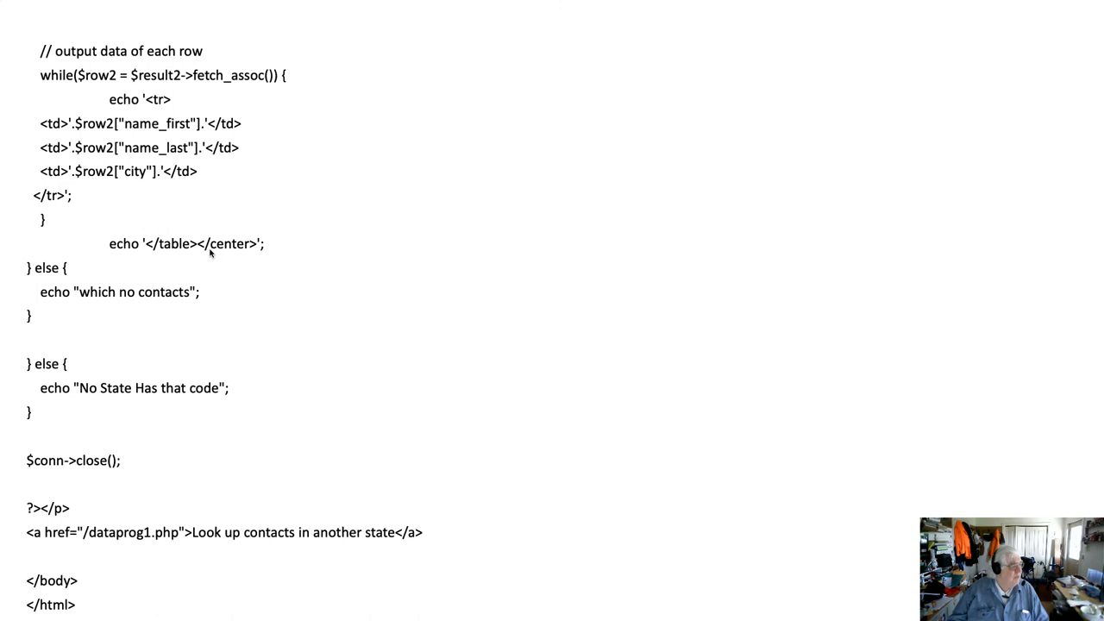
pyautogui.moveTo(118, 292)
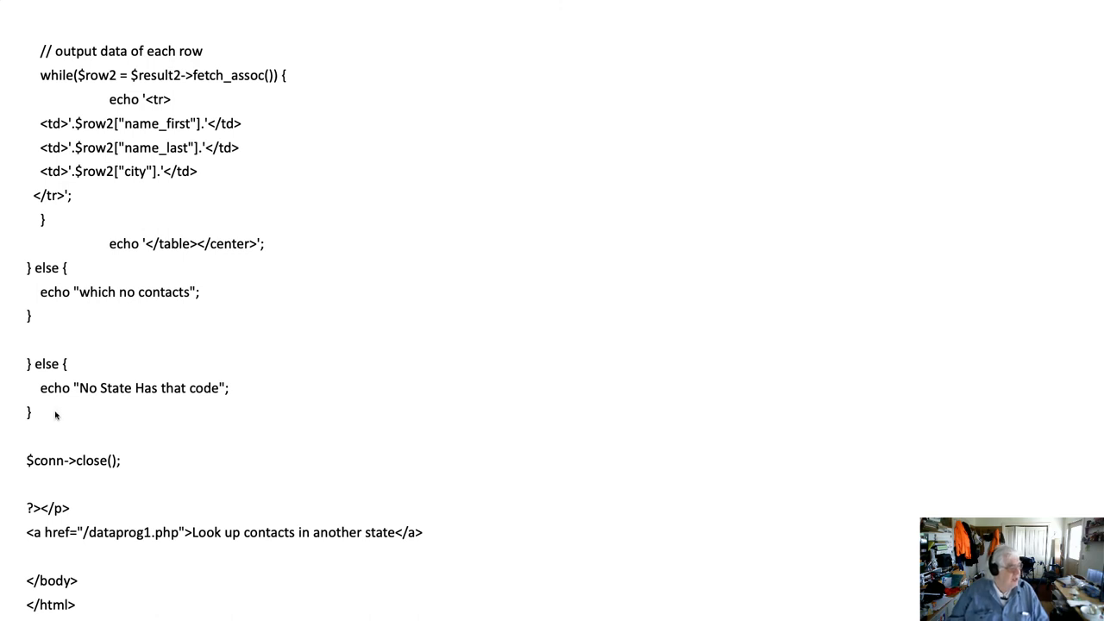
pyautogui.moveTo(120, 419)
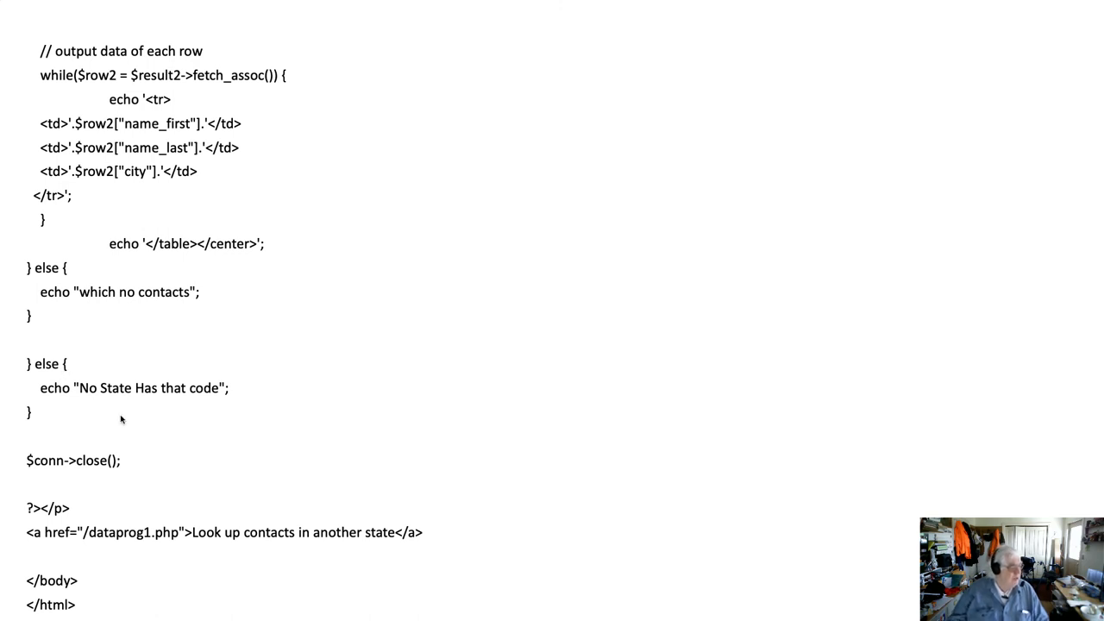
pyautogui.moveTo(124, 403)
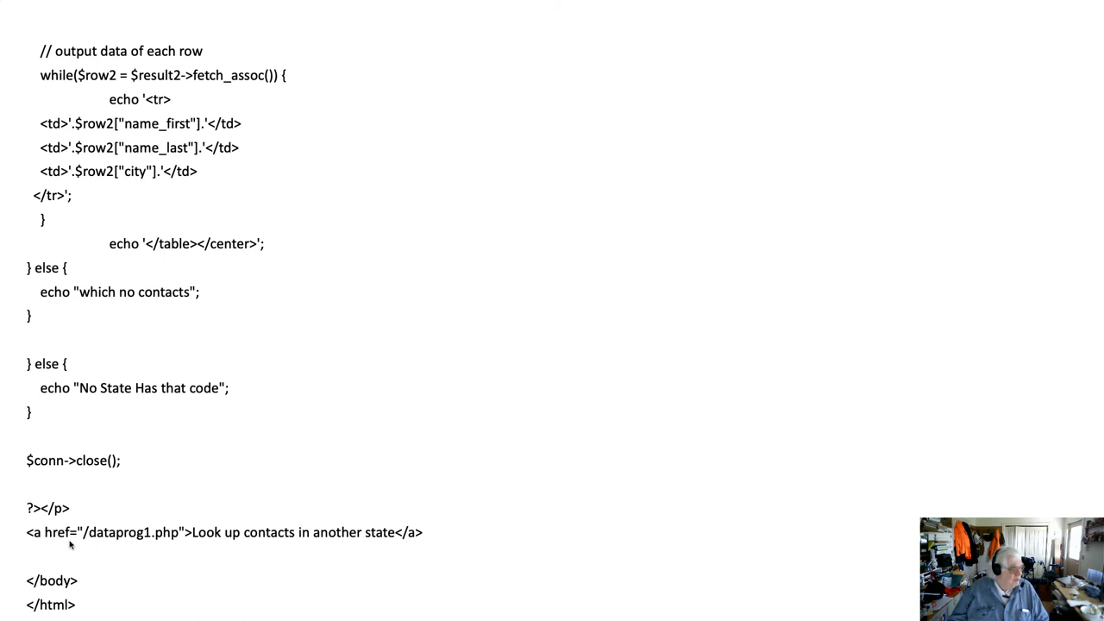
pyautogui.moveTo(60, 549)
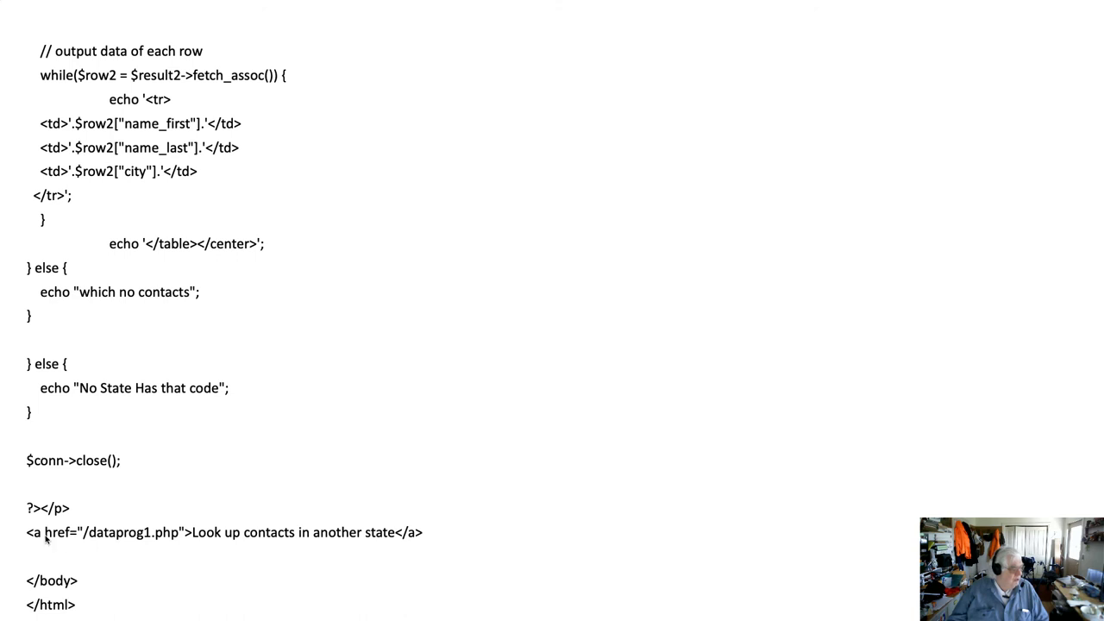
pyautogui.moveTo(95, 549)
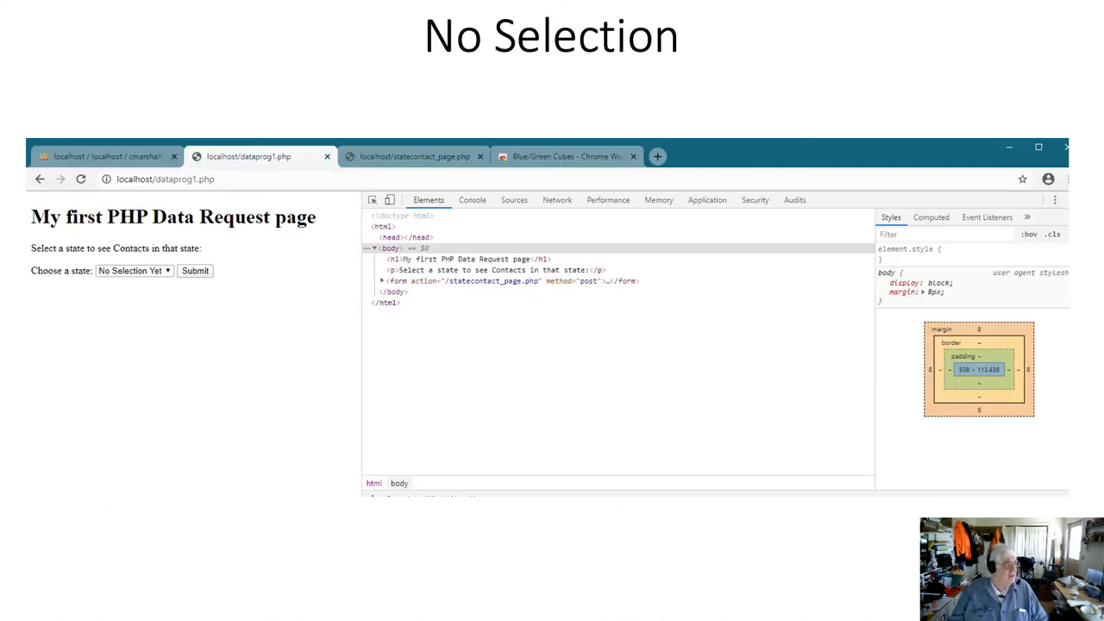
pyautogui.moveTo(55, 374)
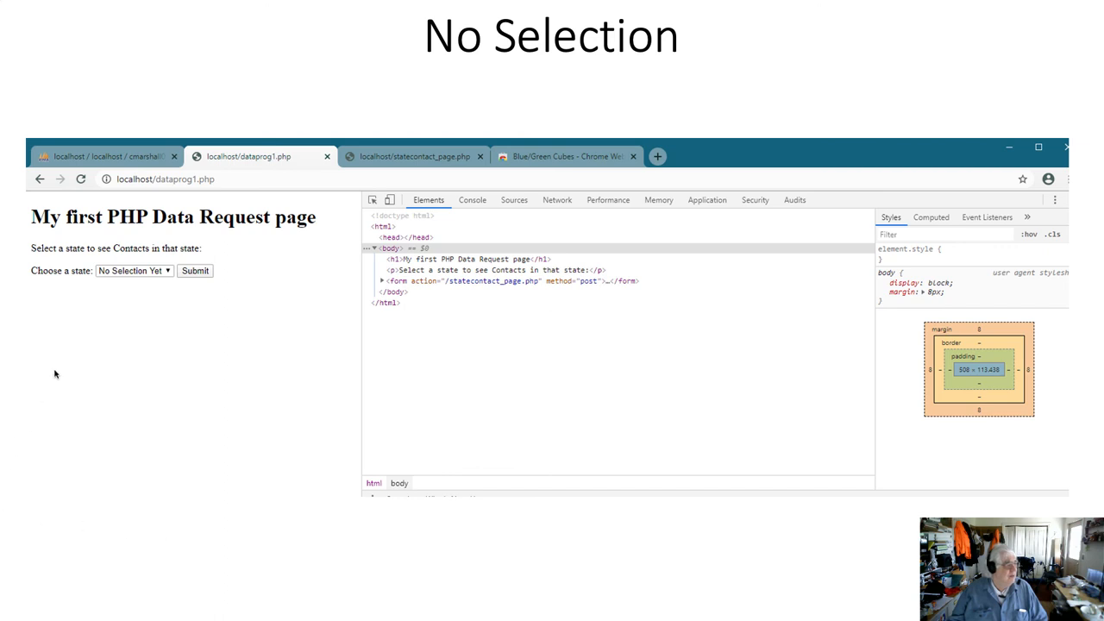
pyautogui.moveTo(99, 328)
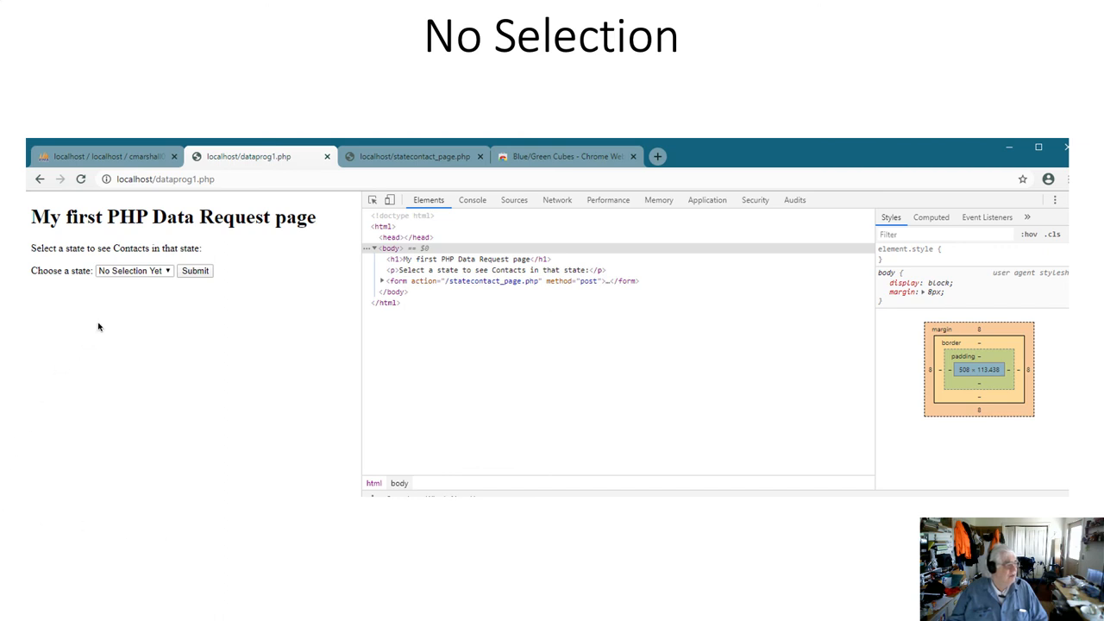
pyautogui.moveTo(132, 290)
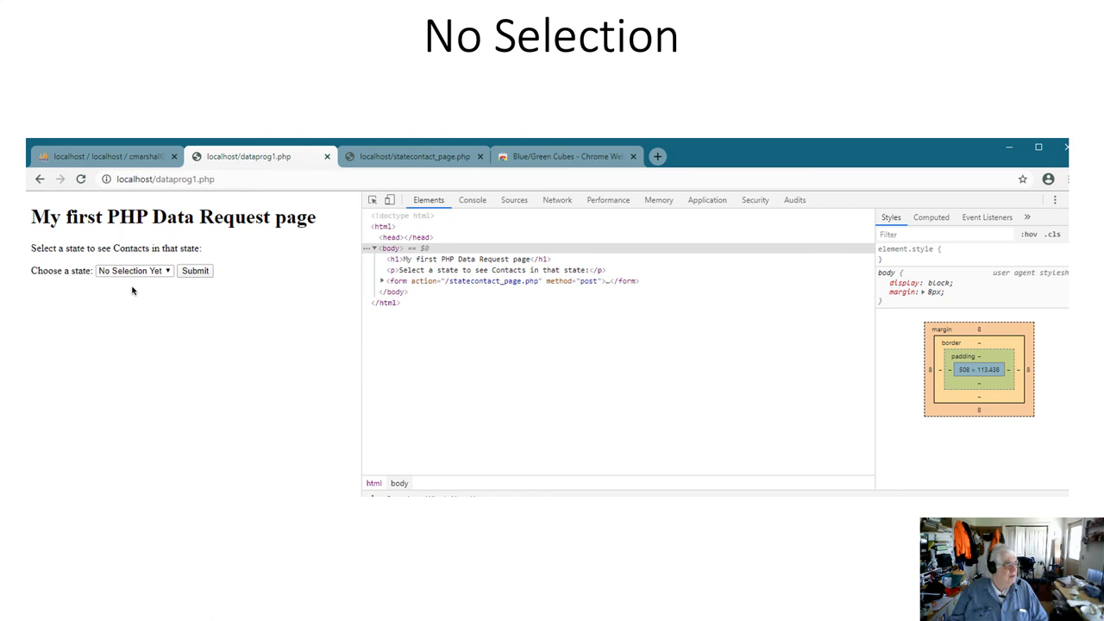
# - Advance to the 'Choose A state' slide showing Ohio chosen in dataprog1.php
pyautogui.click(195, 269)
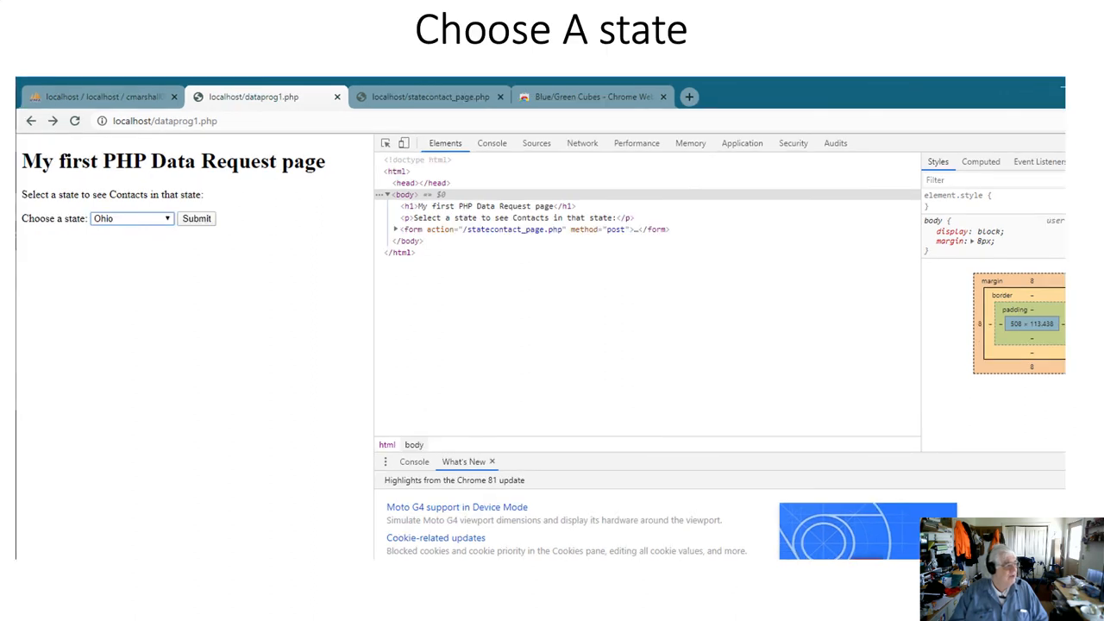
# - Advance to the statecontact_page.php response slide listing Ohio's contacts
pyautogui.click(197, 218)
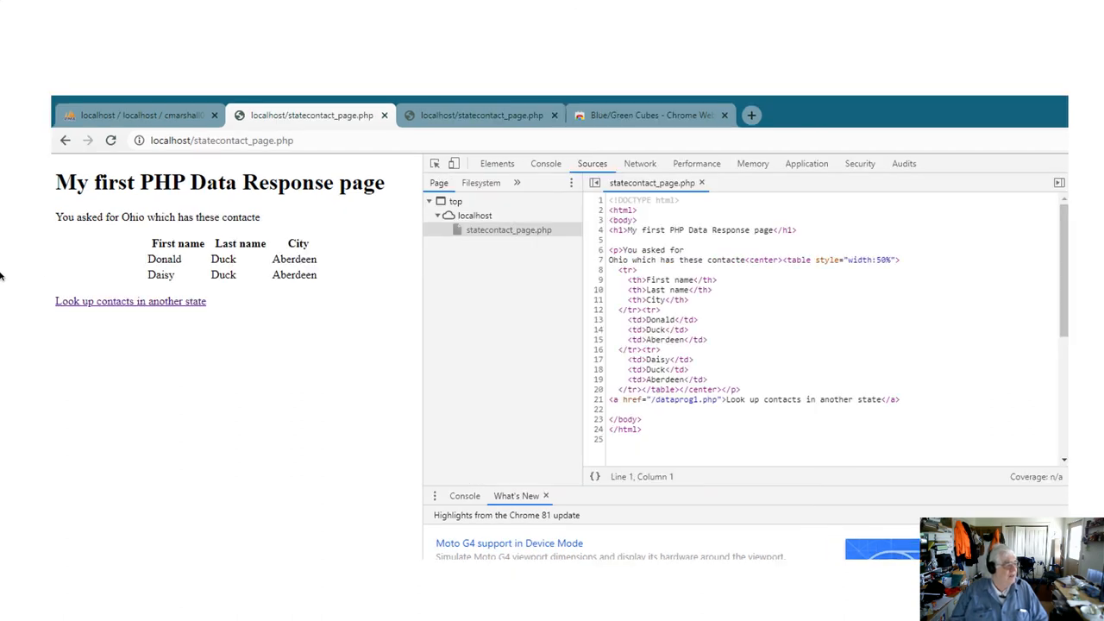
pyautogui.moveTo(135, 266)
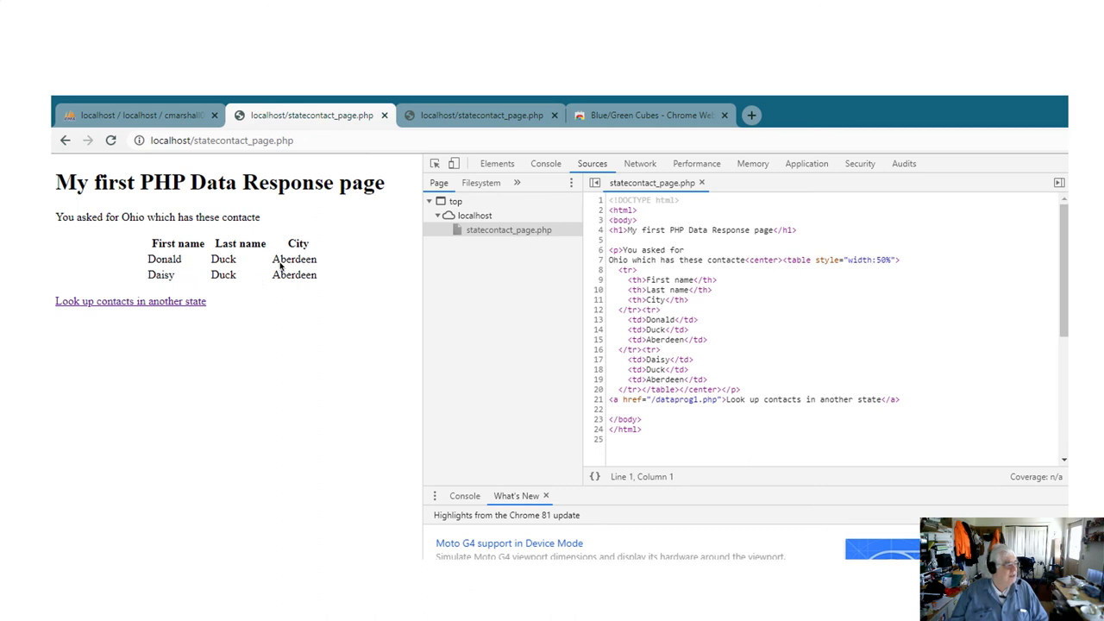
pyautogui.moveTo(114, 217)
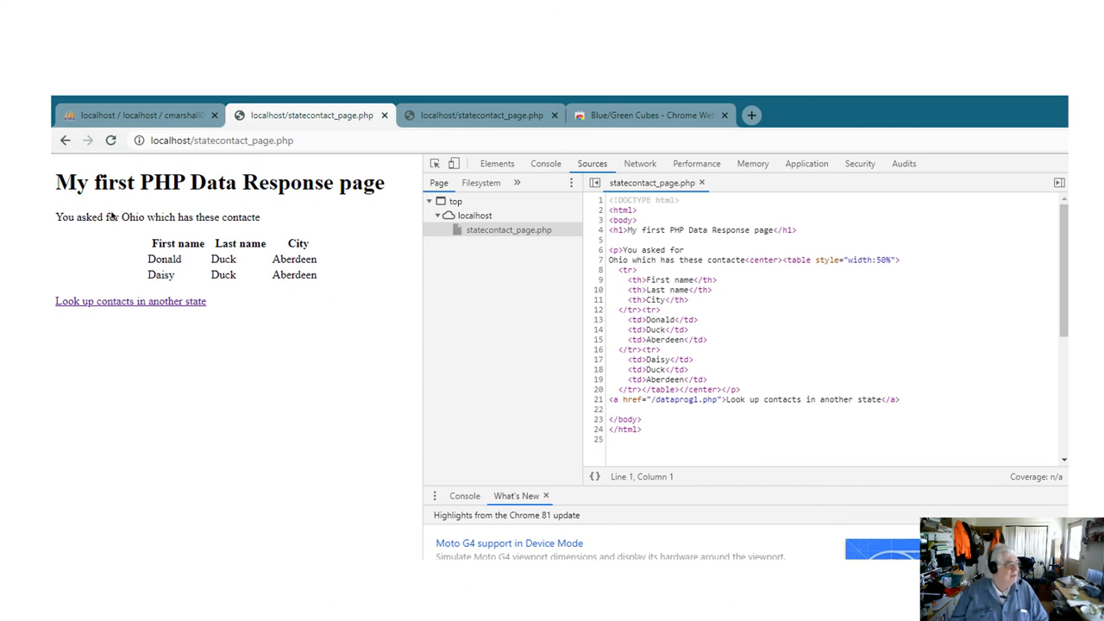
pyautogui.moveTo(136, 252)
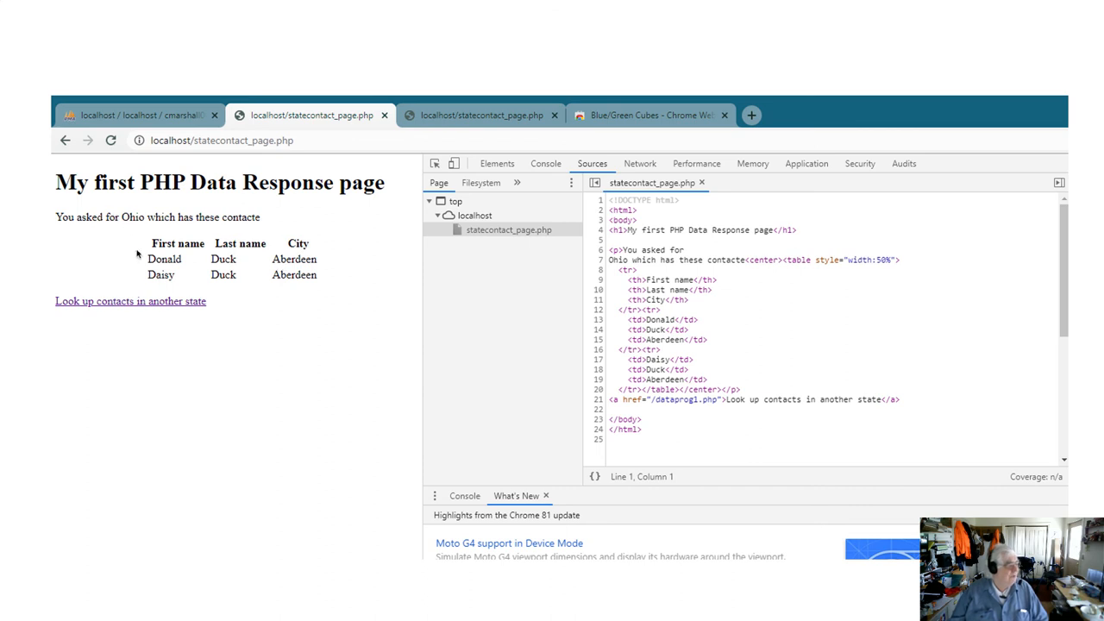
pyautogui.moveTo(145, 307)
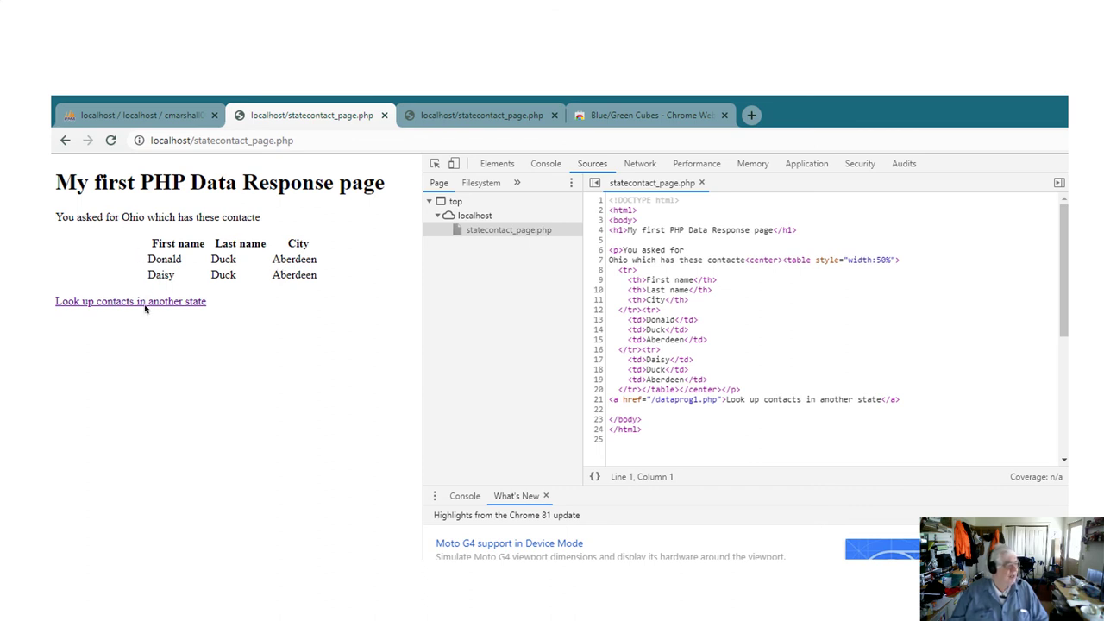